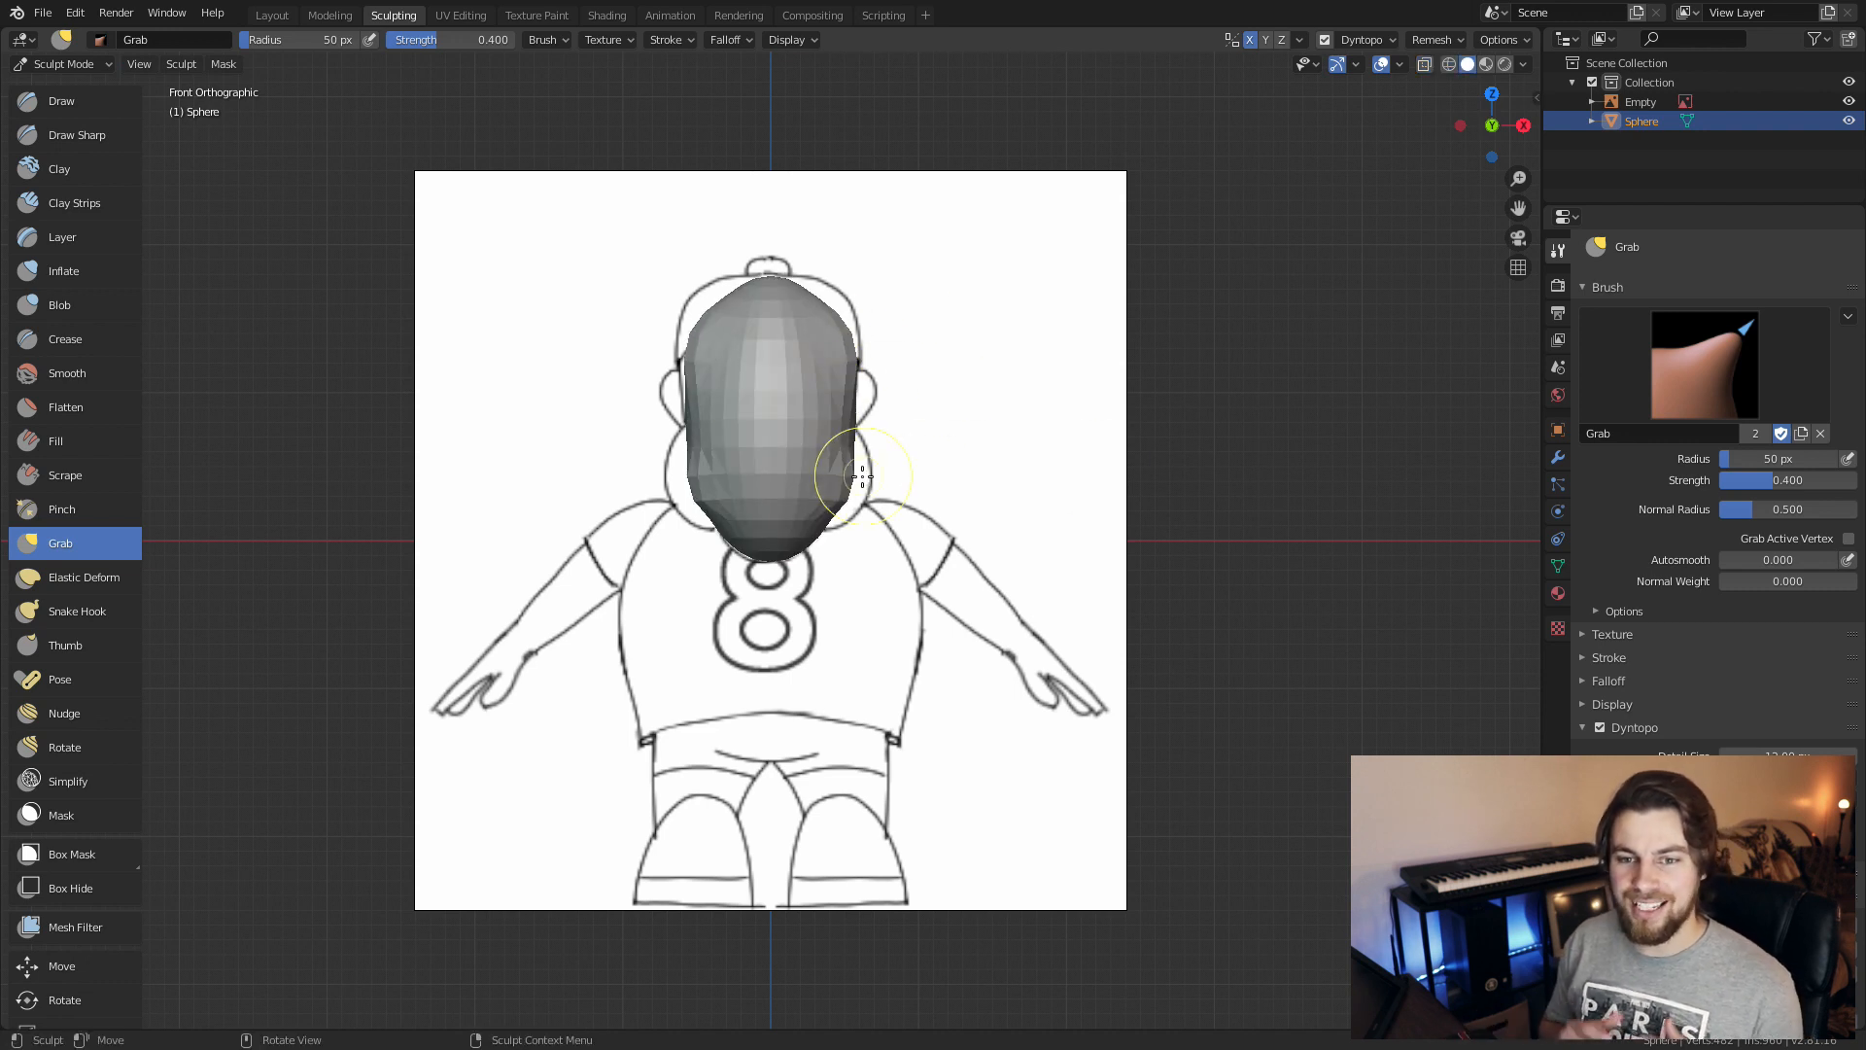
# Pull the head and snout outward with Grab, then add volume to the sides with Blob and Clay Strips
pyautogui.click(58, 305)
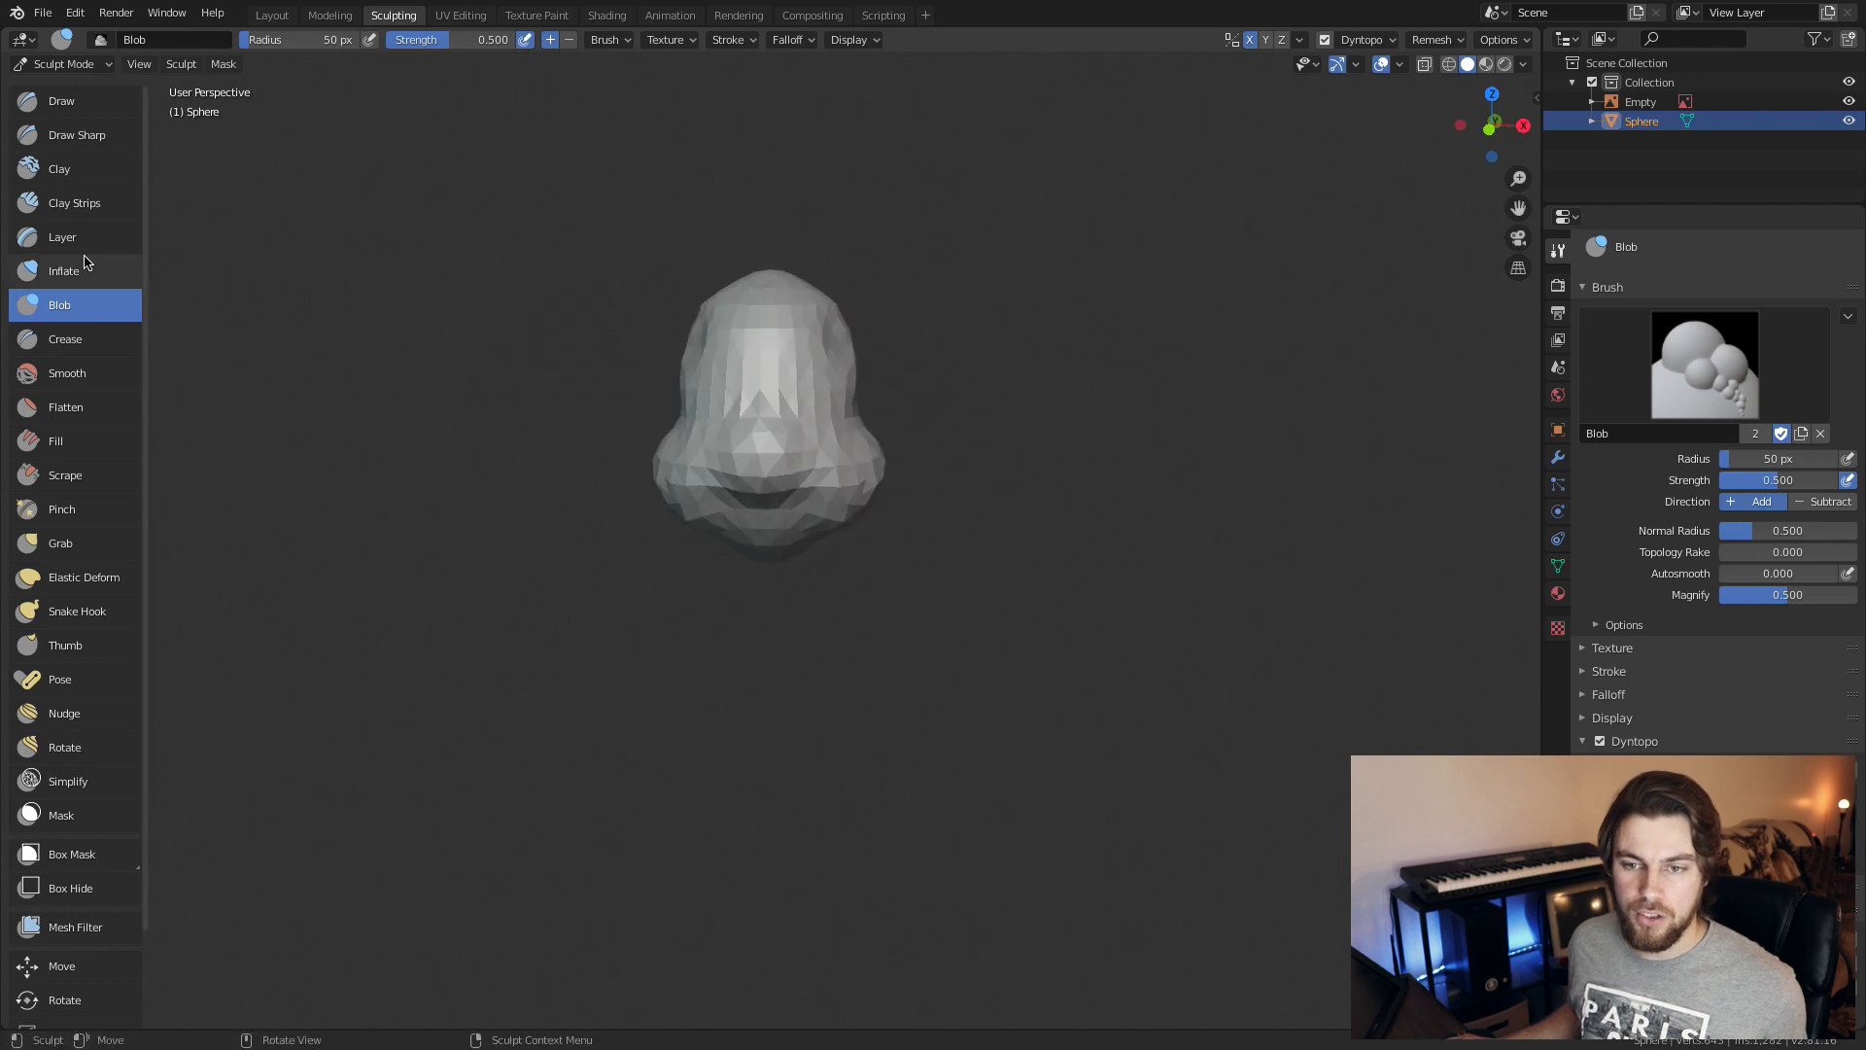
pyautogui.click(74, 202)
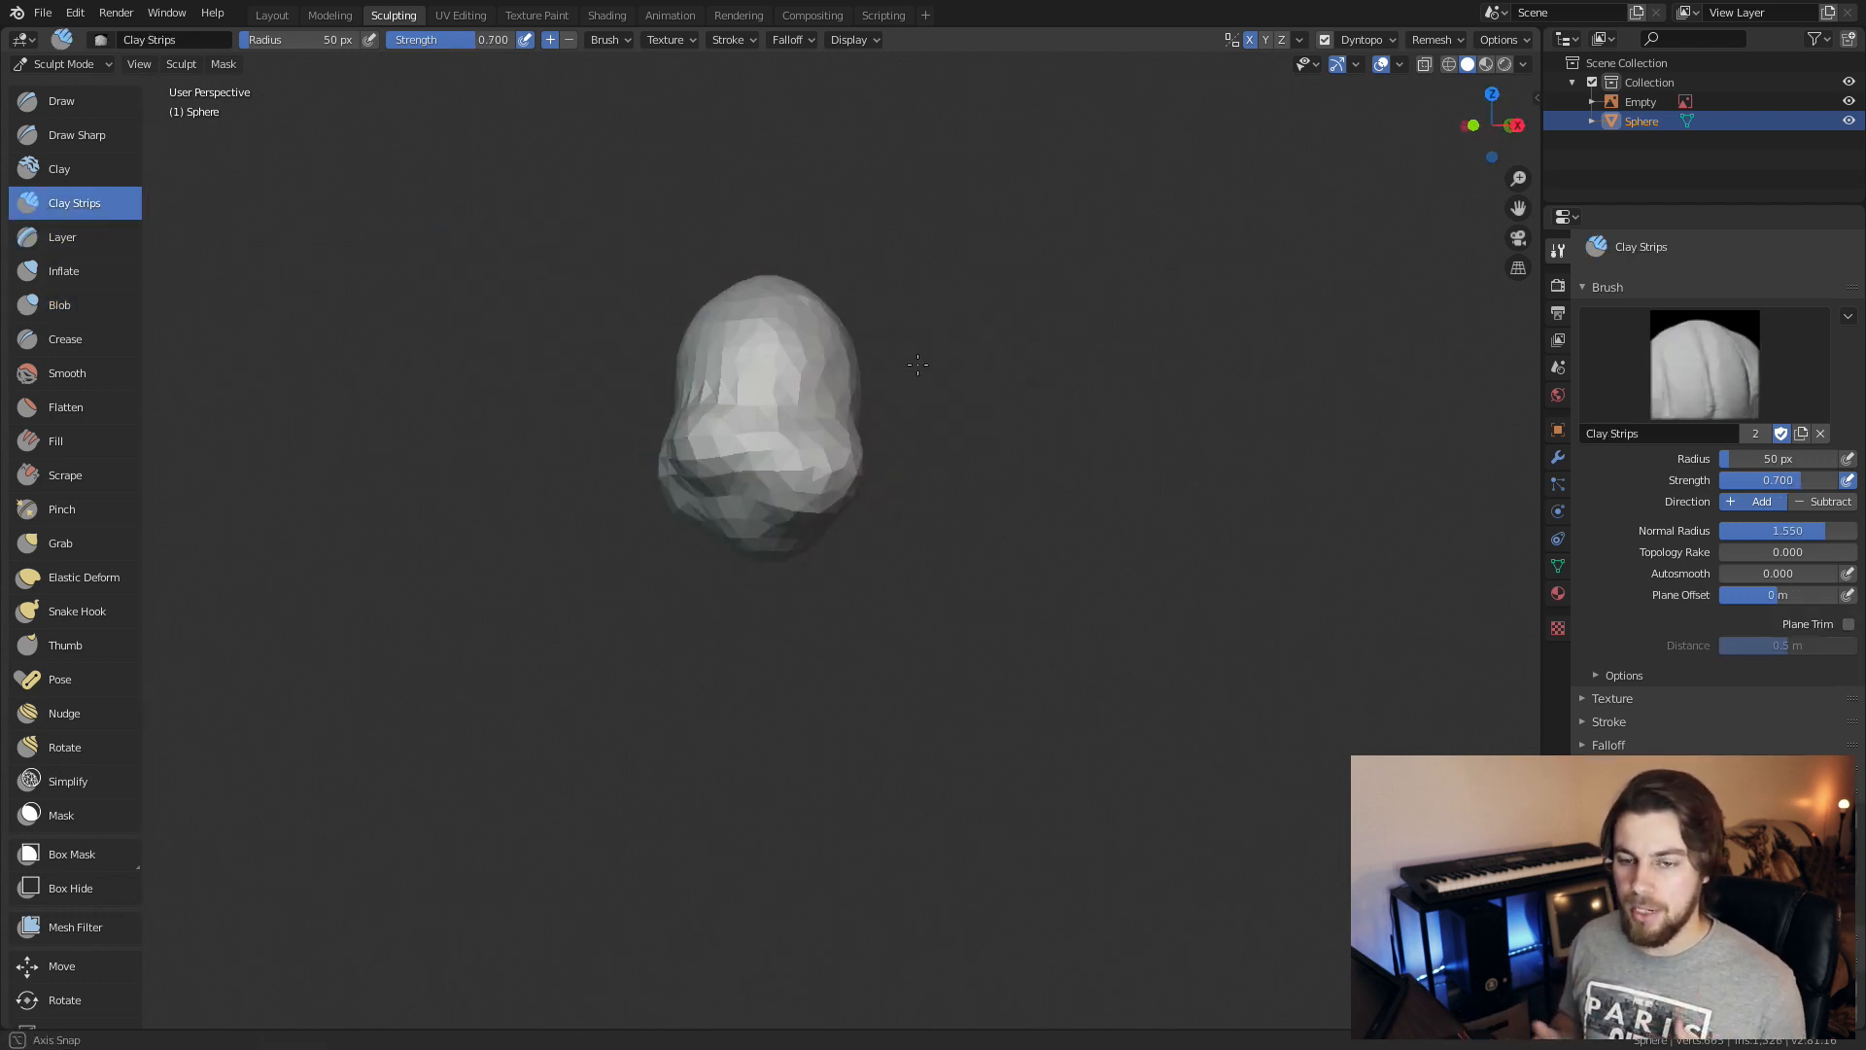
pyautogui.click(60, 542)
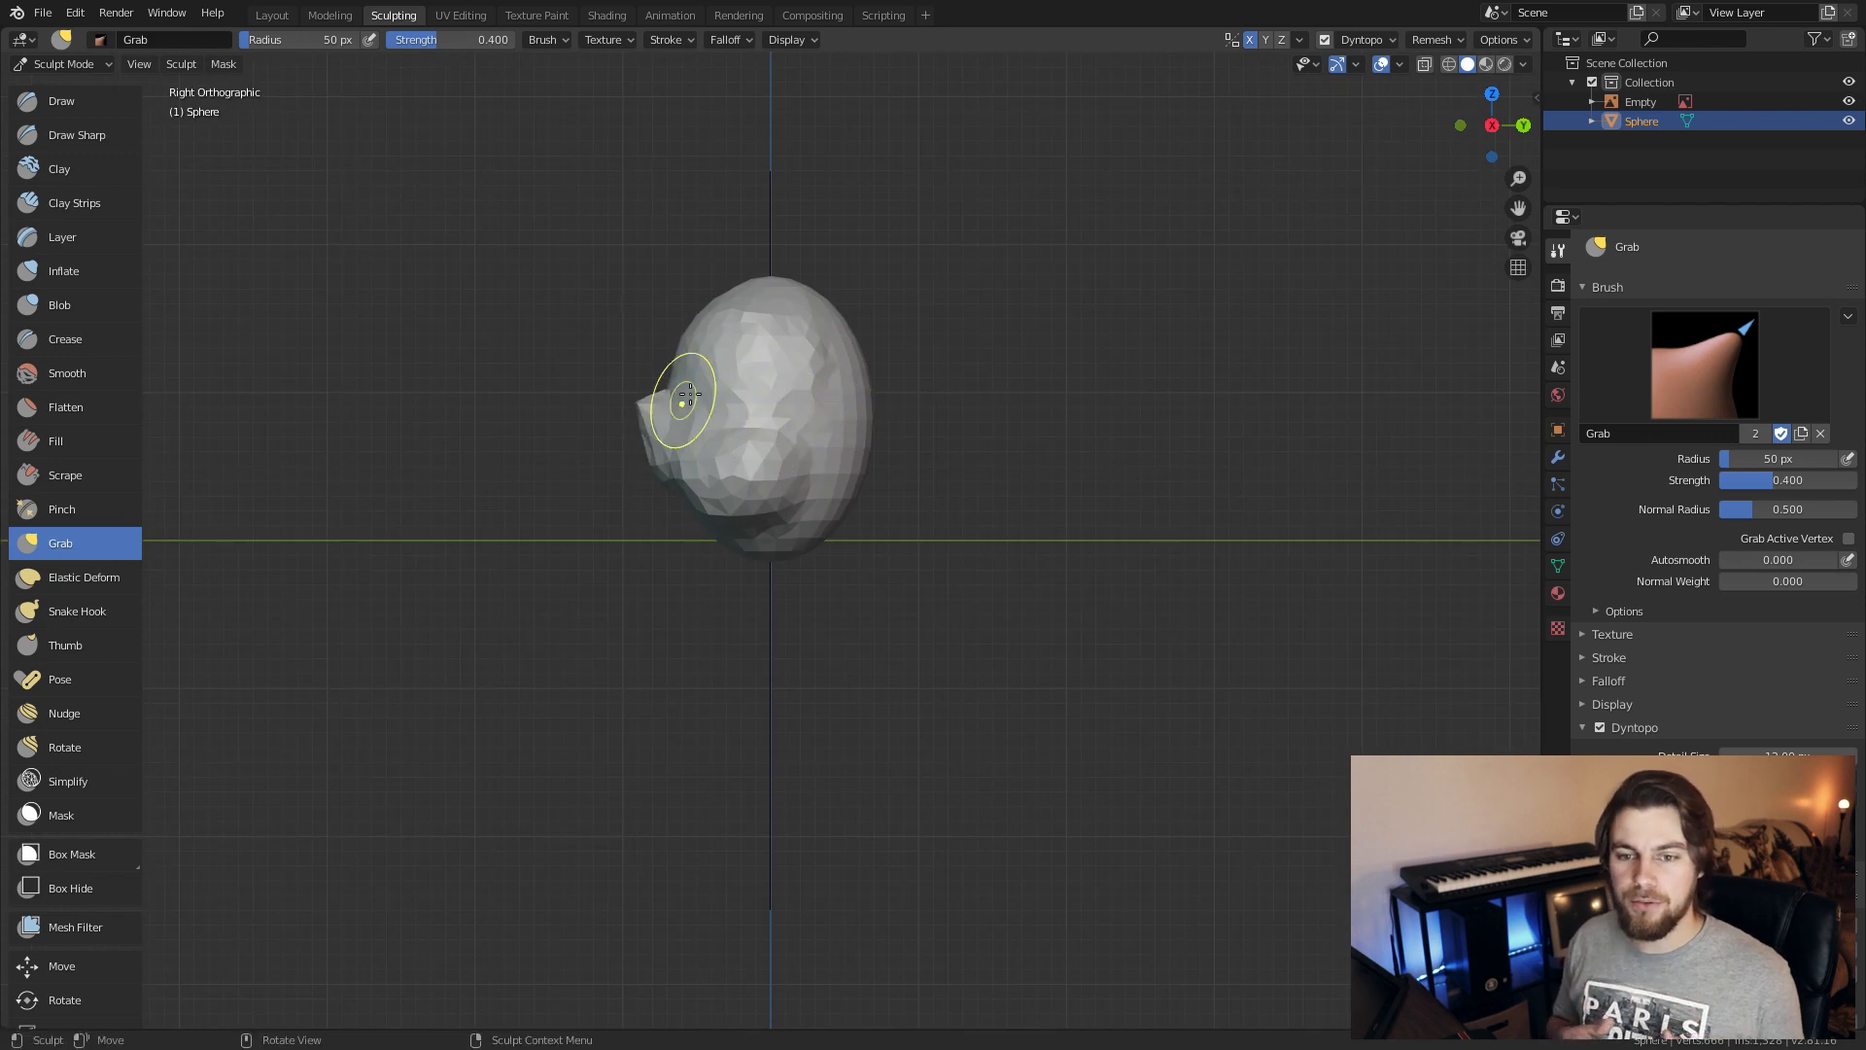
pyautogui.click(58, 305)
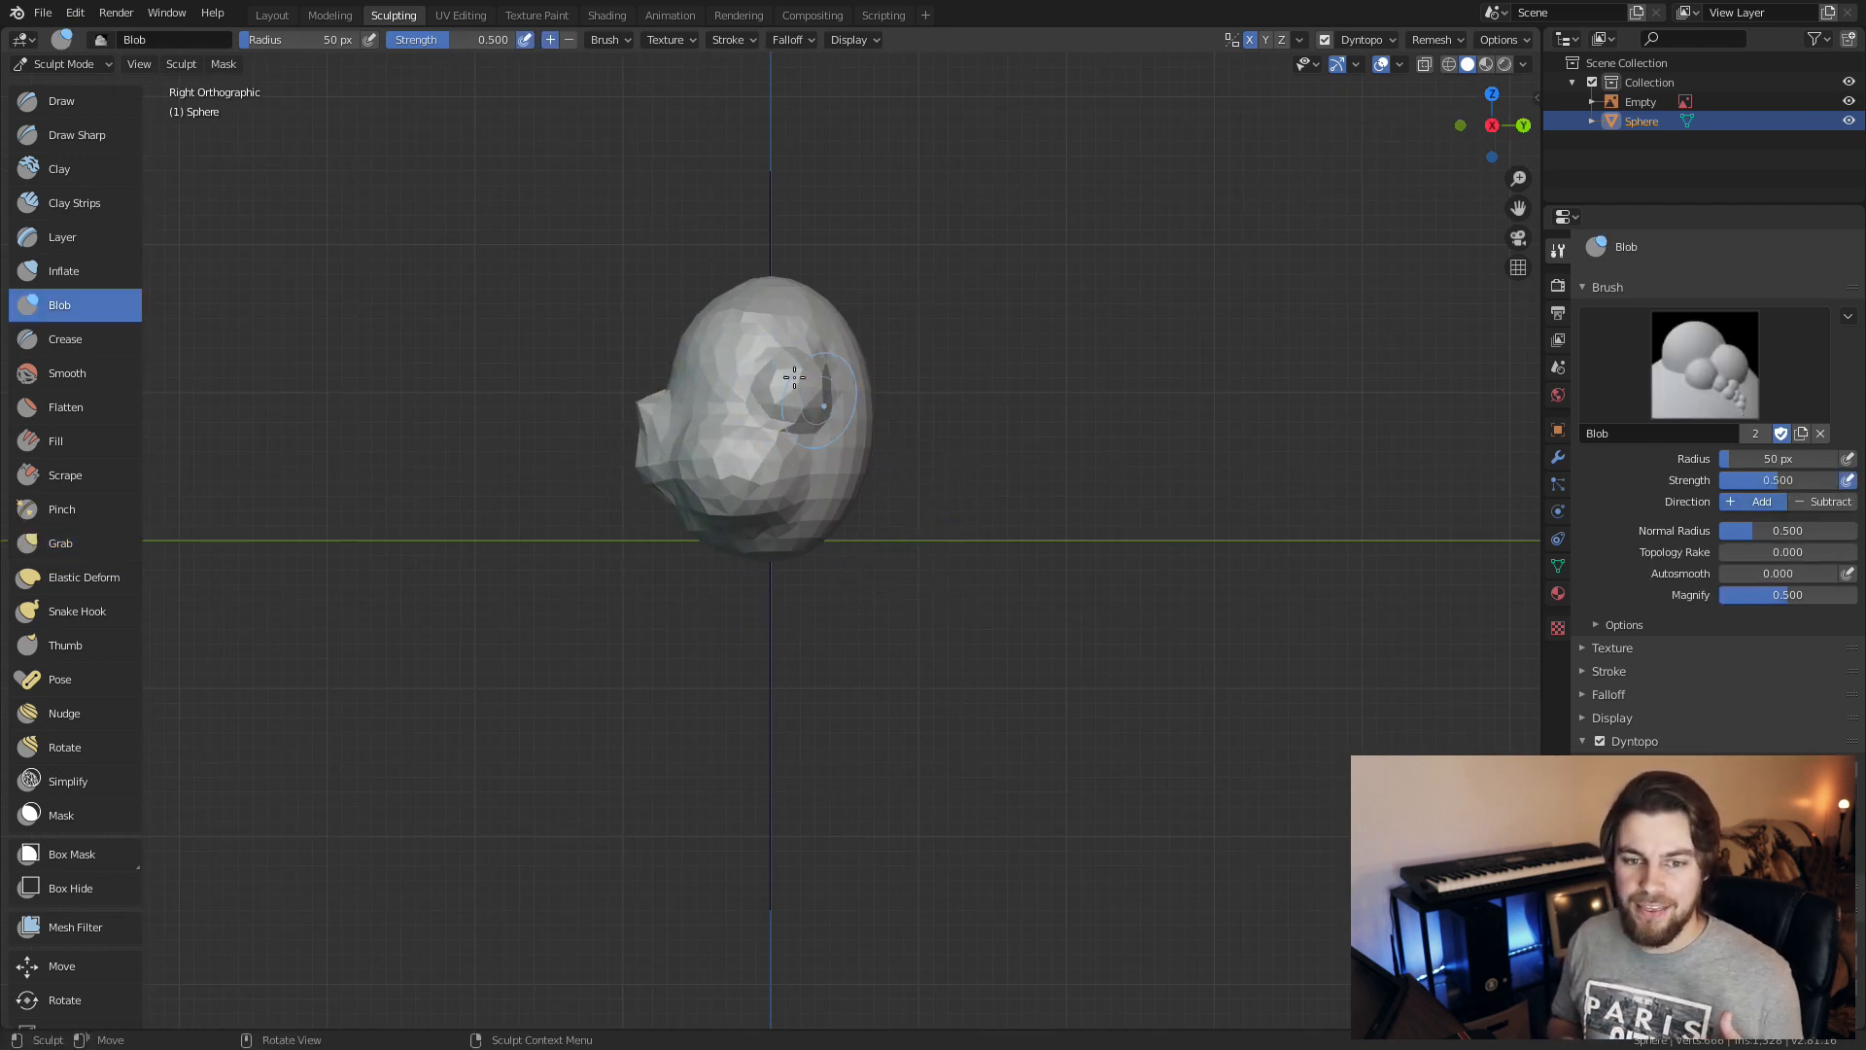
pyautogui.click(60, 542)
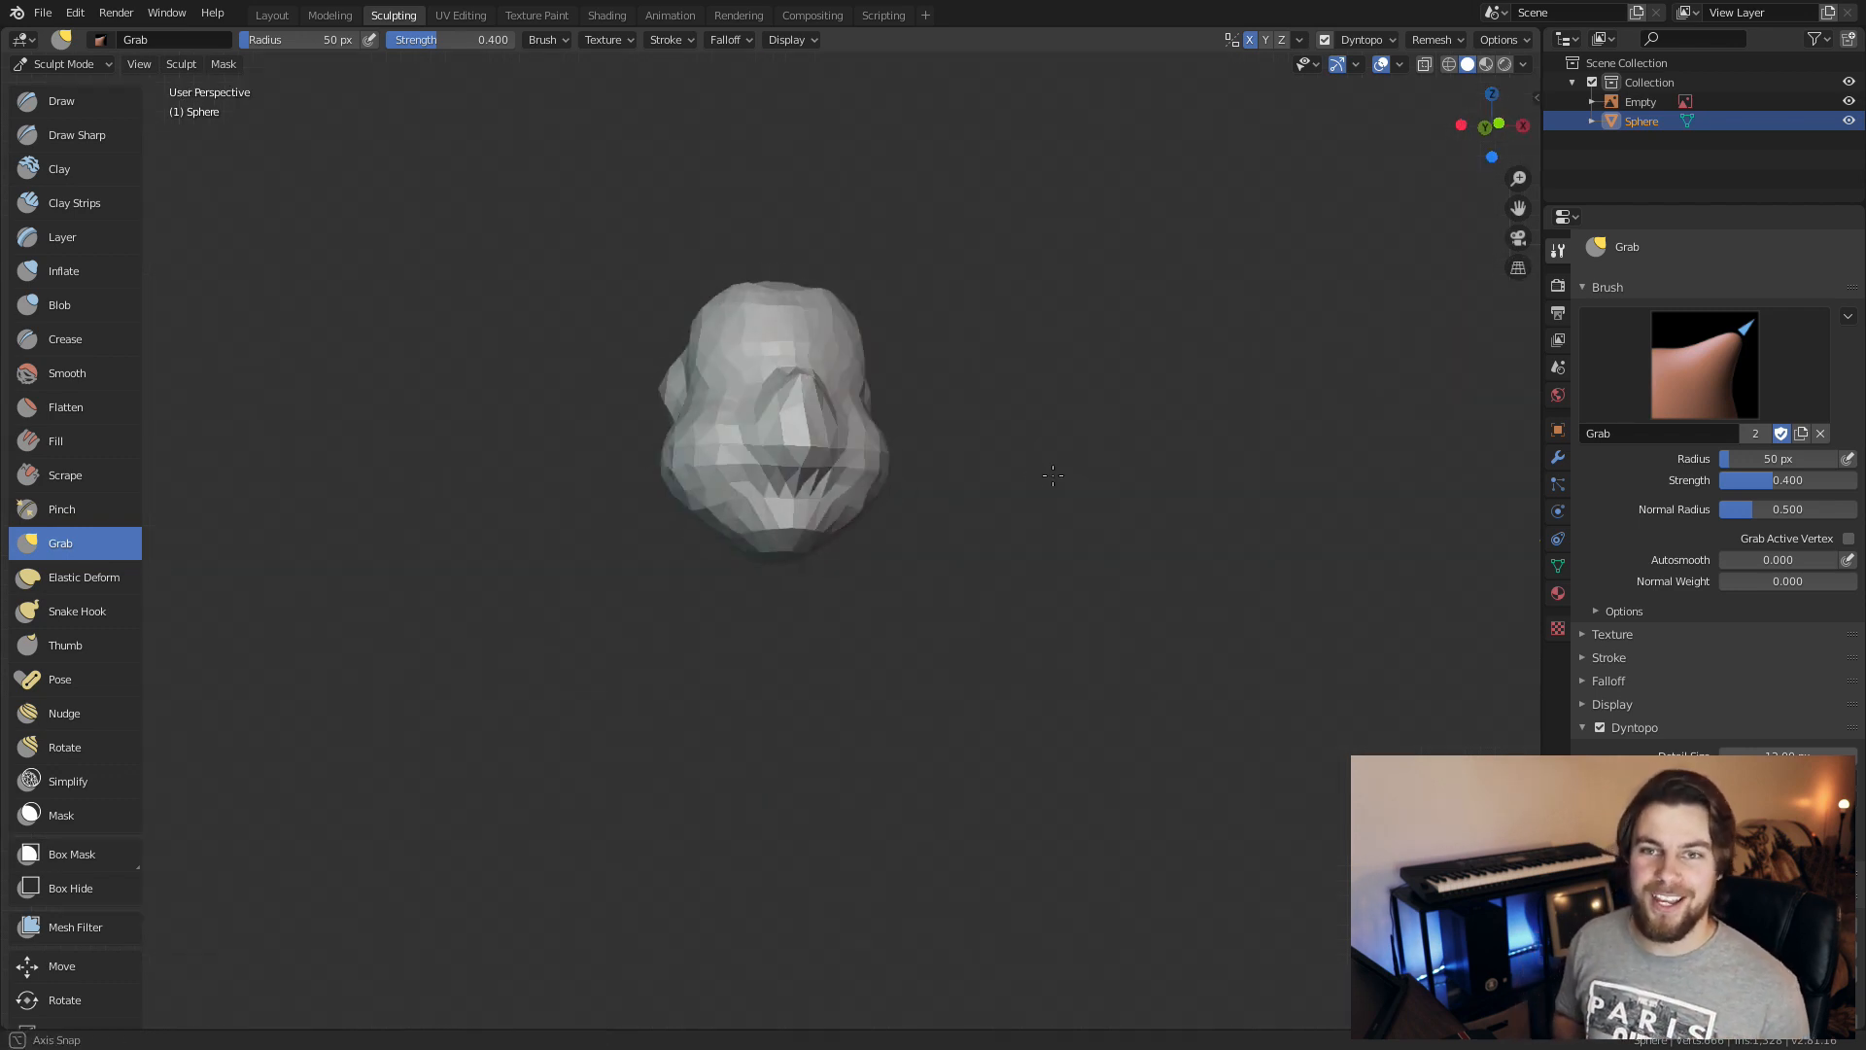
# Raise Dyntopo detail and build up the face, snout and under-snout into a smoother, fuller muzzle
pyautogui.click(58, 167)
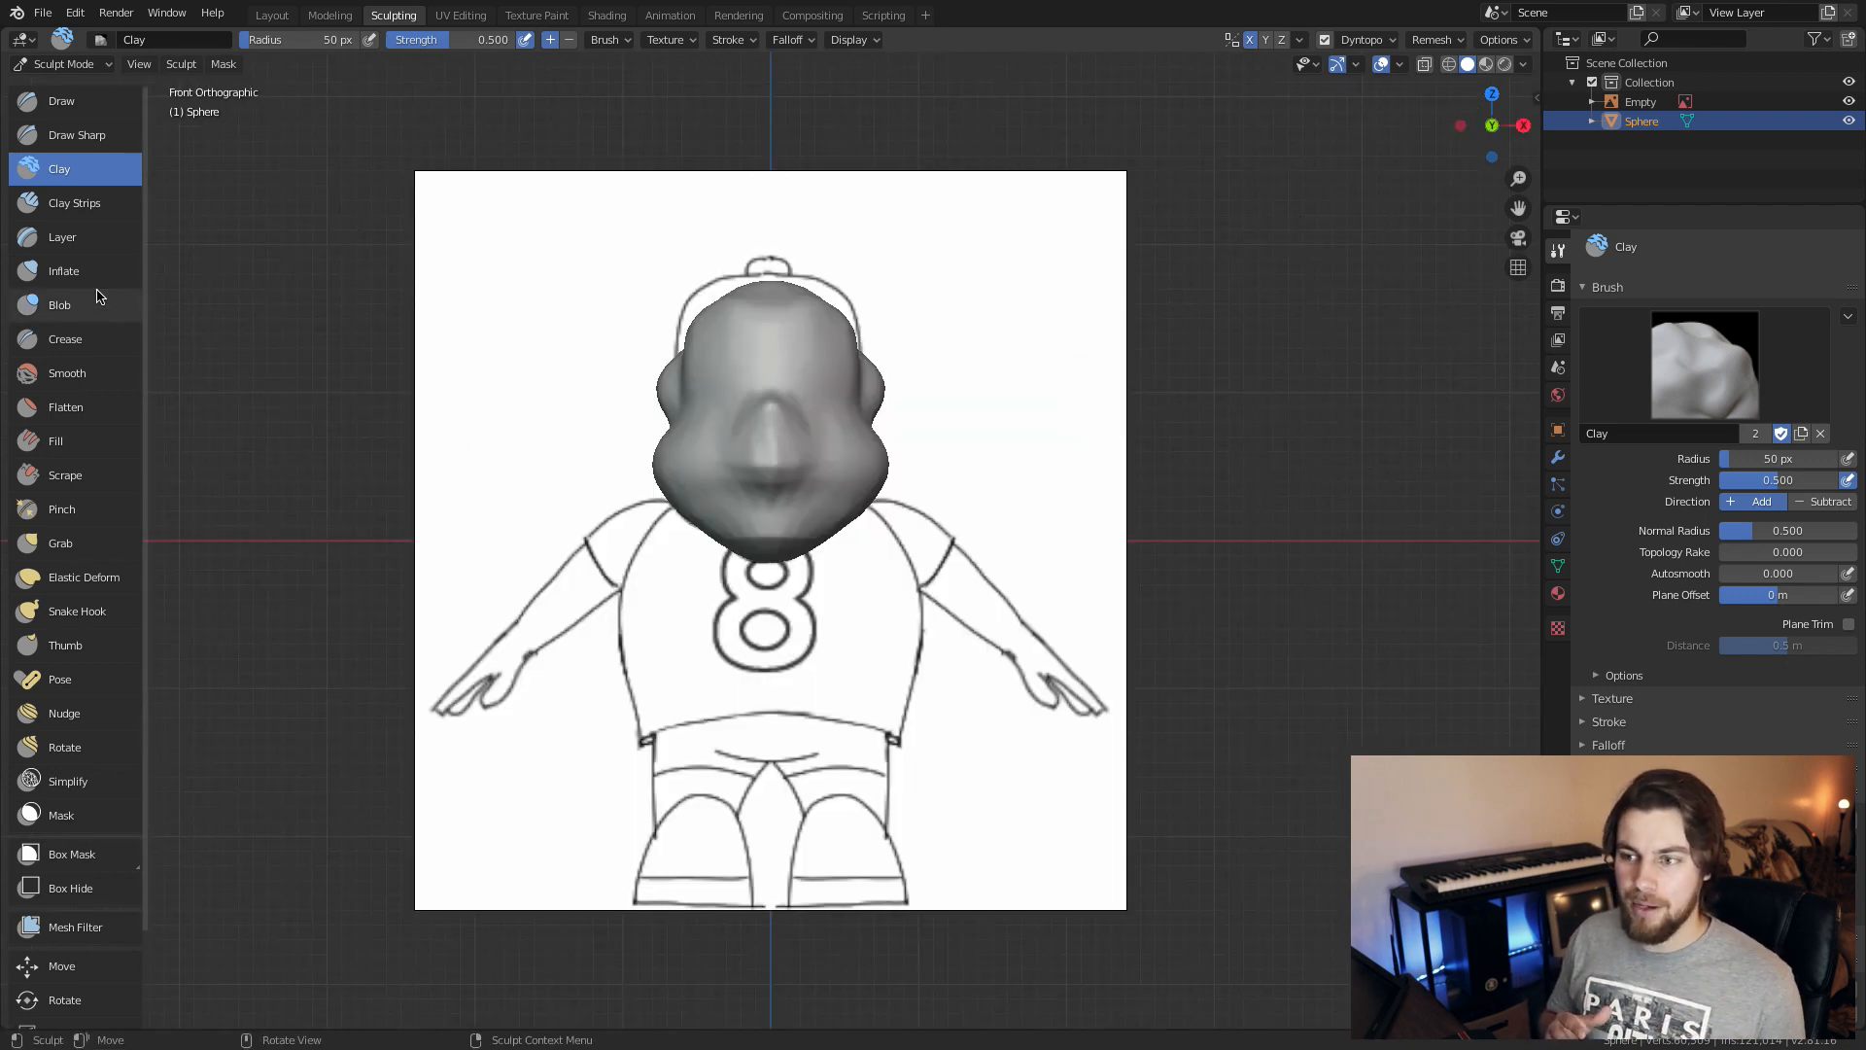
pyautogui.click(74, 203)
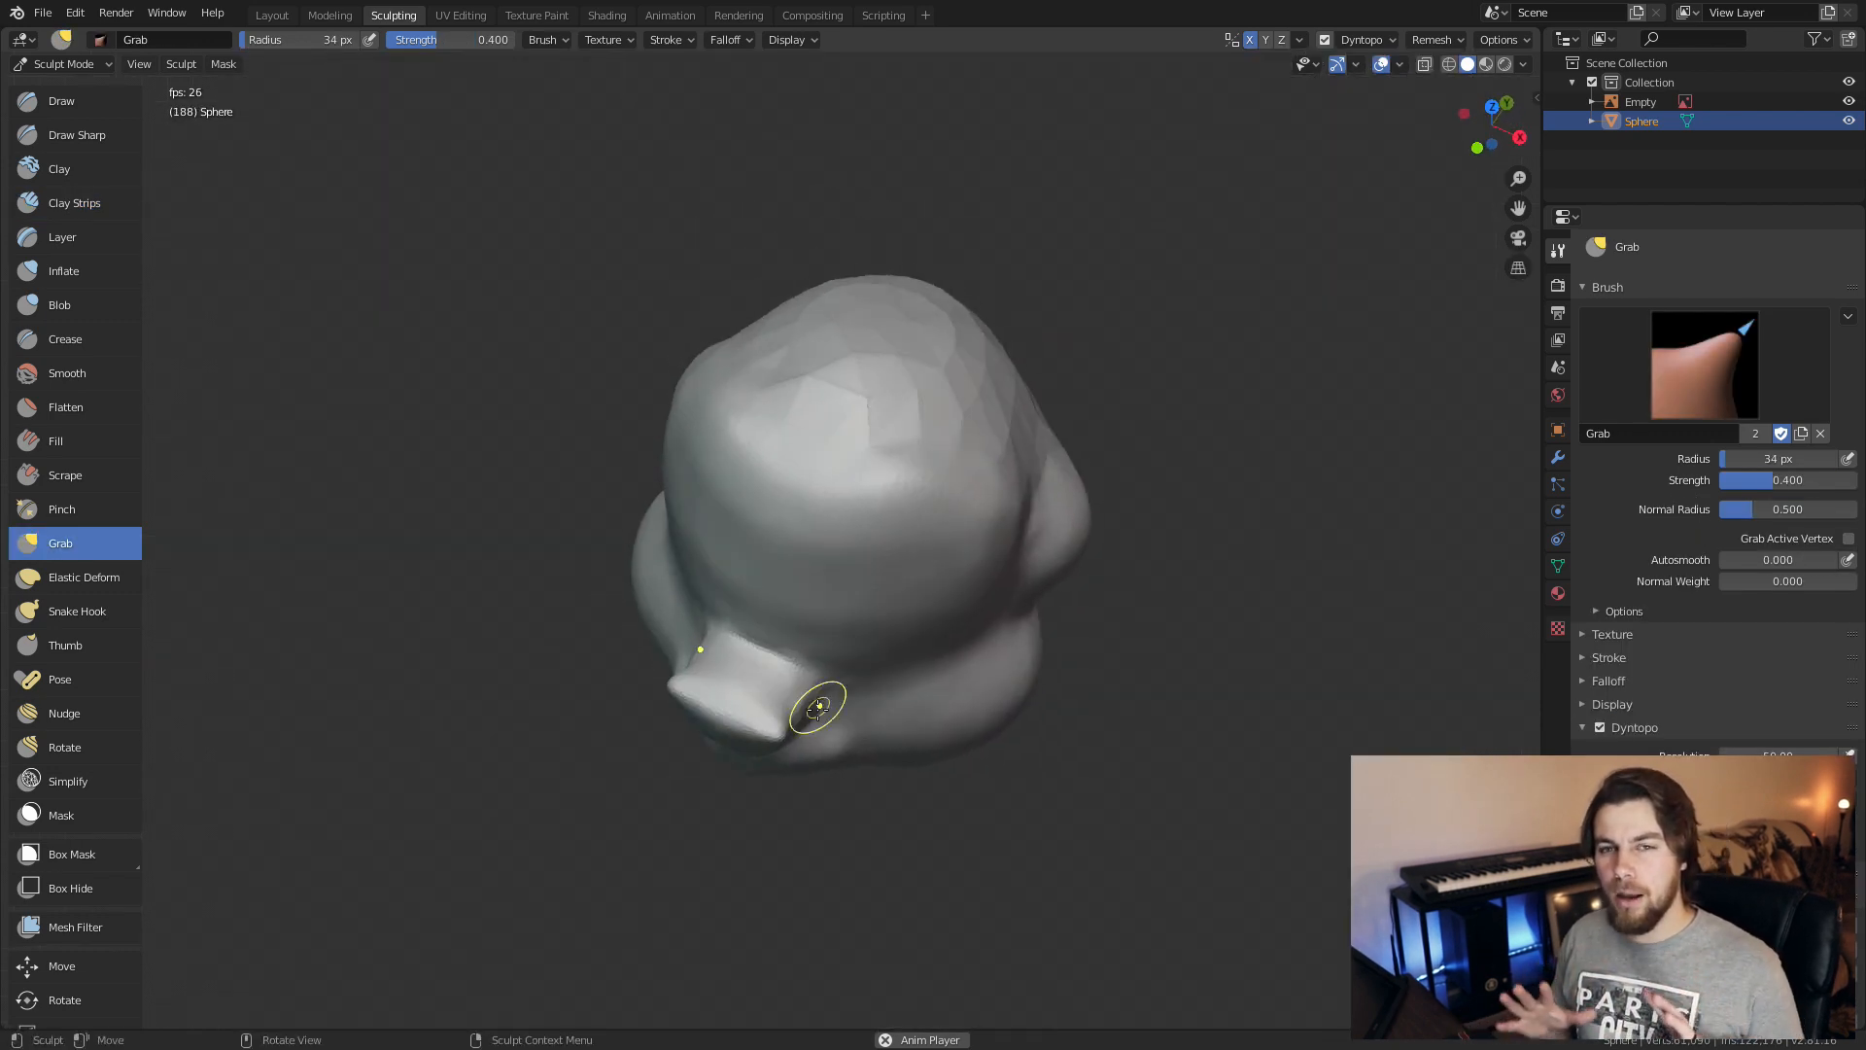
pyautogui.click(74, 202)
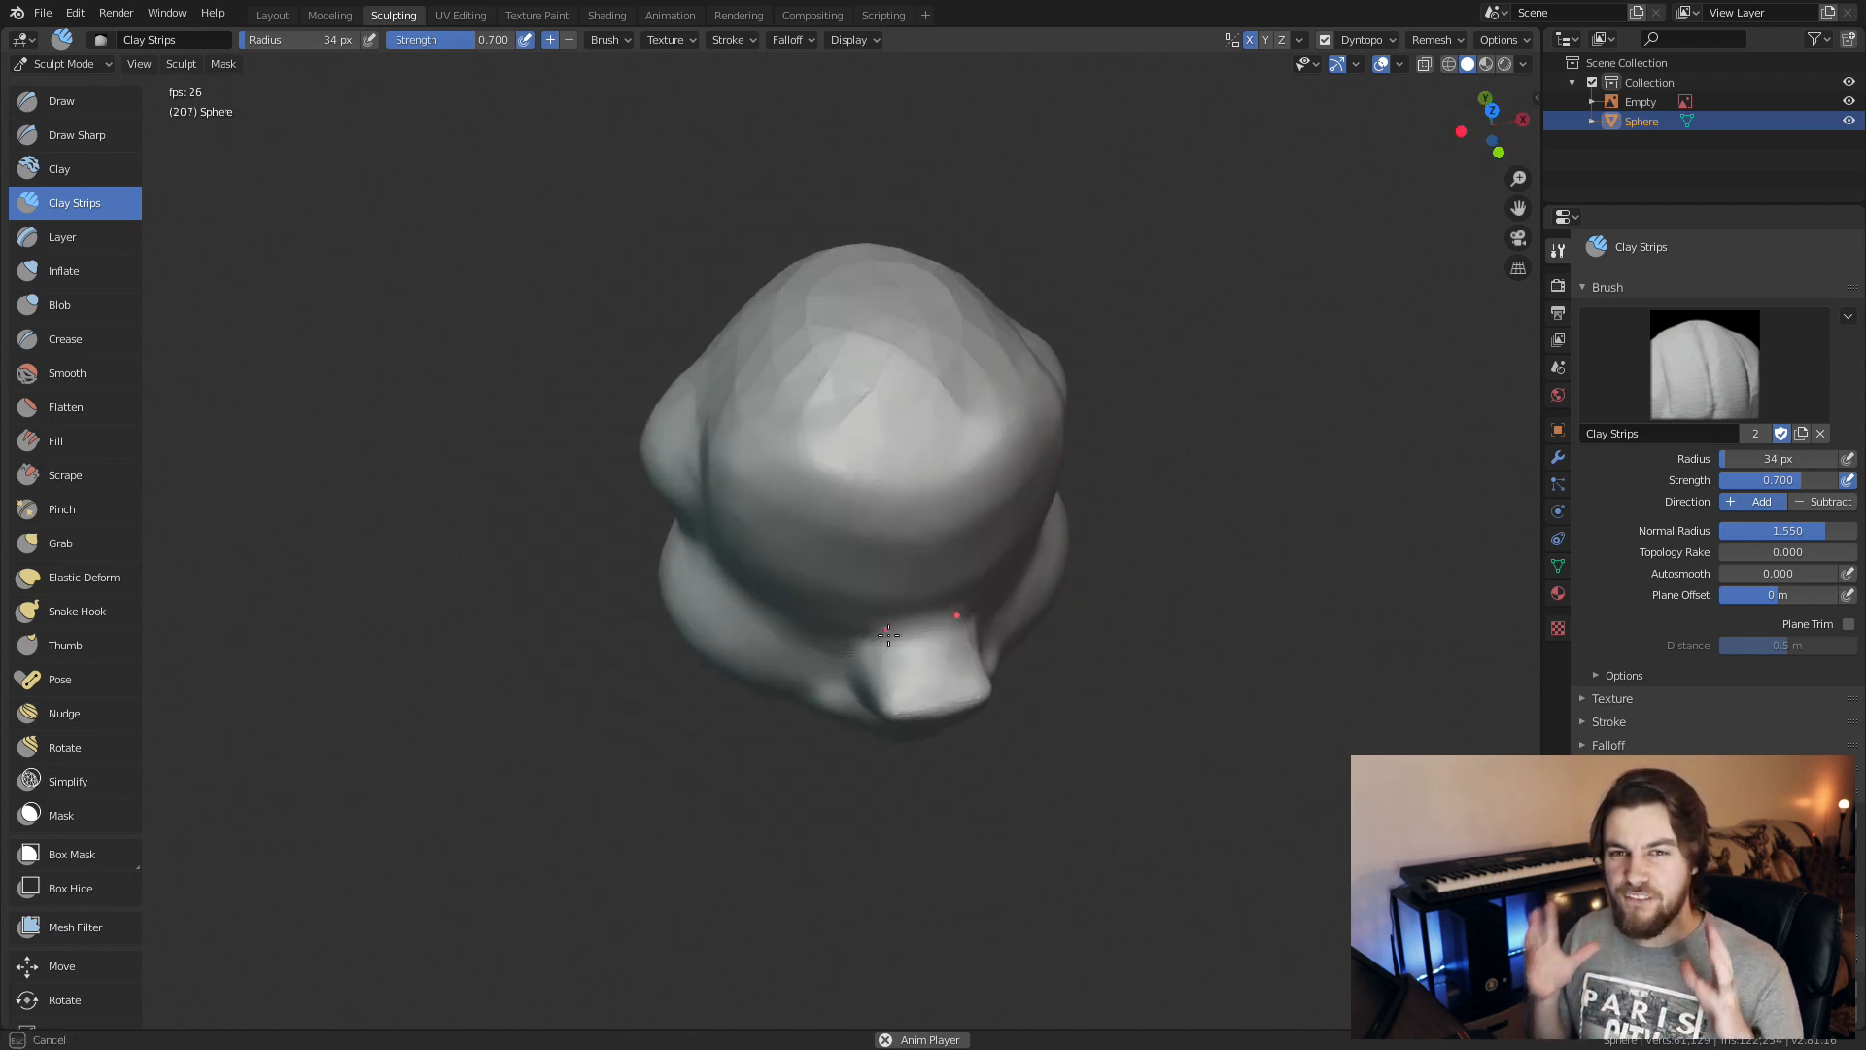
pyautogui.click(59, 305)
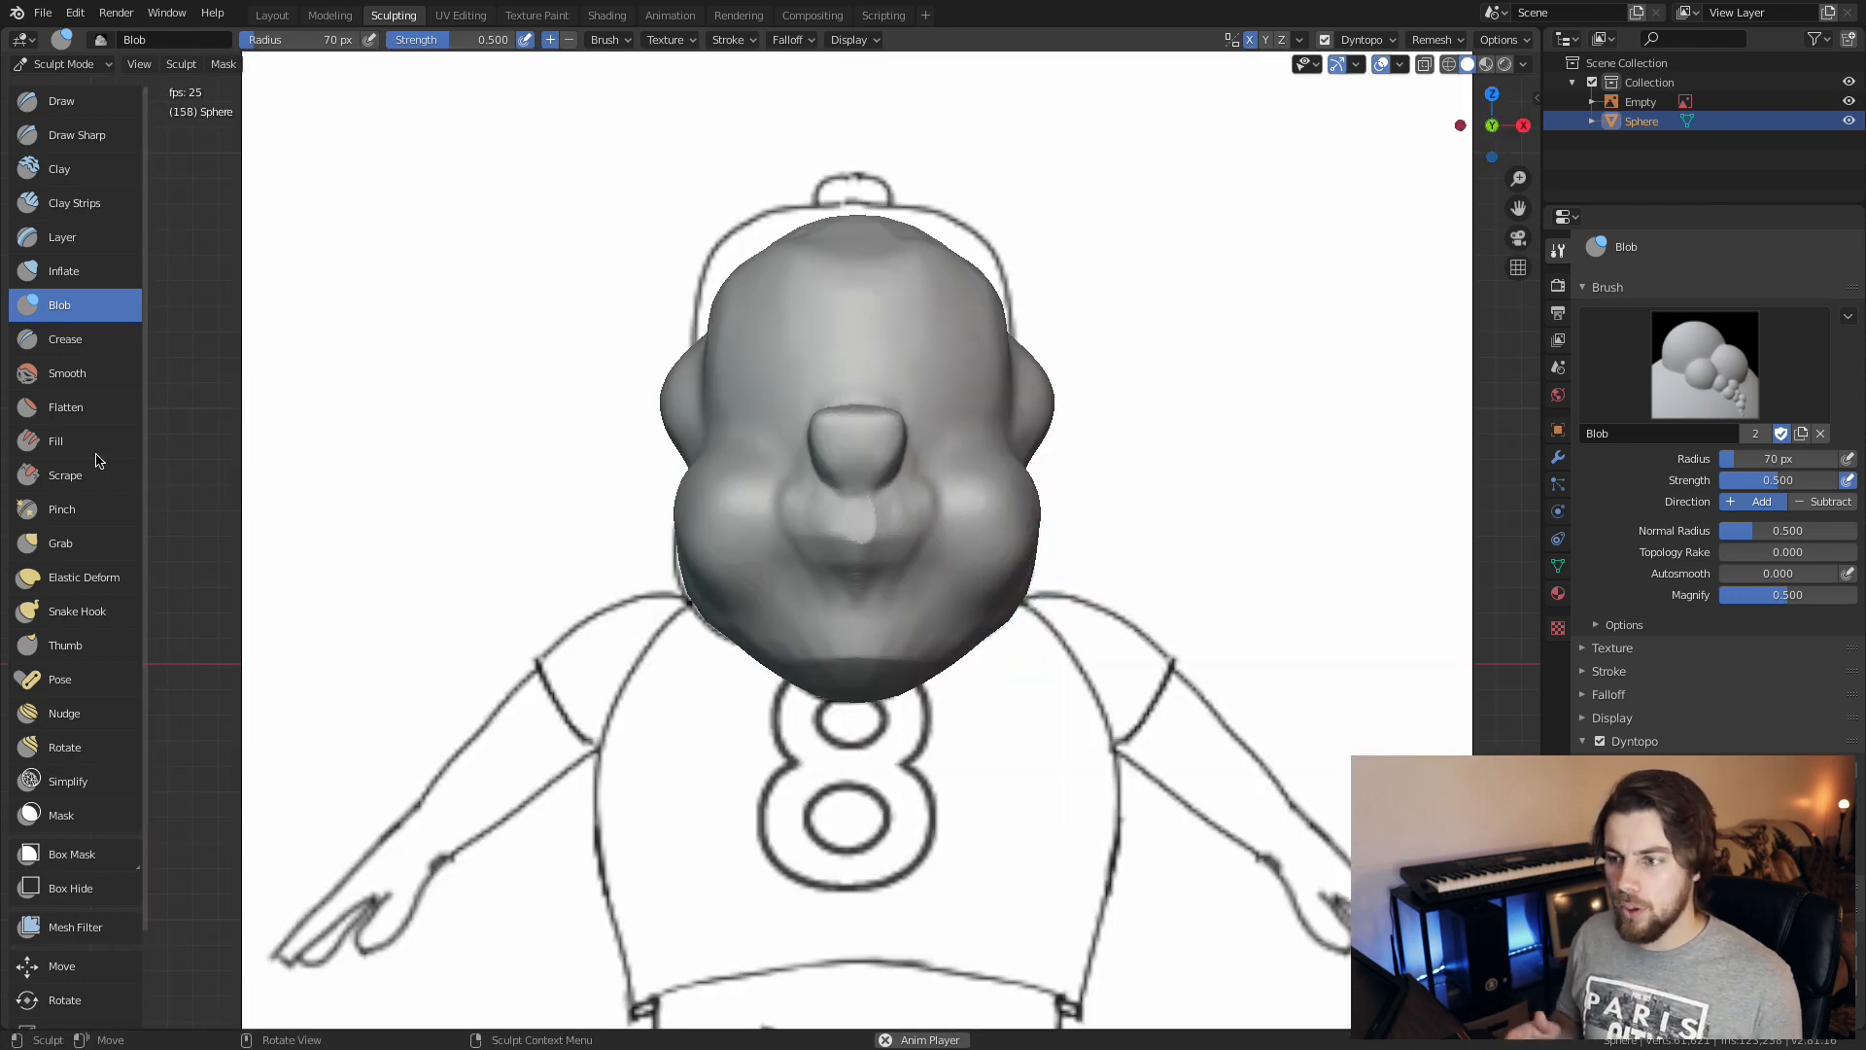
pyautogui.click(61, 542)
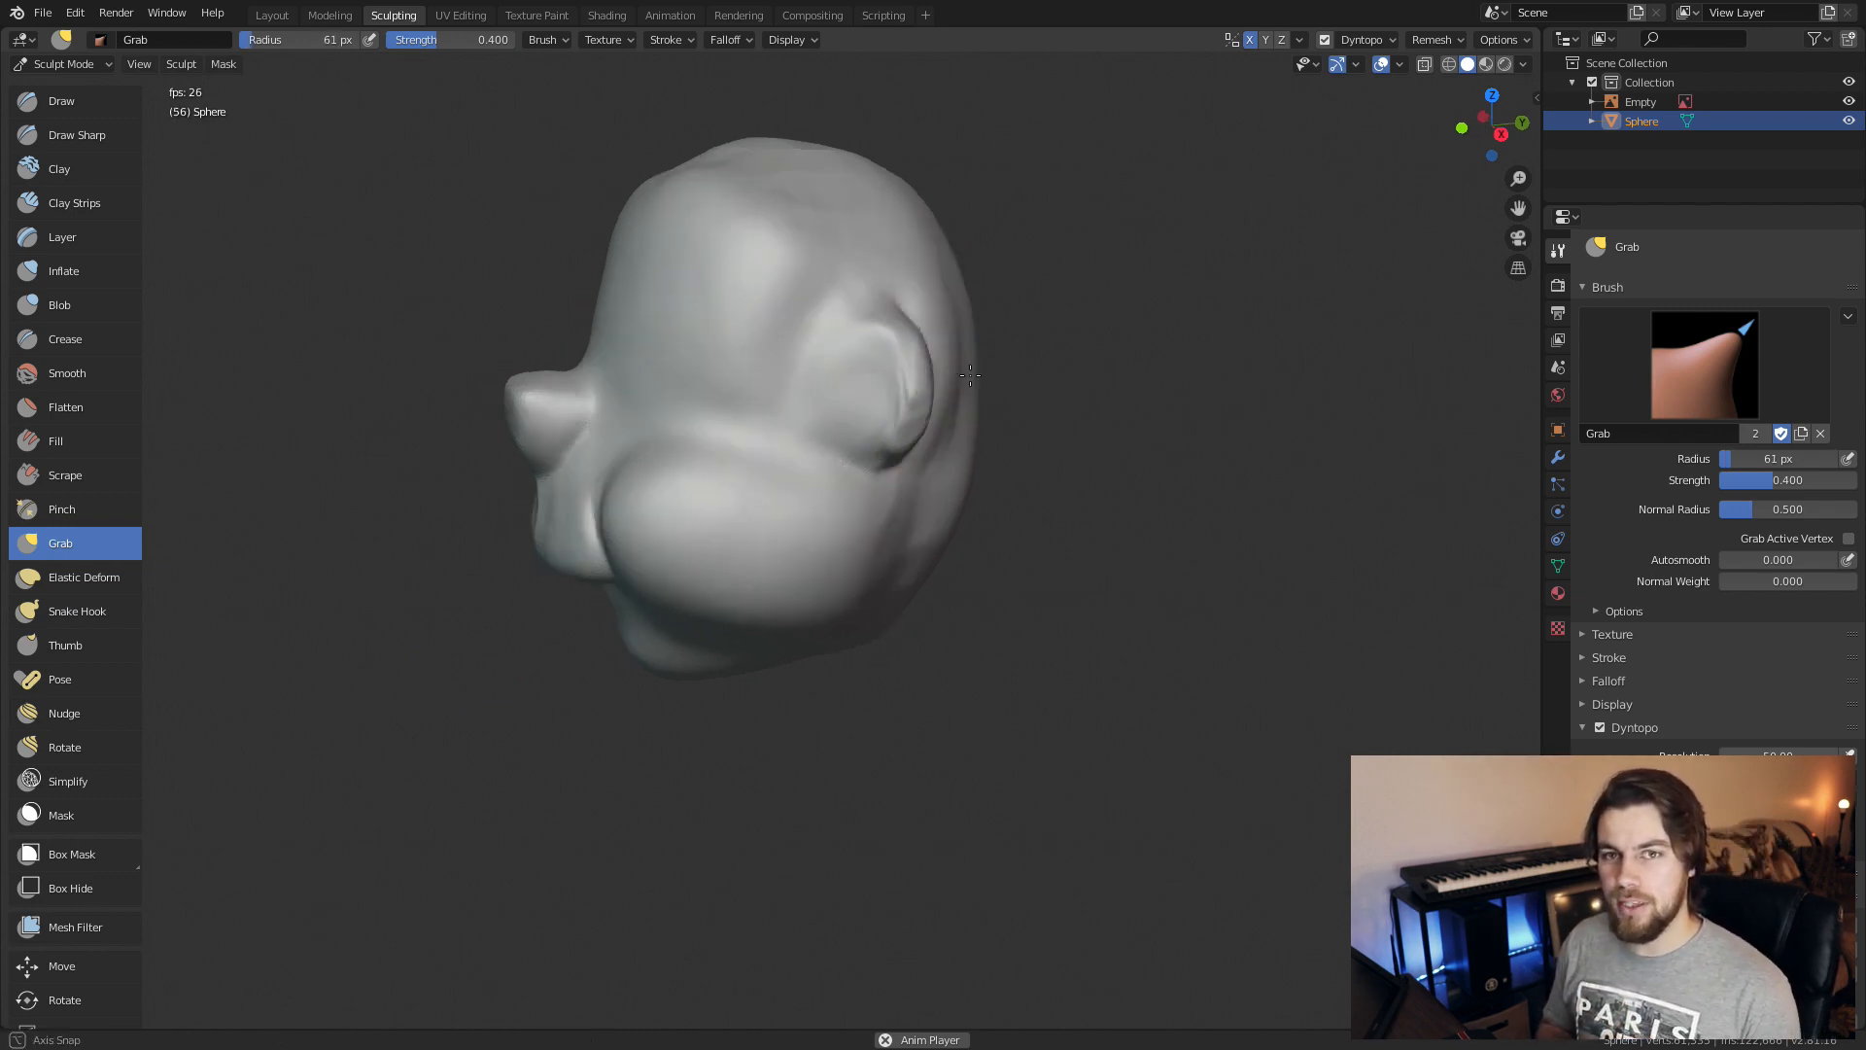
# Pull ears out from both sides of the head and flatten their surfaces
pyautogui.moveTo(915, 405); pyautogui.dragTo(968, 337)
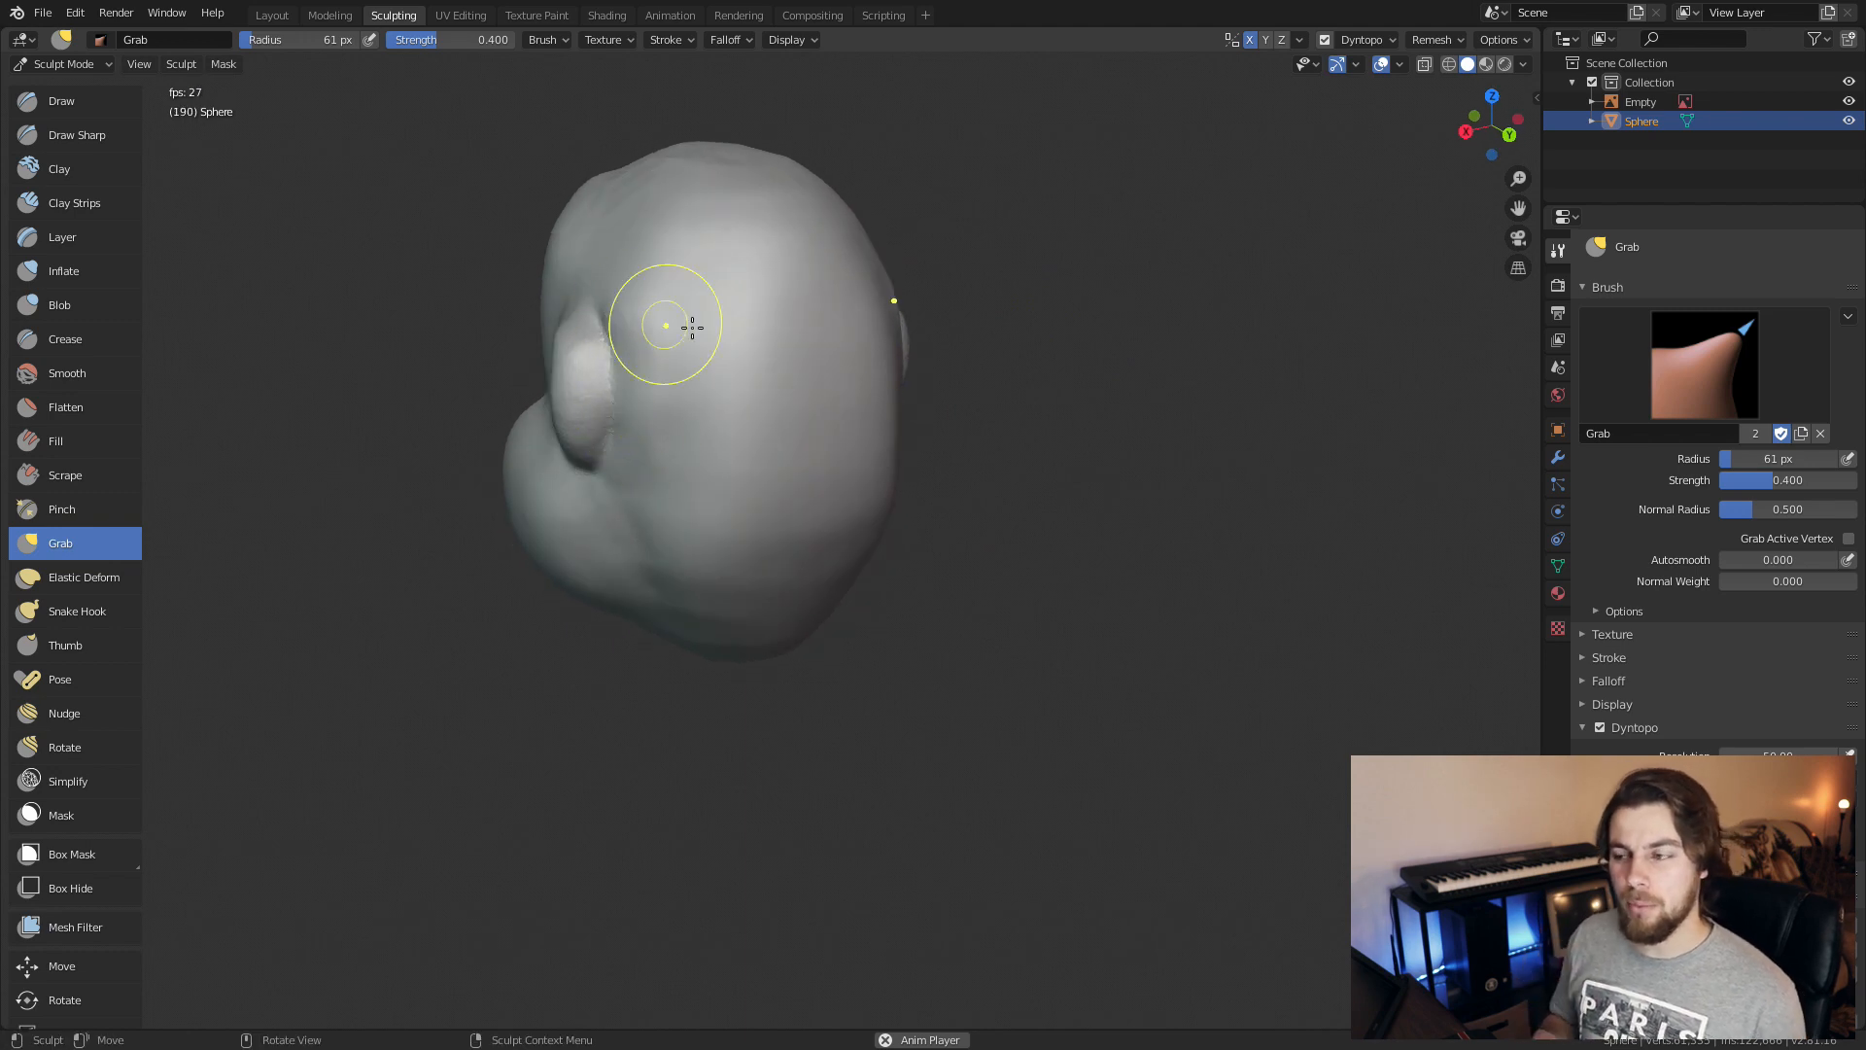
pyautogui.moveTo(690, 332); pyautogui.dragTo(583, 381)
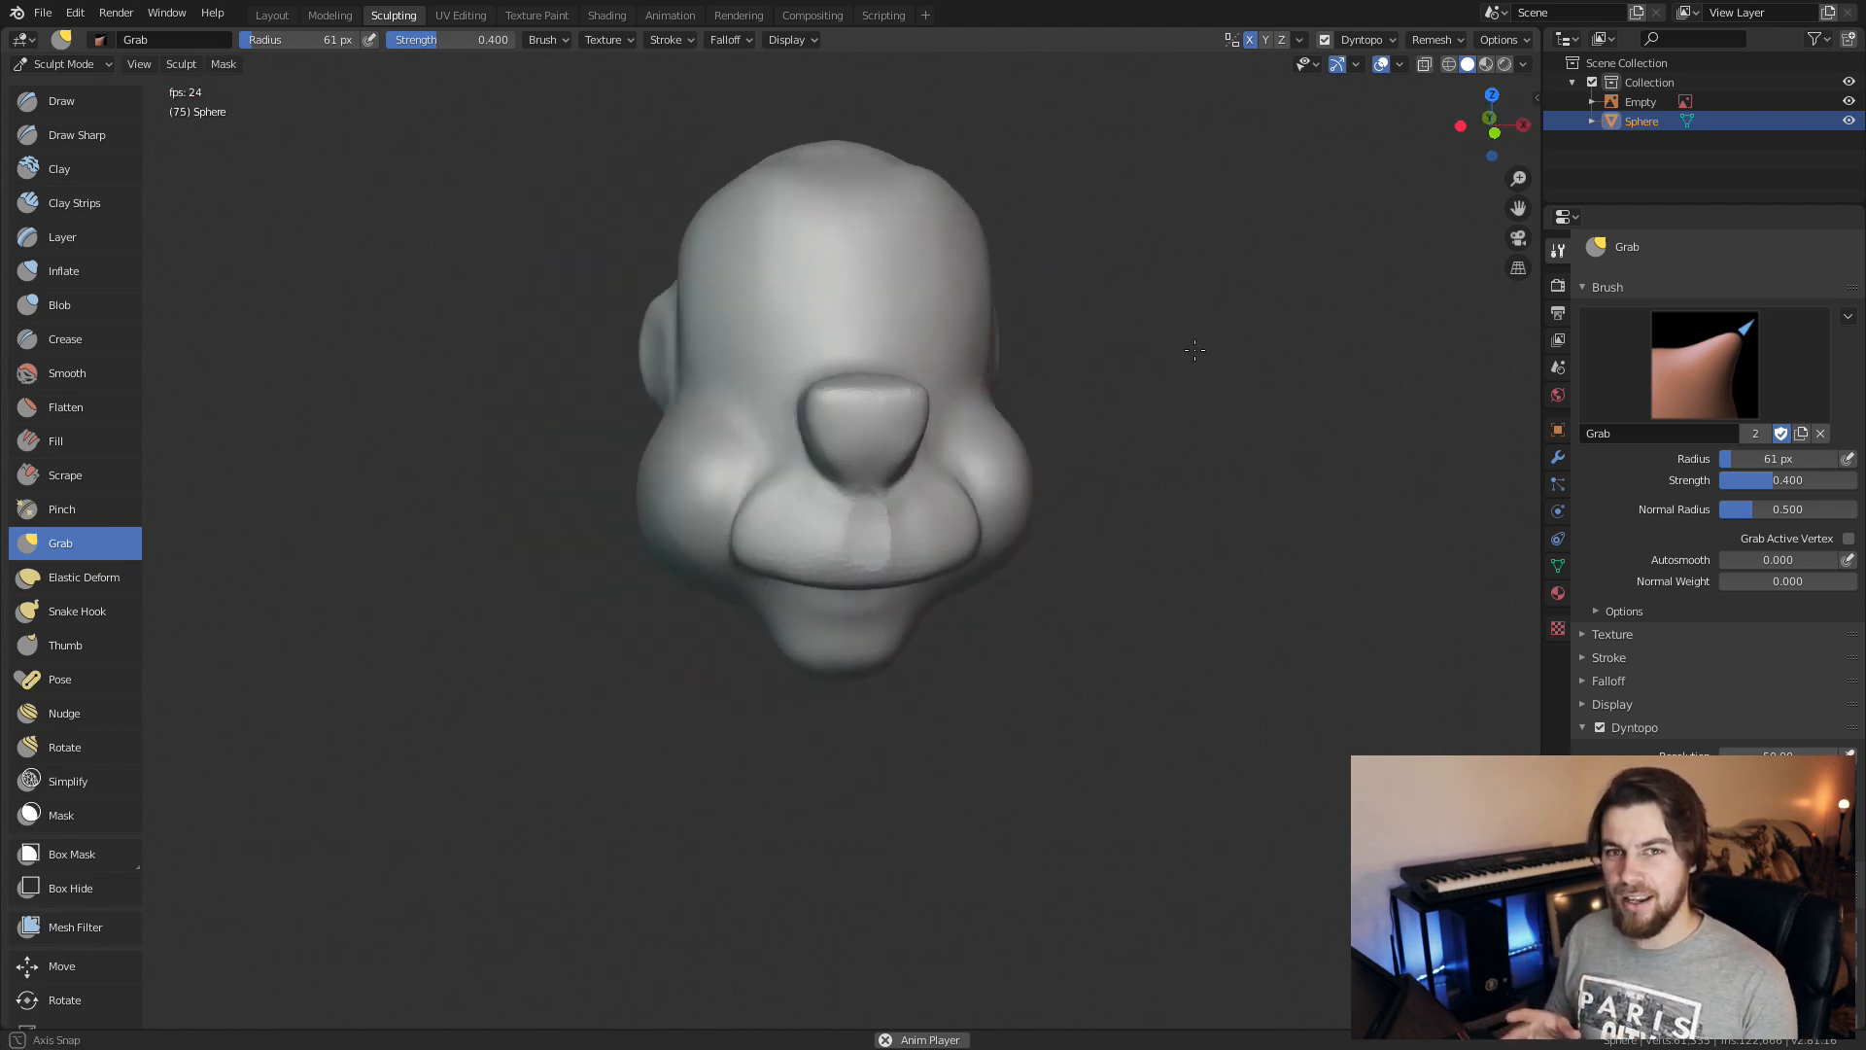
pyautogui.click(64, 406)
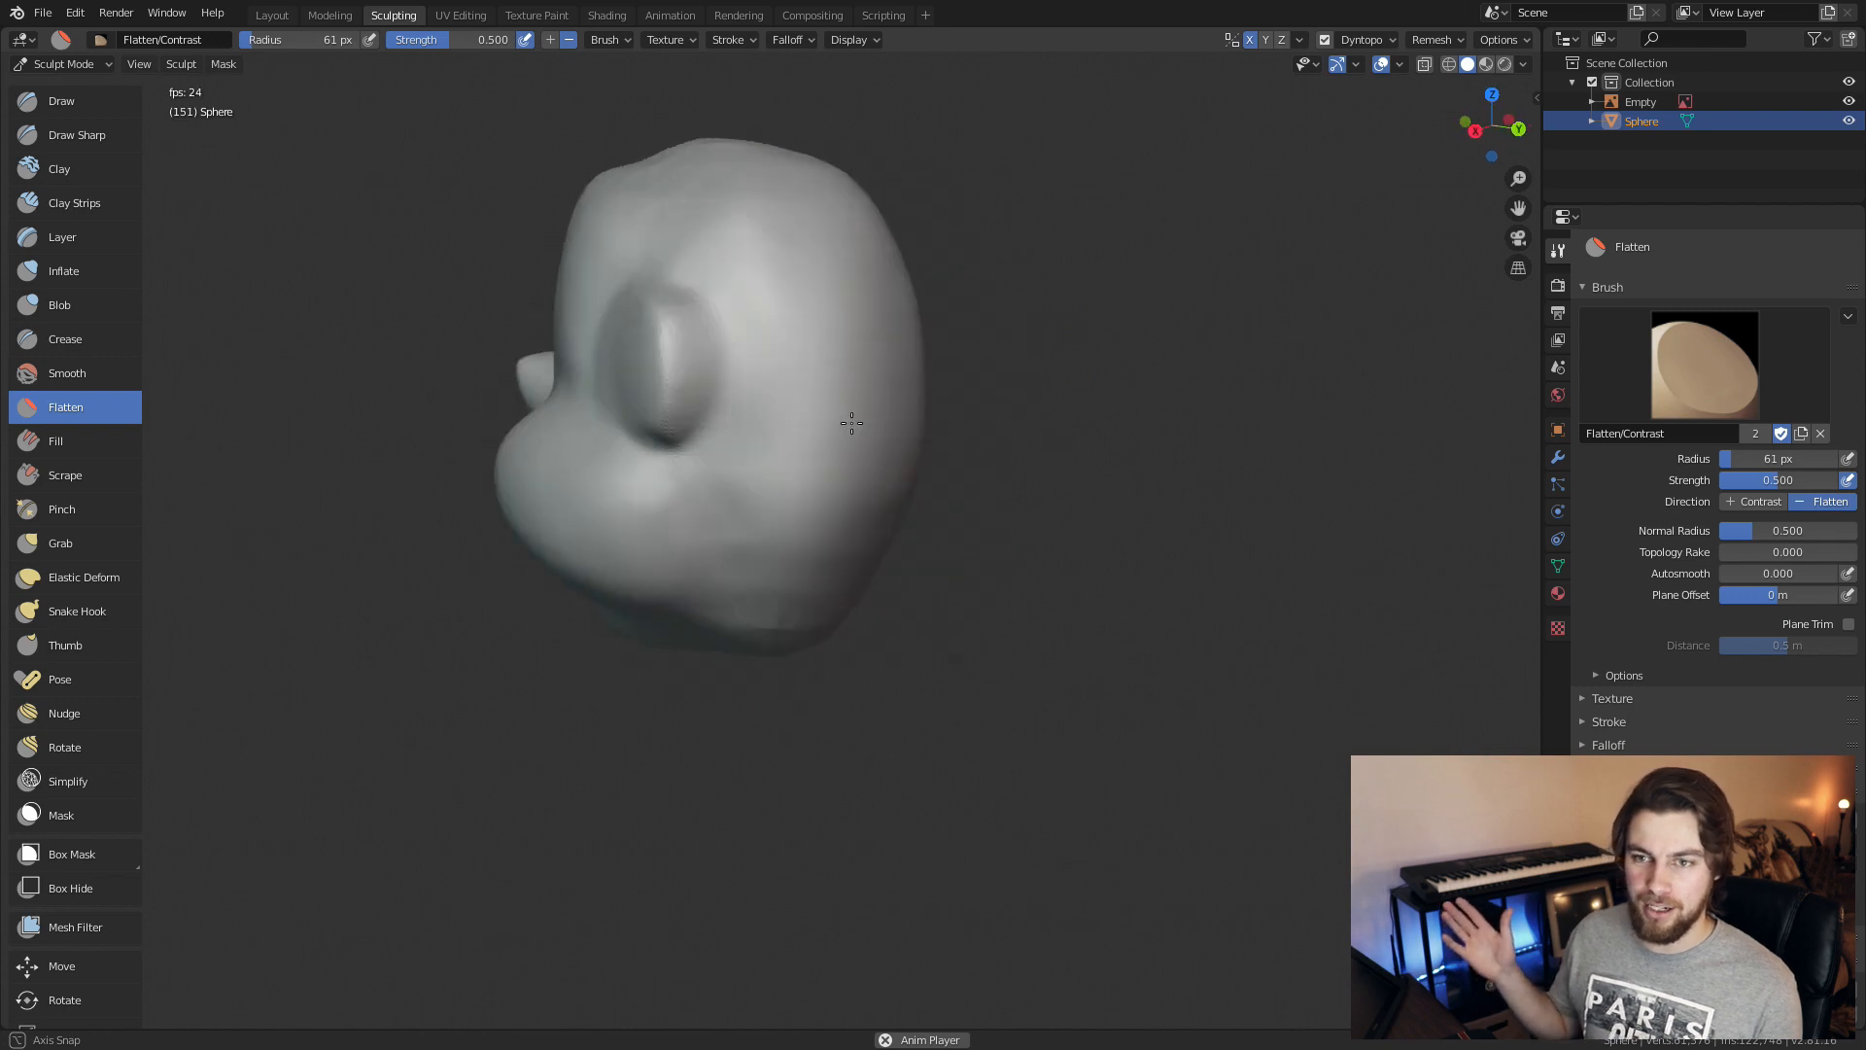
pyautogui.click(64, 339)
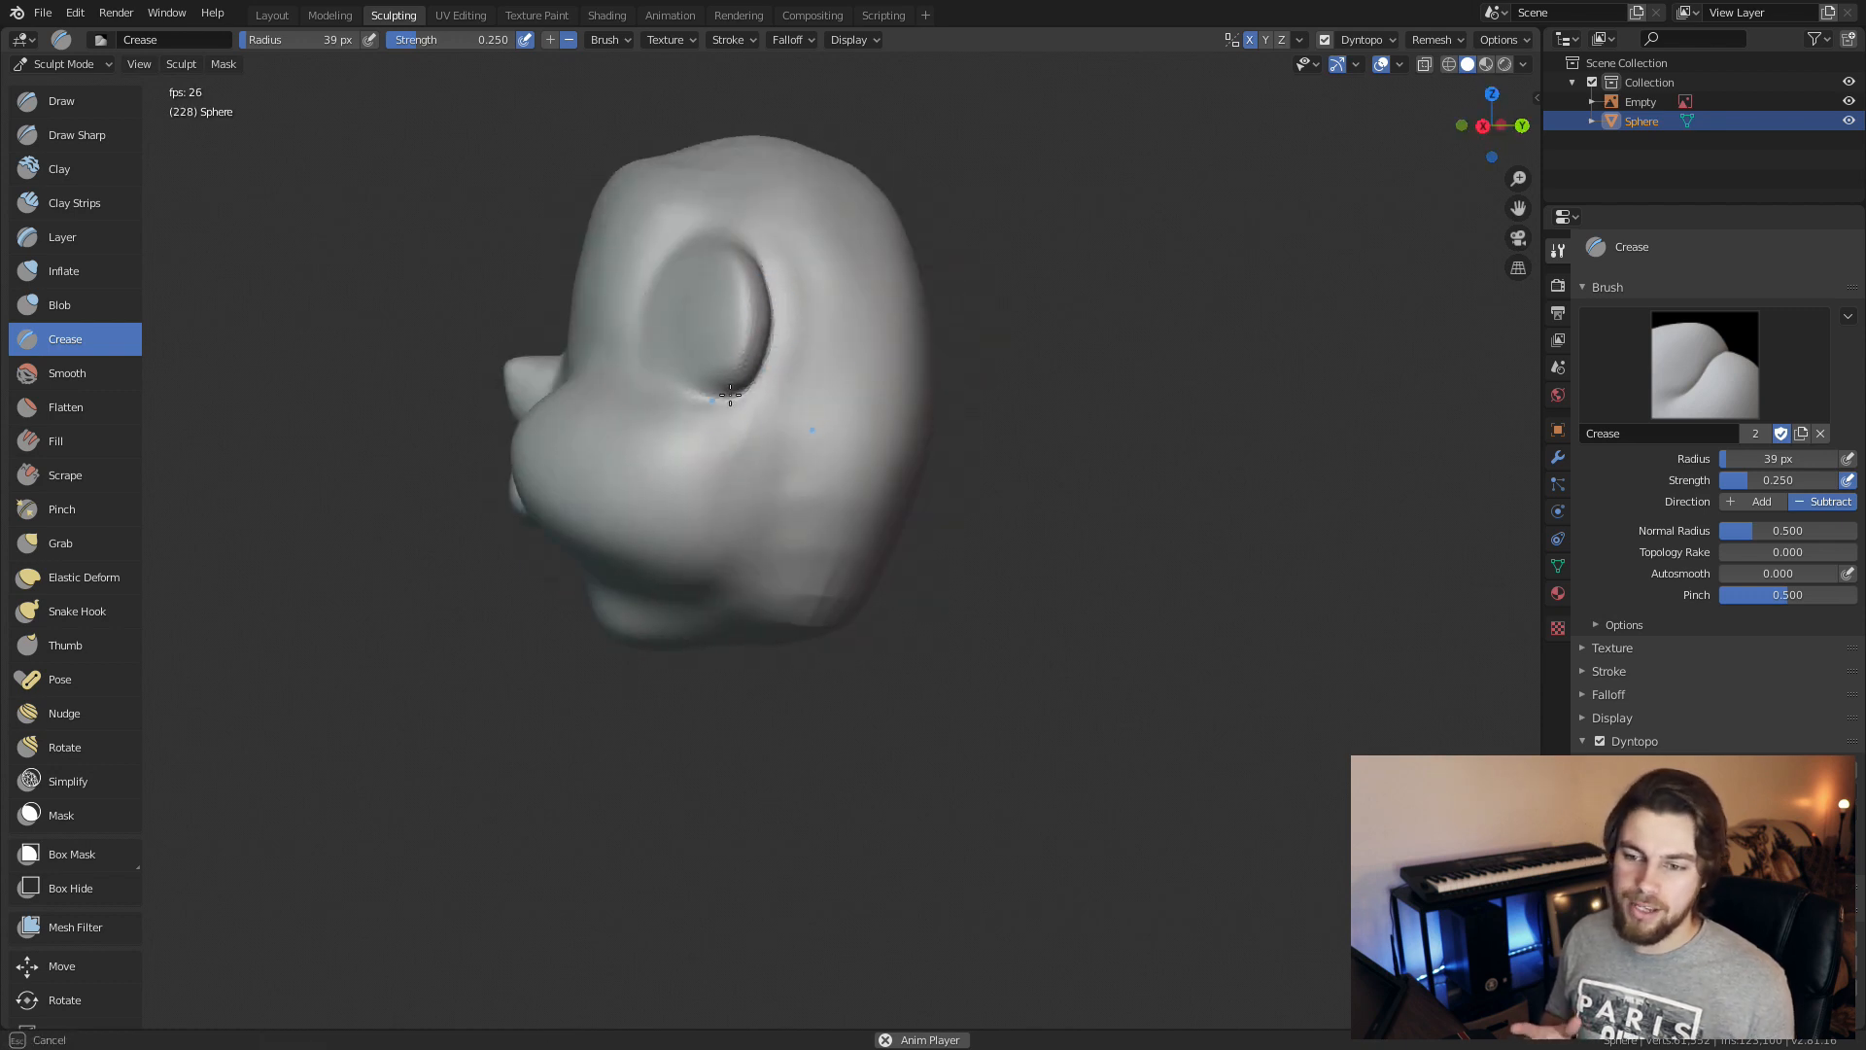
# Crease along the inner ear edges to hollow out the rims
pyautogui.moveTo(729, 399); pyautogui.dragTo(610, 379)
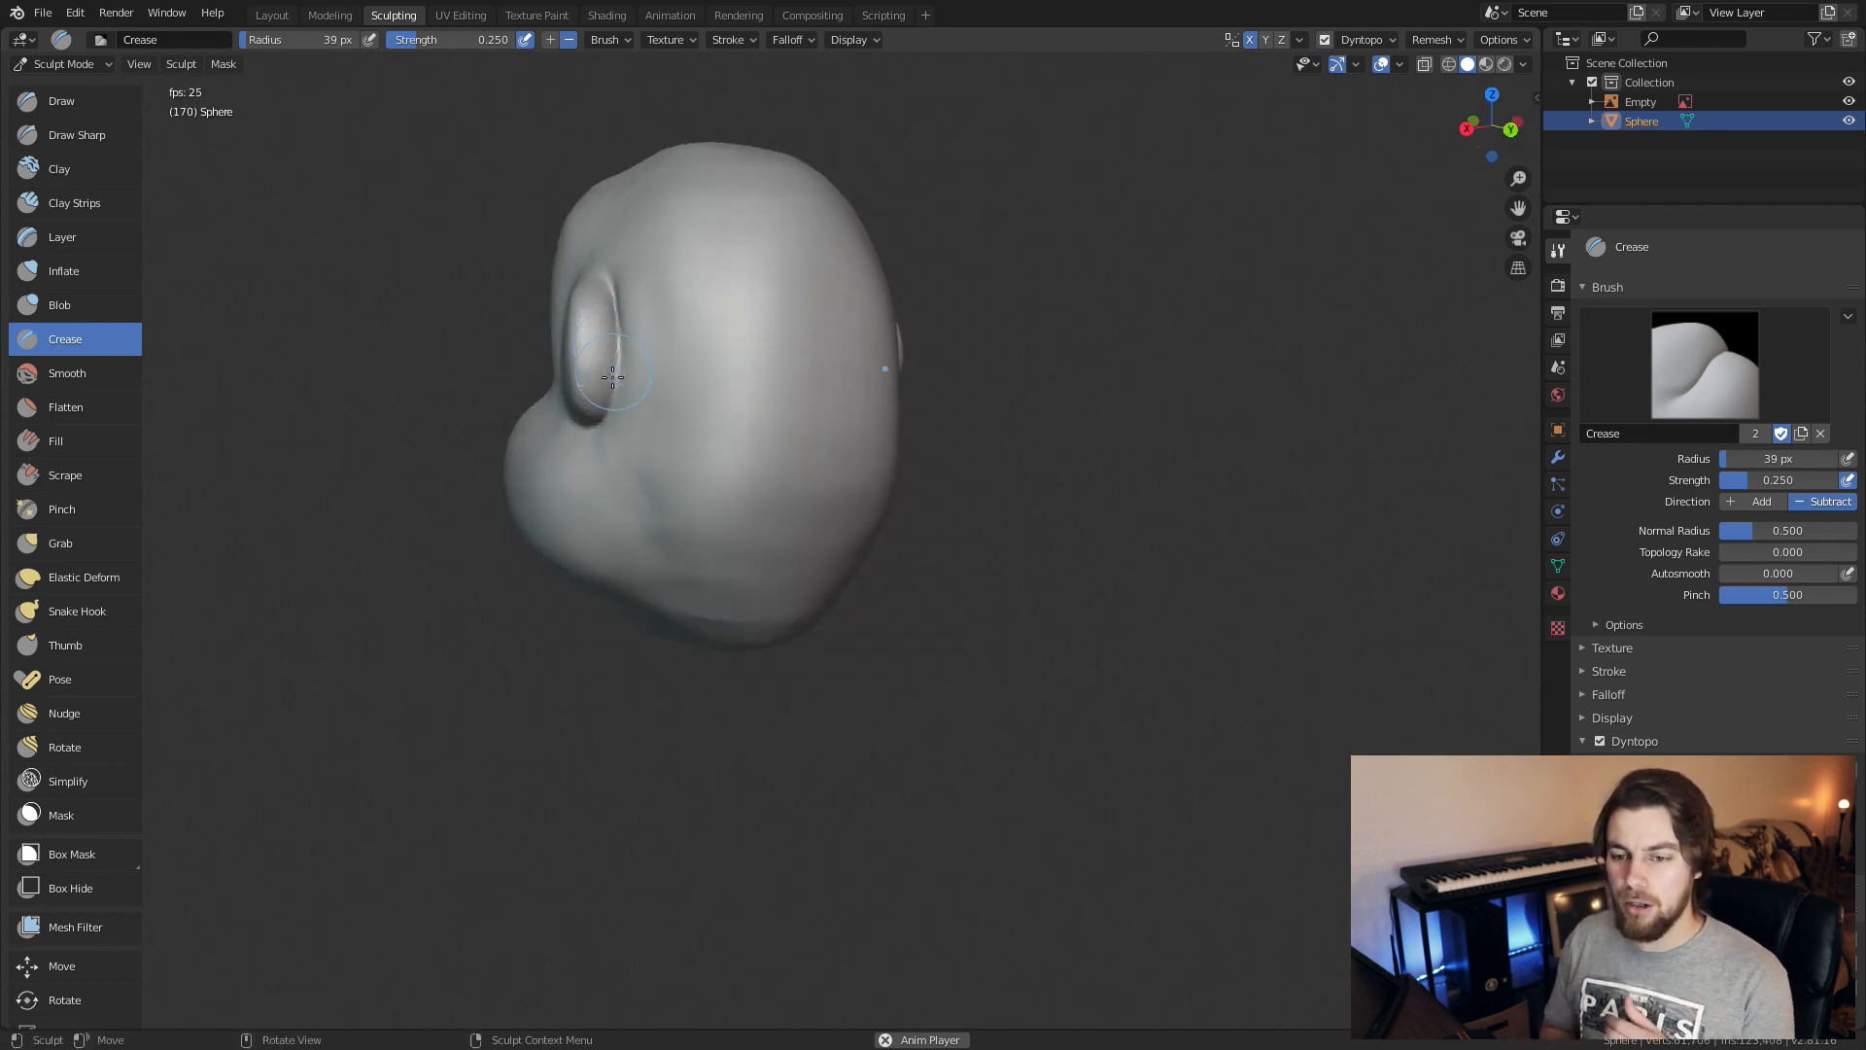
pyautogui.moveTo(655, 392); pyautogui.dragTo(690, 369)
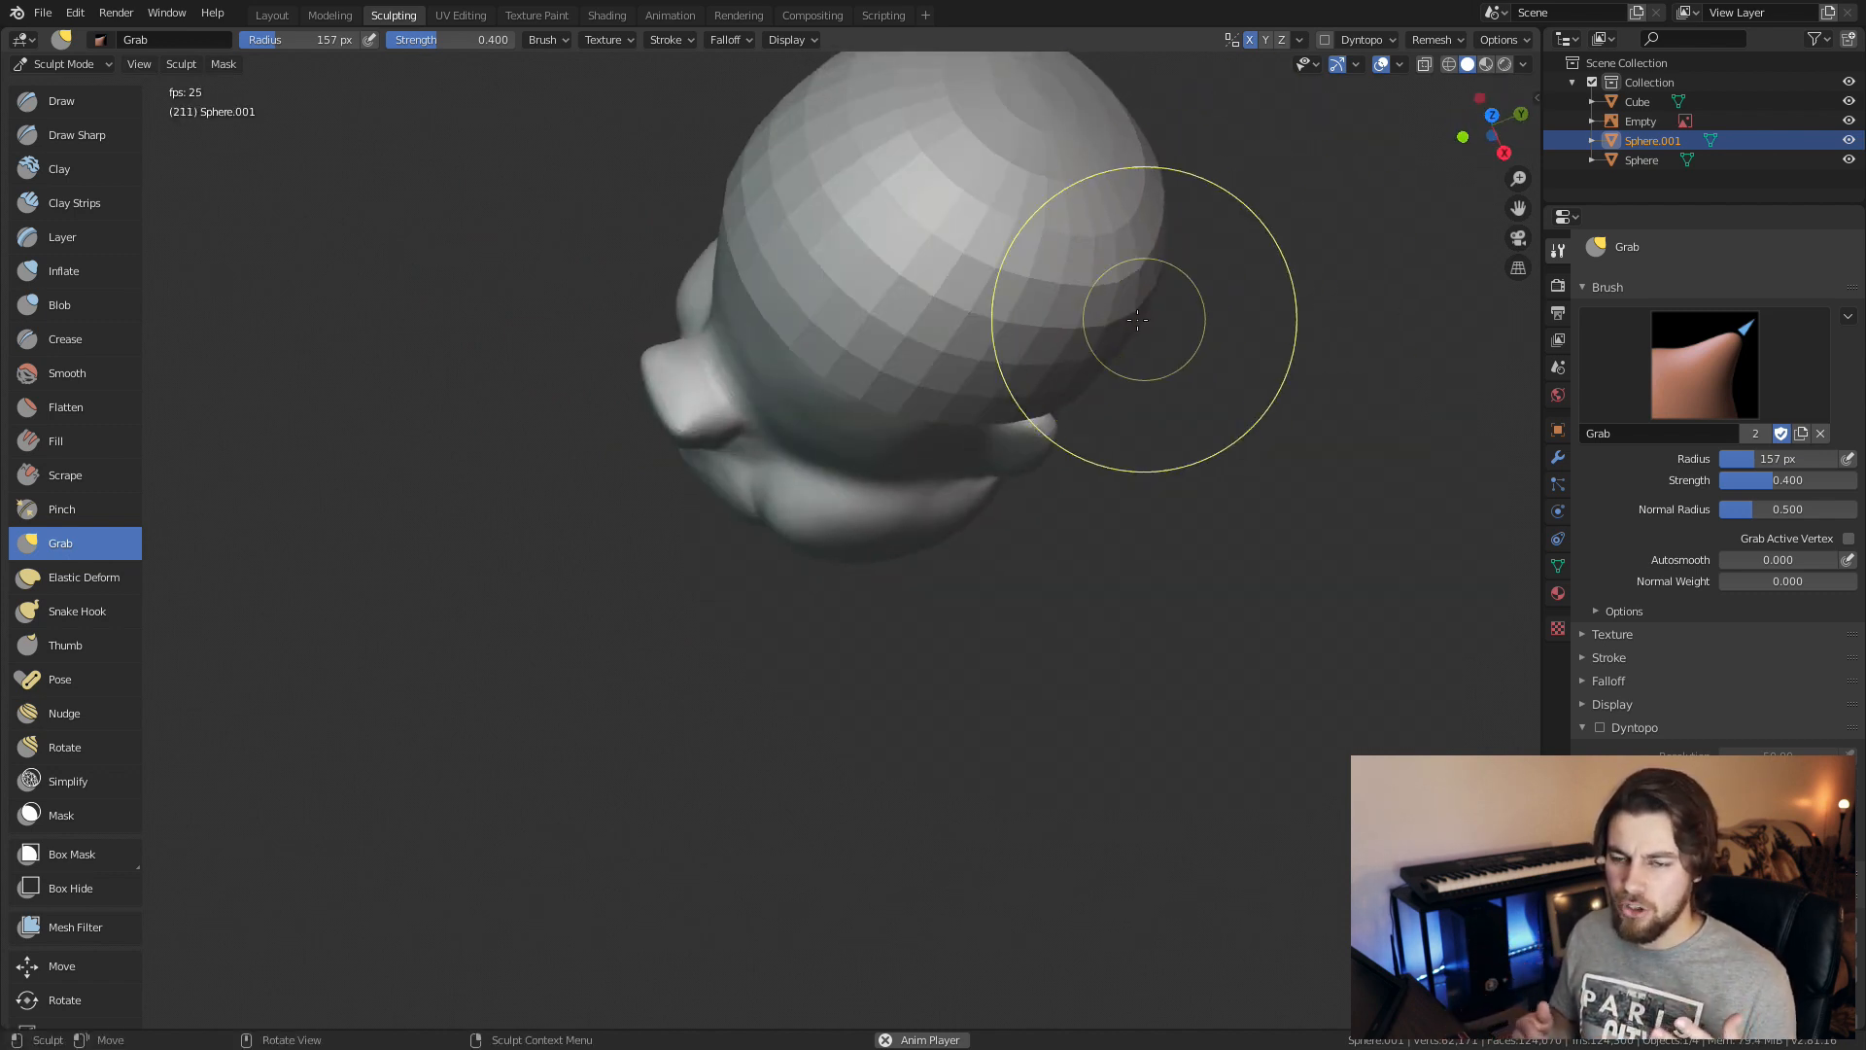
# Mould the new sphere over the top of the head with a large Grab brush, Dyntopo off
pyautogui.moveTo(1137, 317); pyautogui.dragTo(1267, 336)
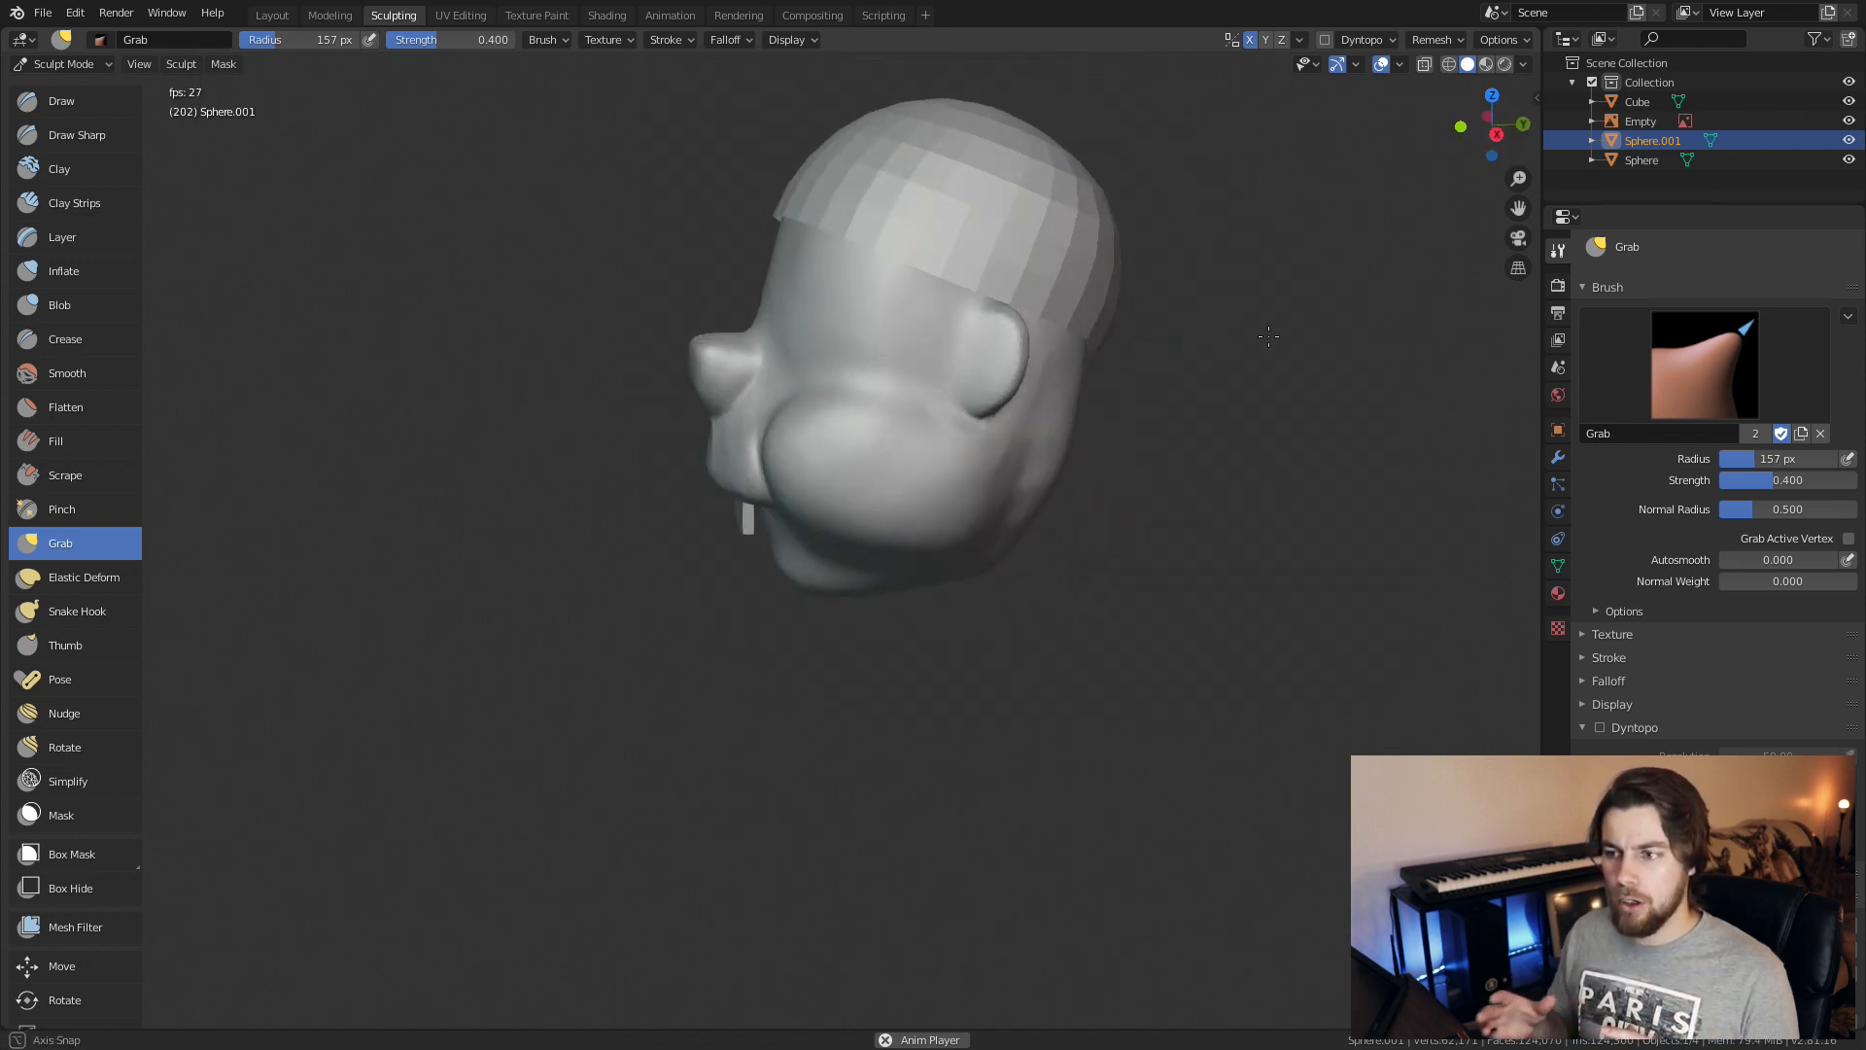
pyautogui.click(58, 167)
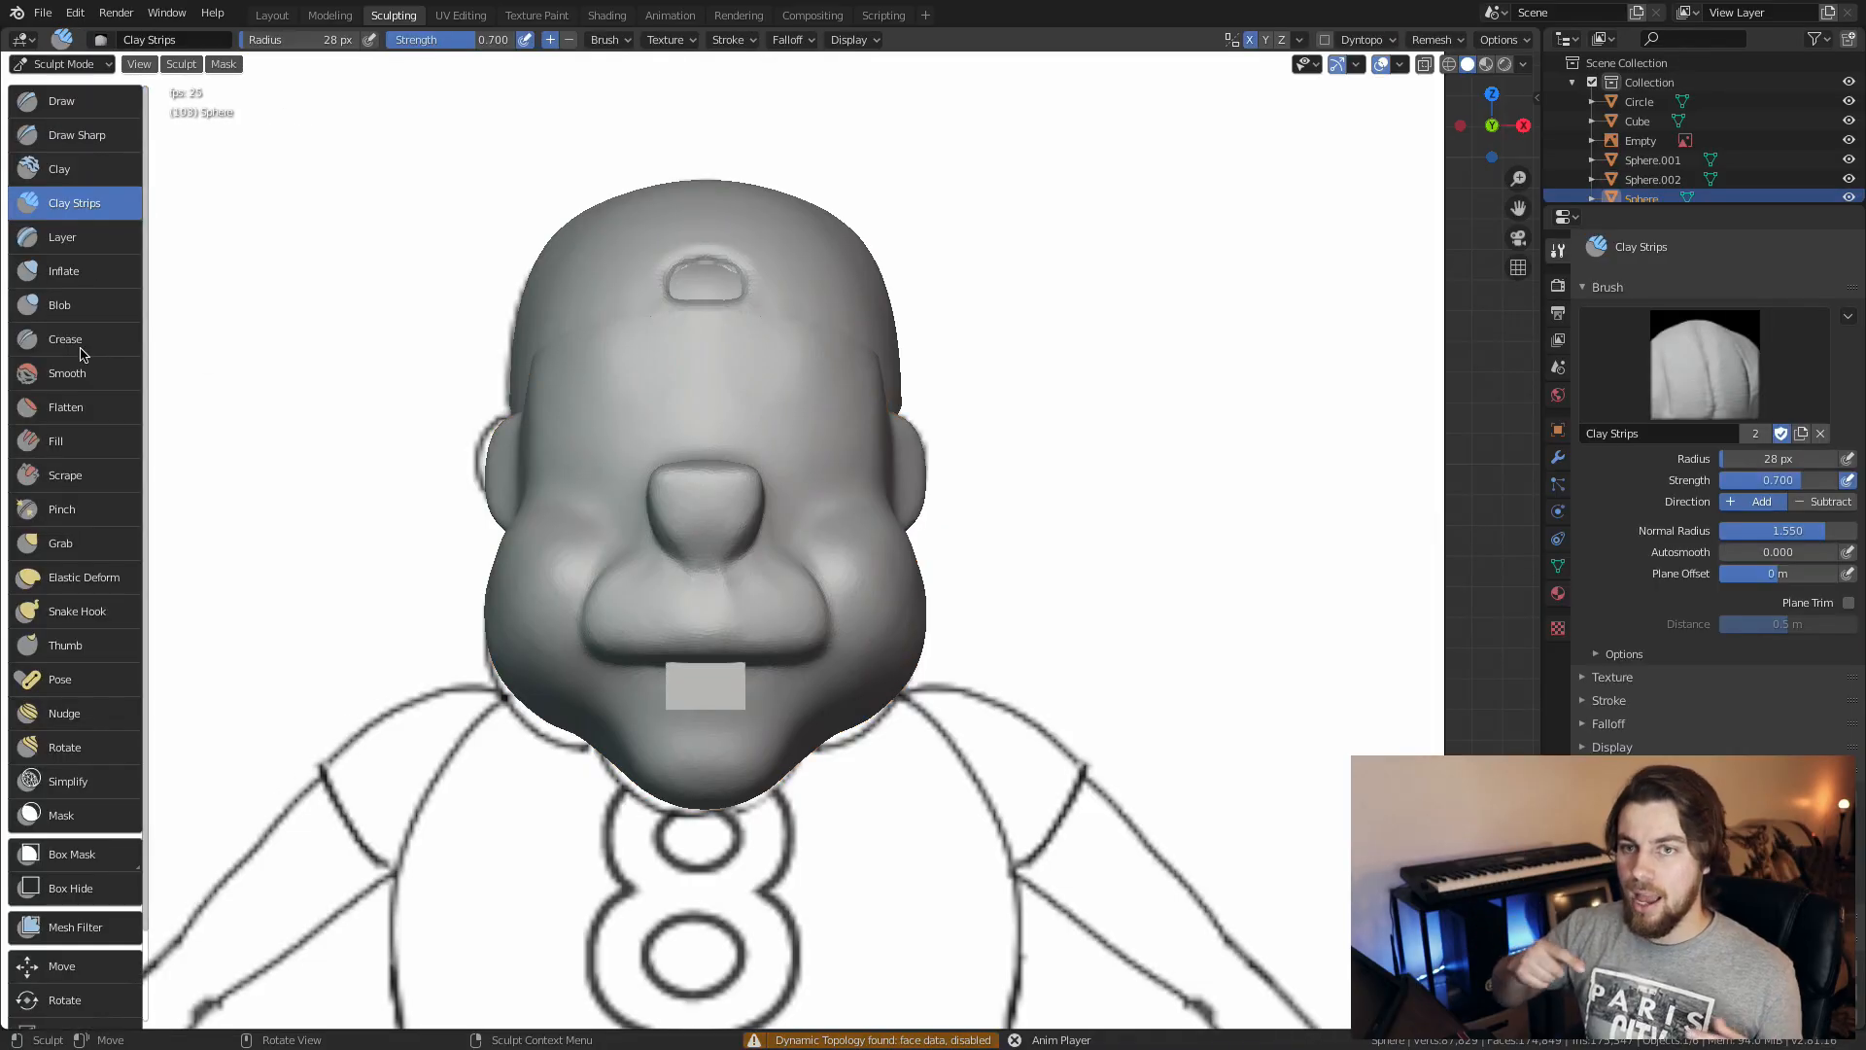
# Switch to Clay Strips to carve the indent into the top of the cap
pyautogui.click(64, 338)
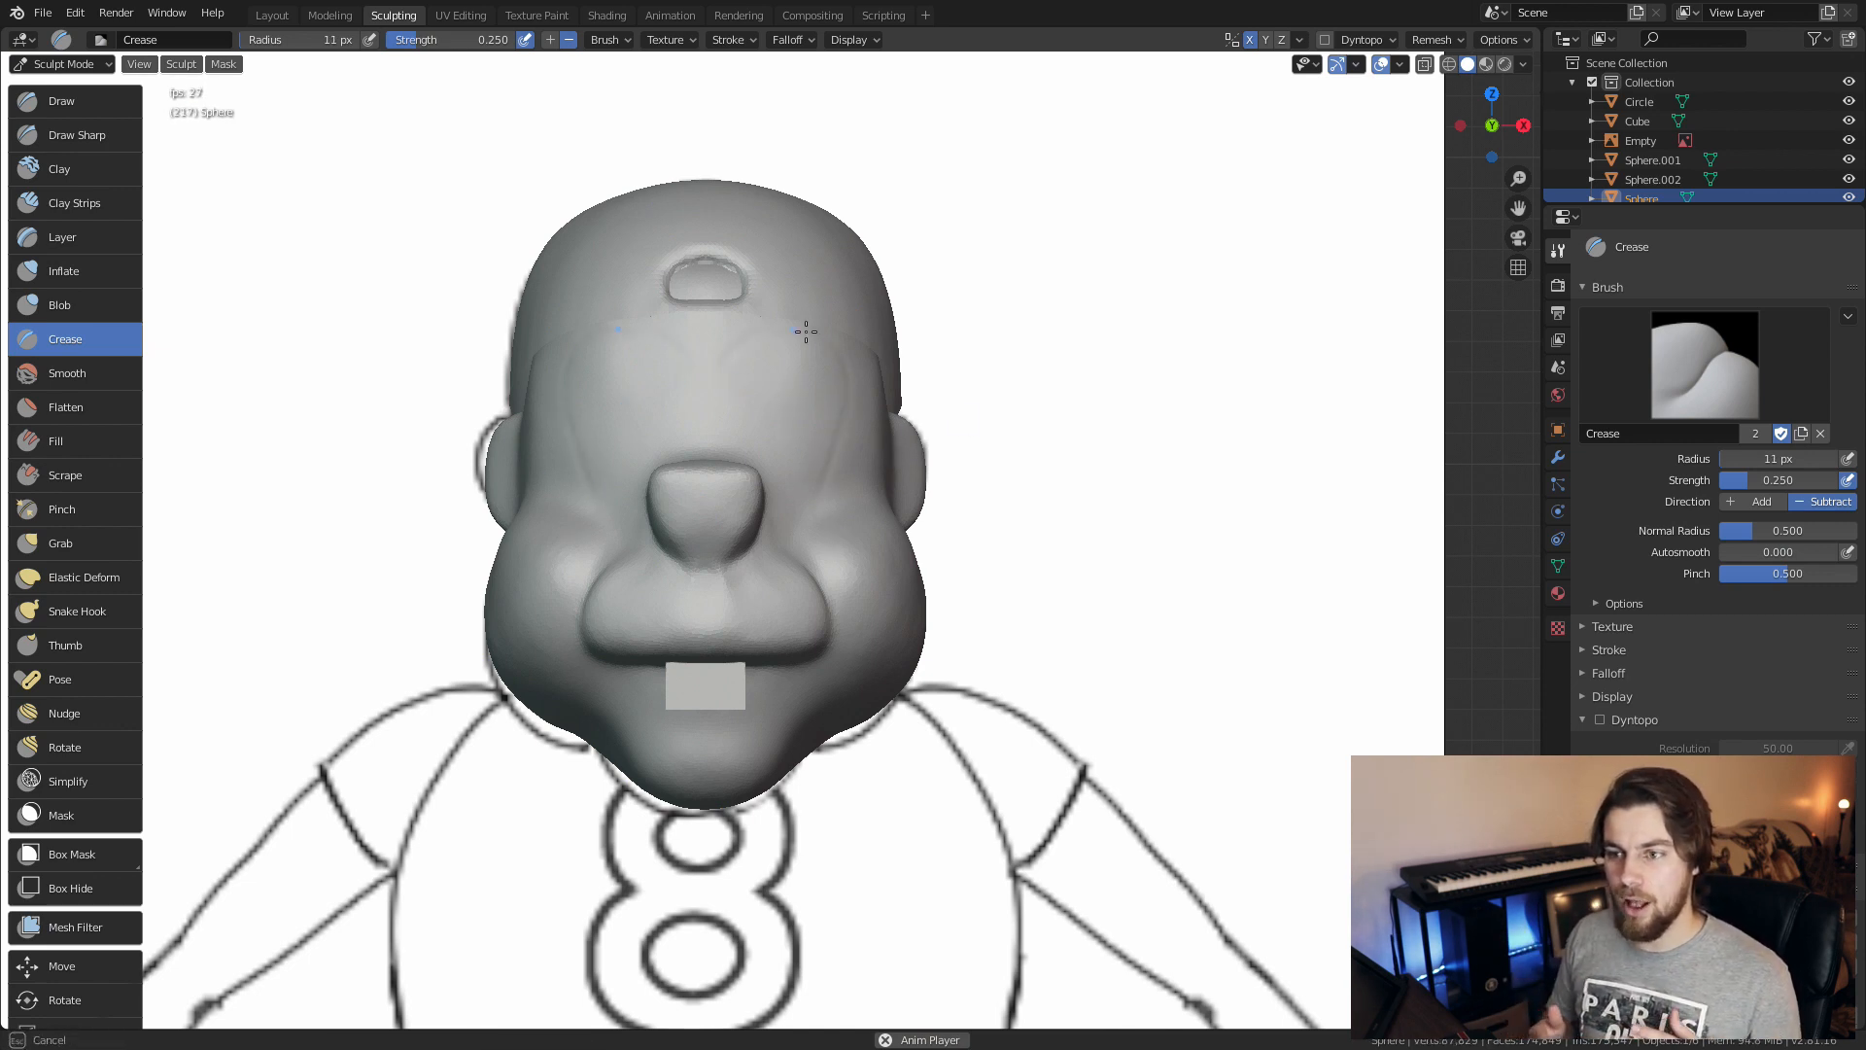
# Carve a crease detail line across the beaver's face
pyautogui.moveTo(806, 330); pyautogui.dragTo(739, 346)
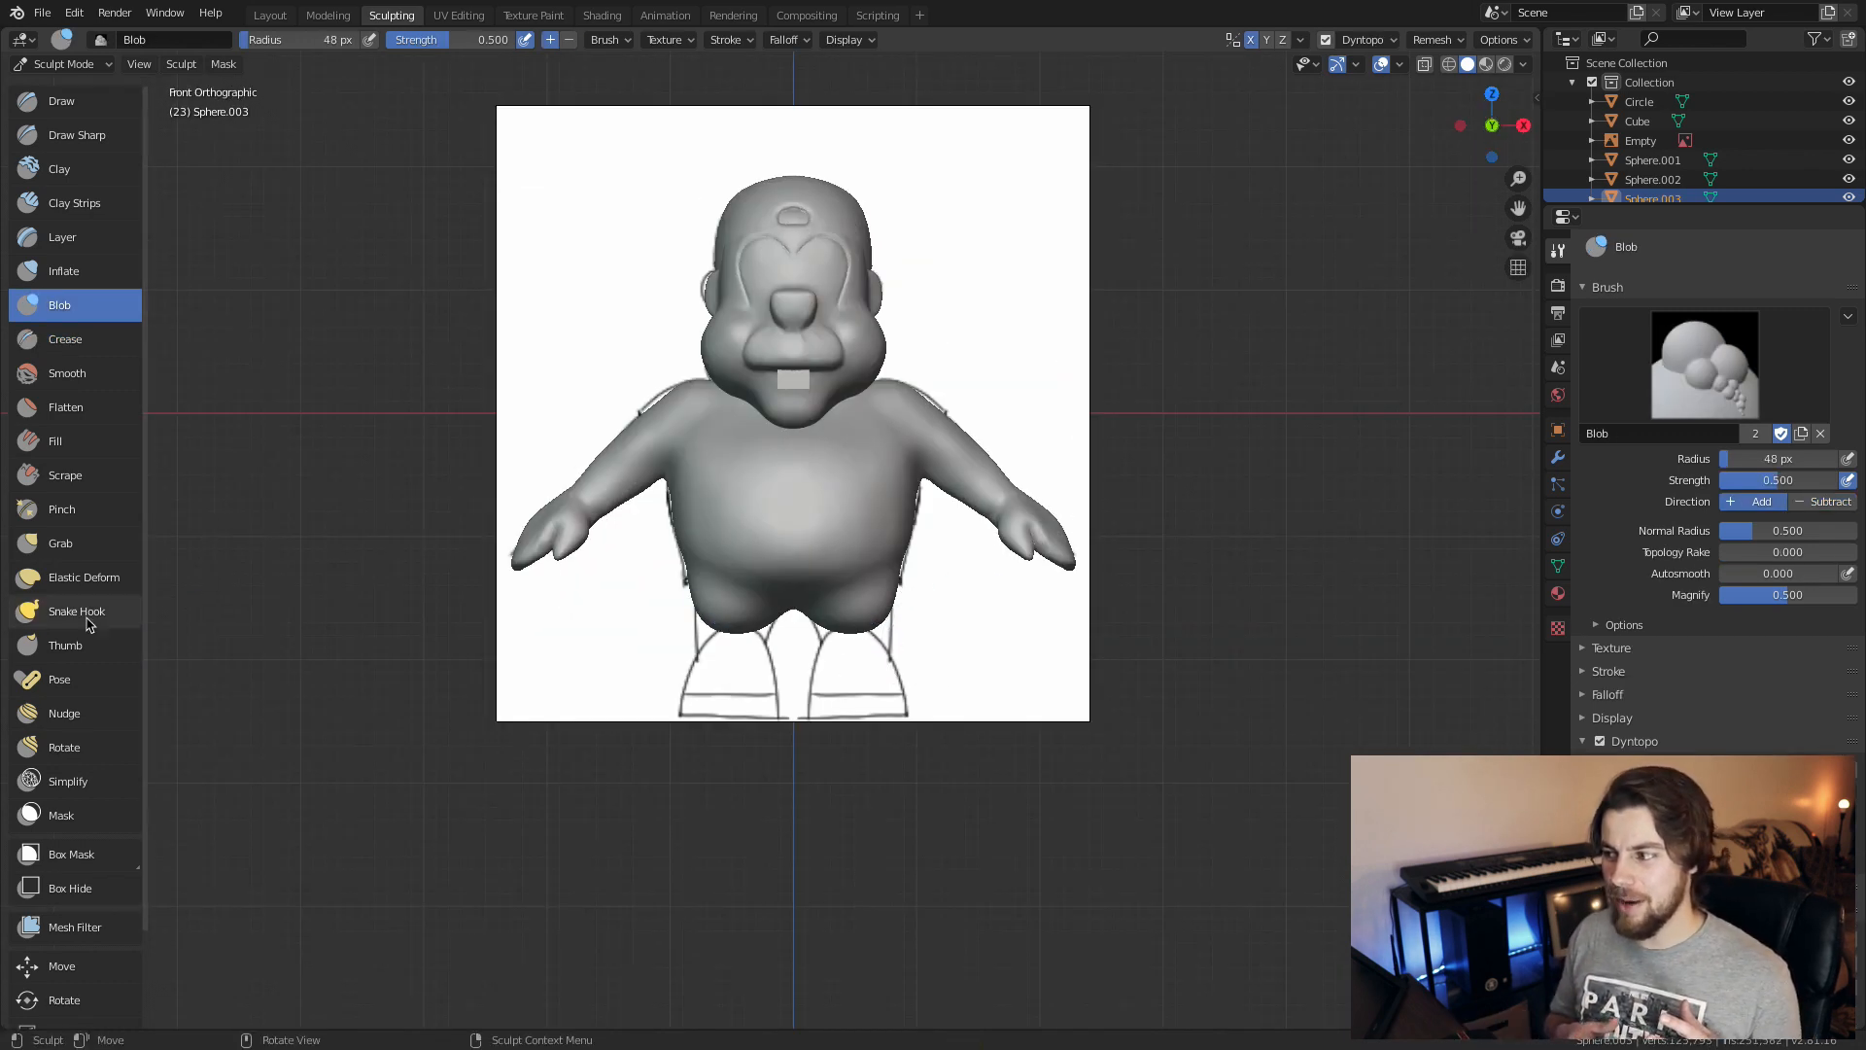
# Build up the torso, back of the leg and puffed-out belly with Draw and Blob
pyautogui.moveTo(834, 416); pyautogui.dragTo(761, 571)
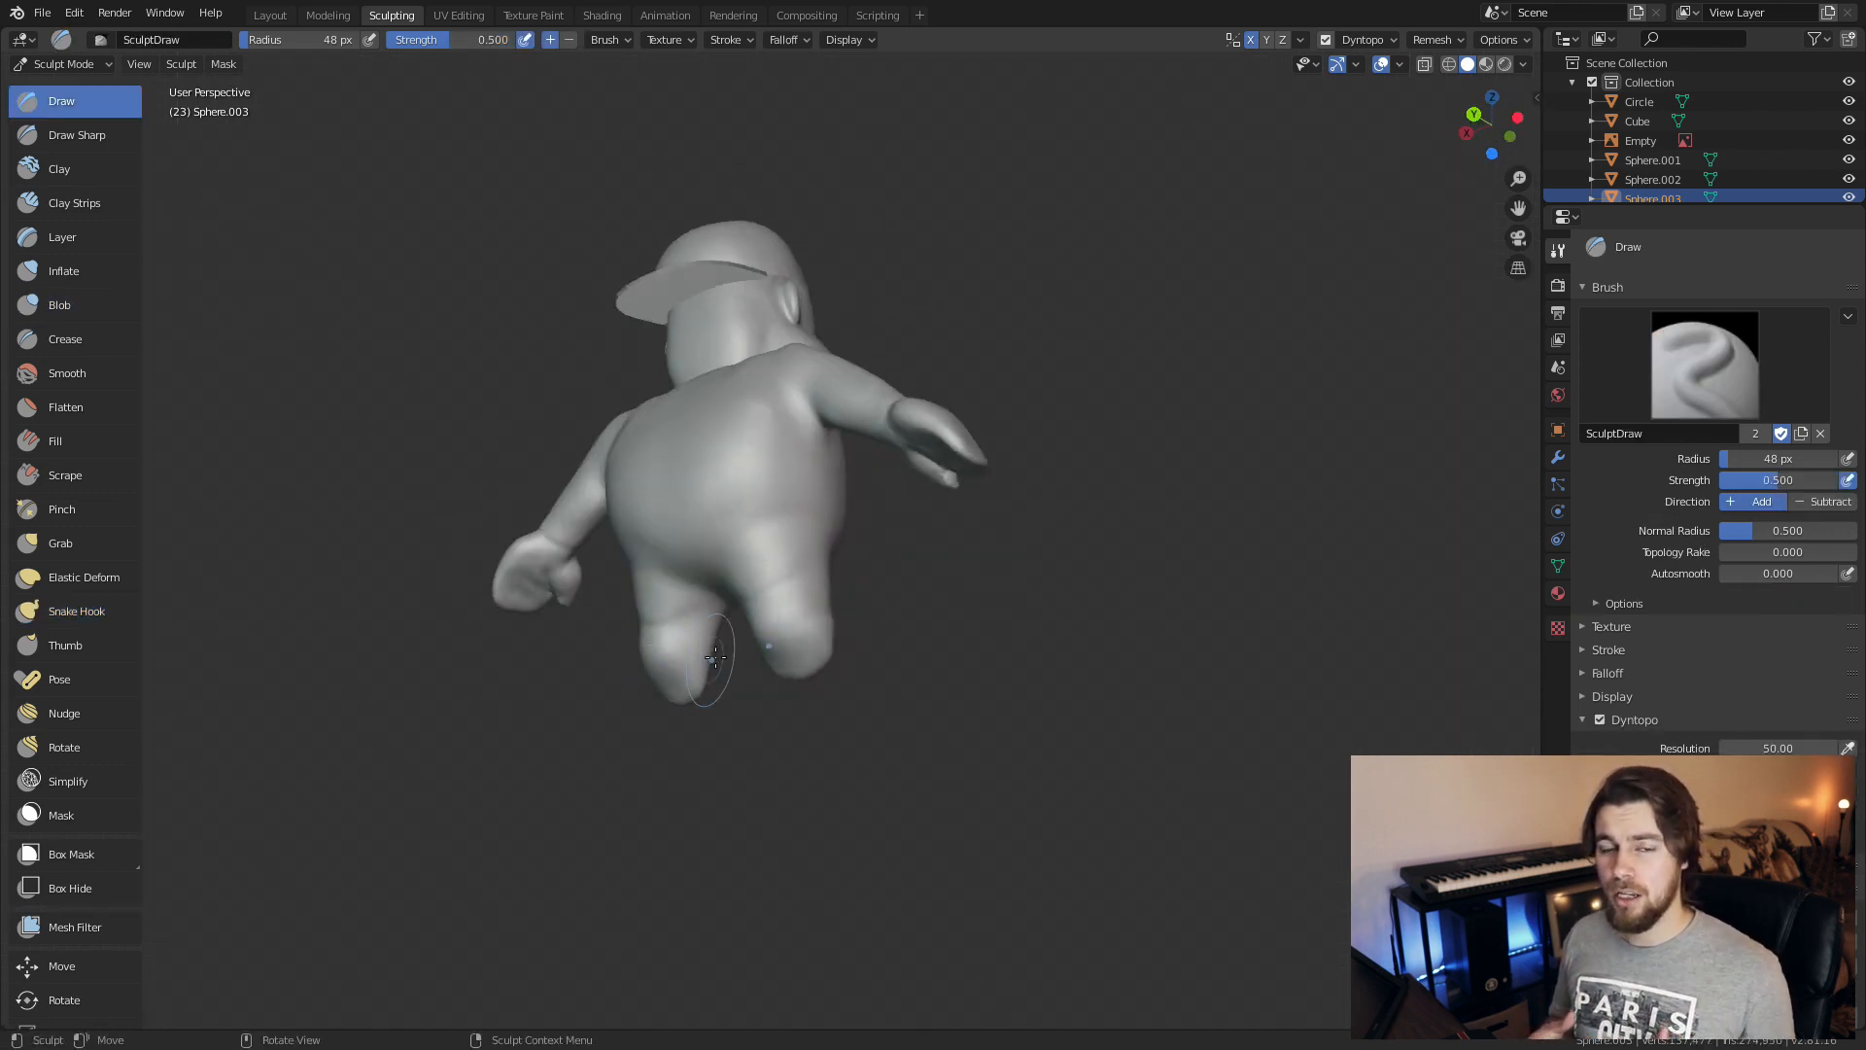
pyautogui.click(58, 305)
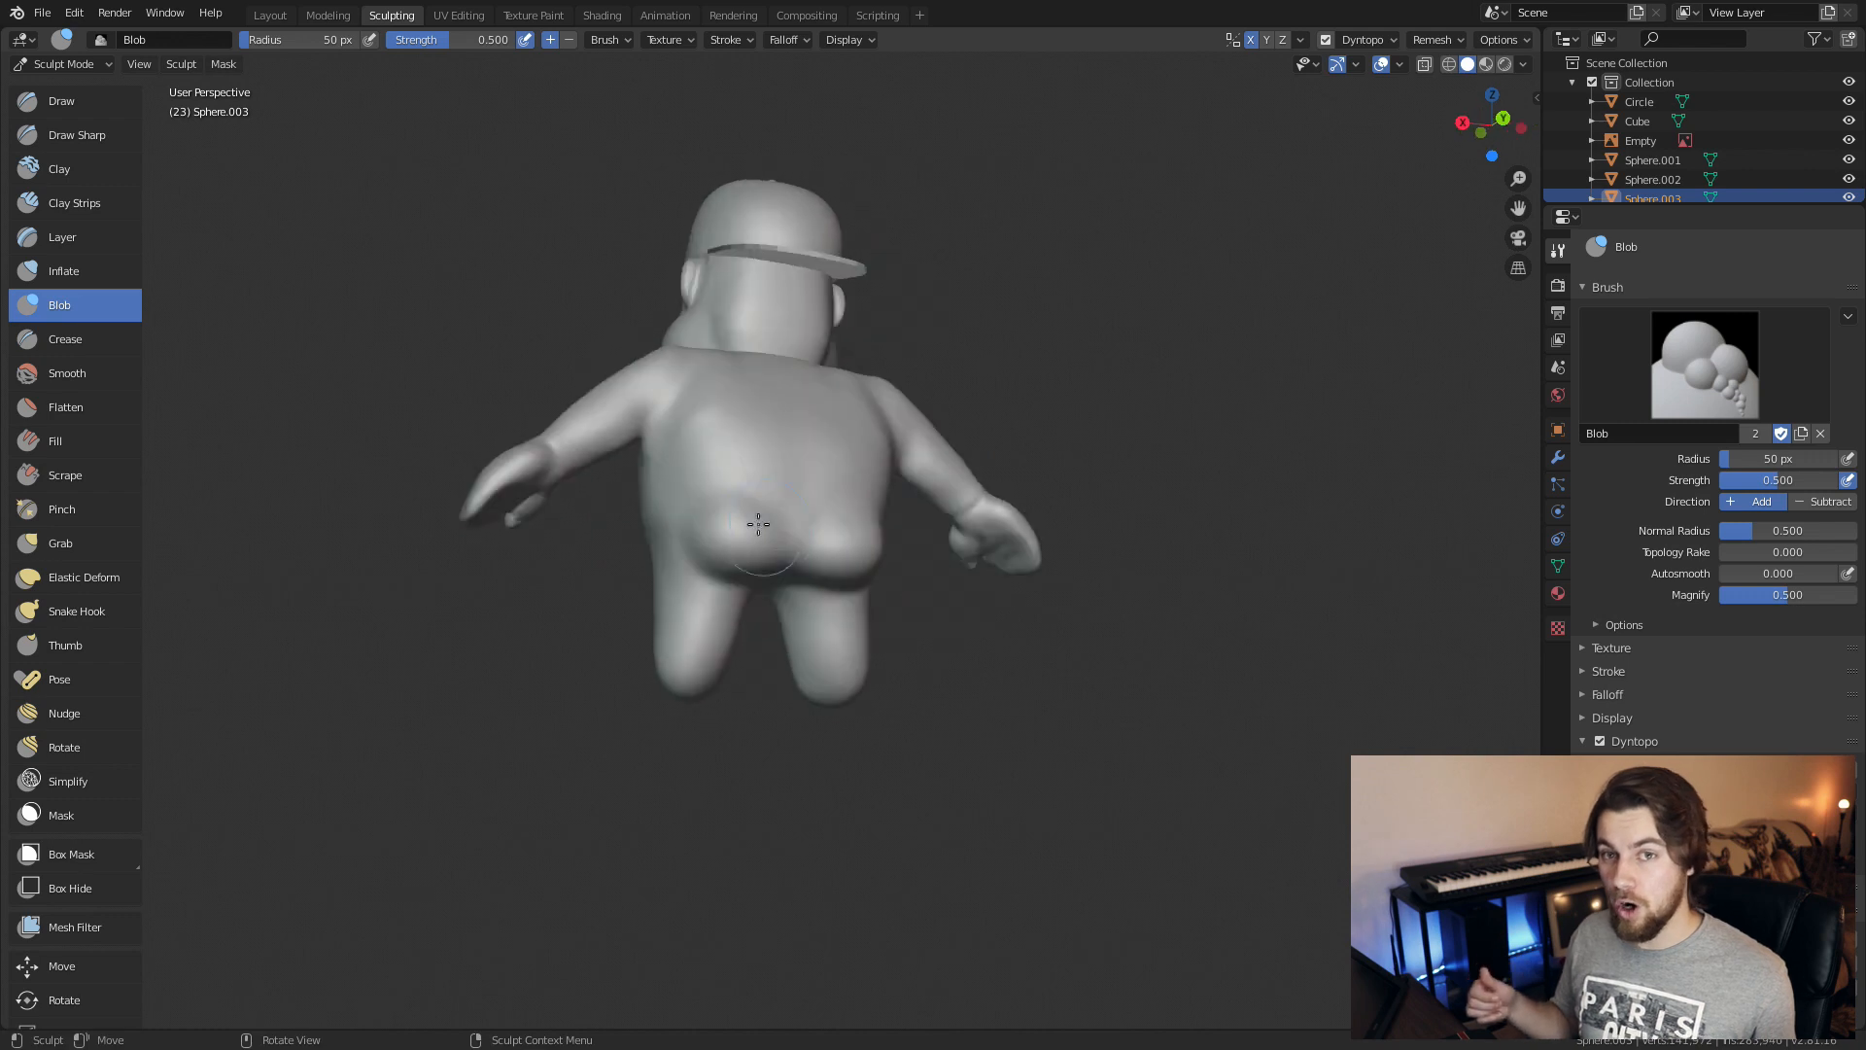
pyautogui.click(60, 543)
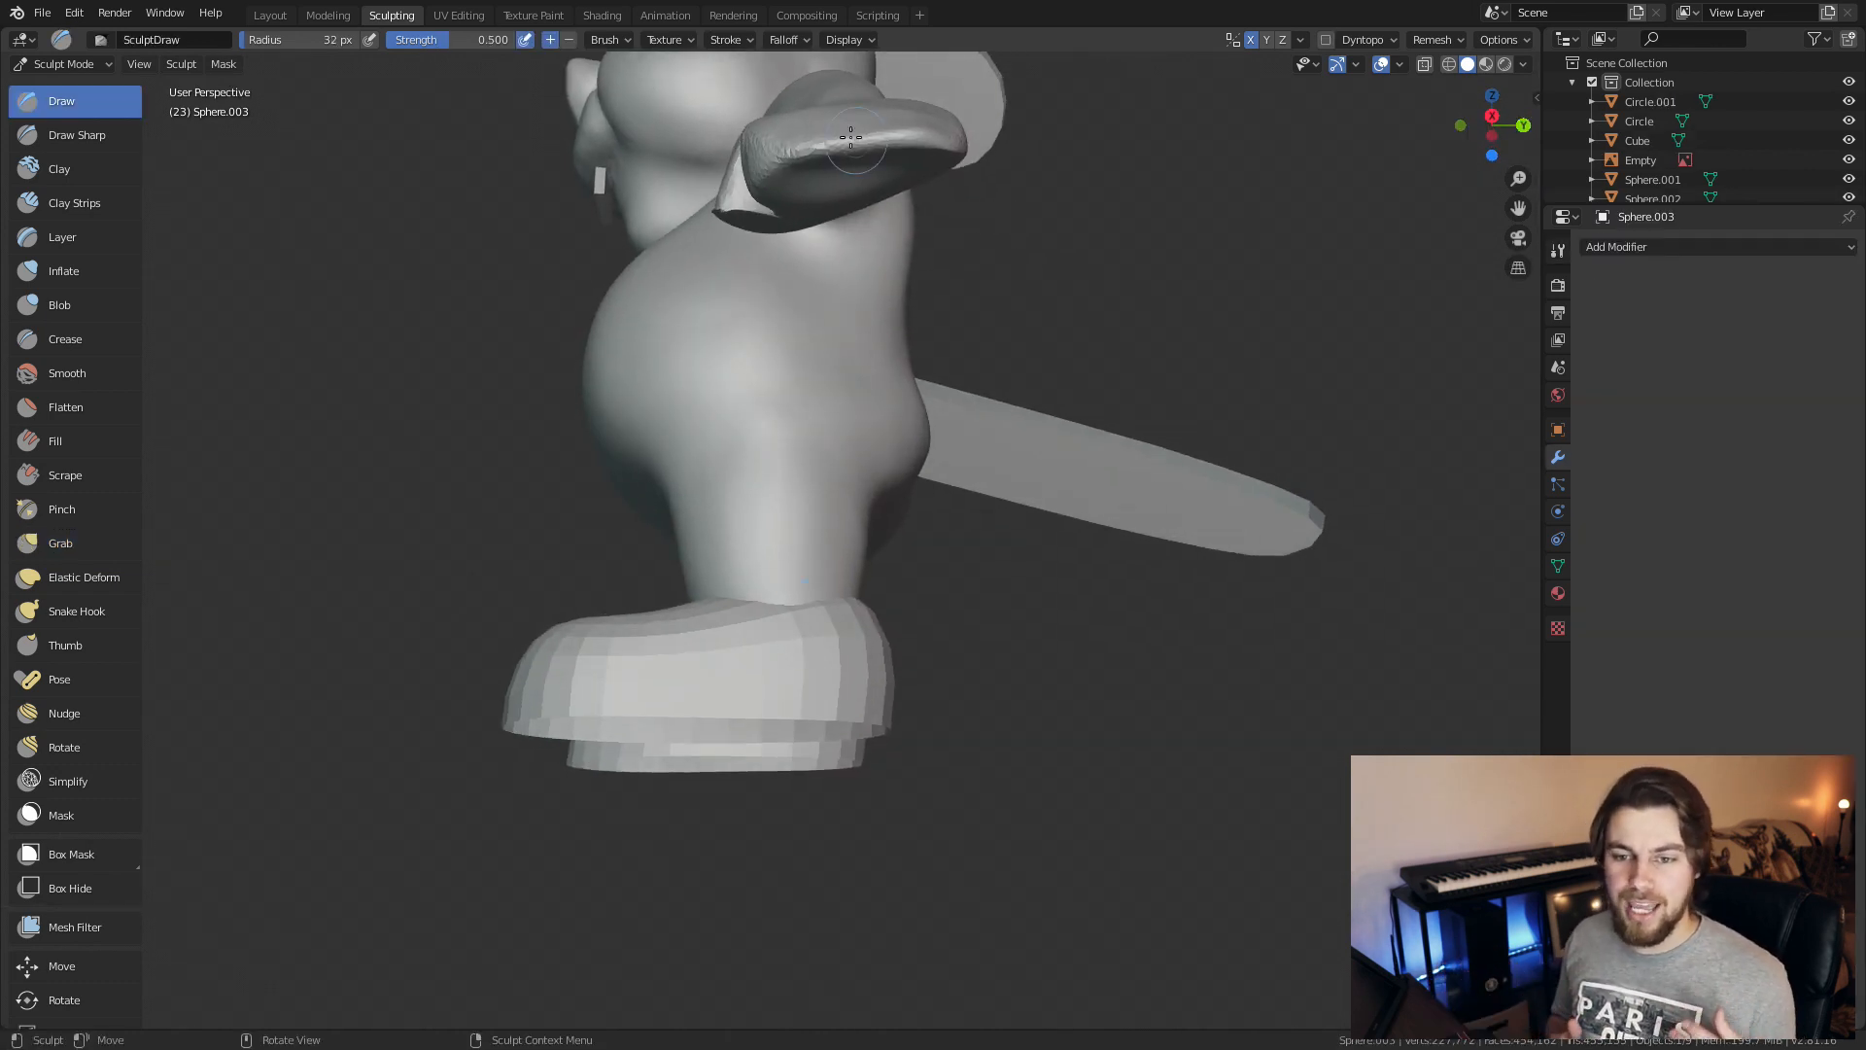
# Refine the shape of the cap brim with the Draw brush
pyautogui.moveTo(851, 130); pyautogui.dragTo(792, 142)
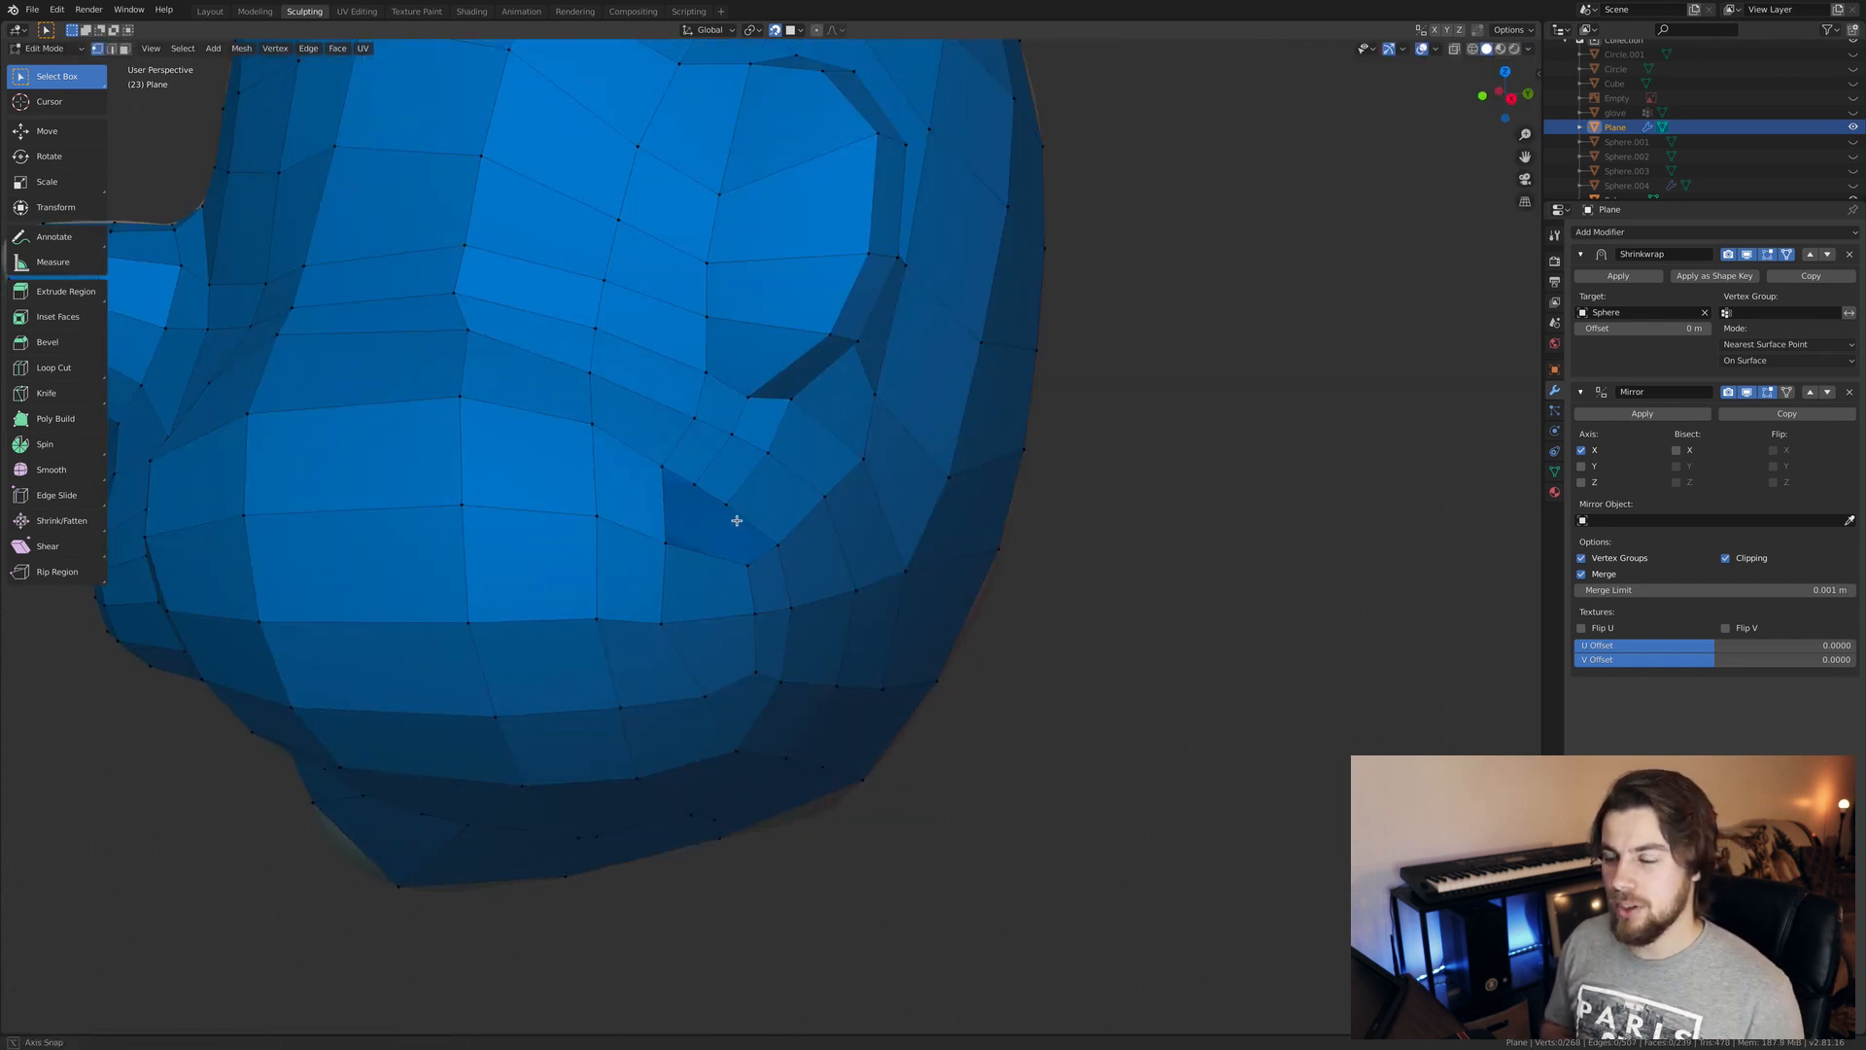
# Extrude retopology quad faces across the beaver's face over the sculpt
pyautogui.moveTo(735, 521); pyautogui.dragTo(751, 583)
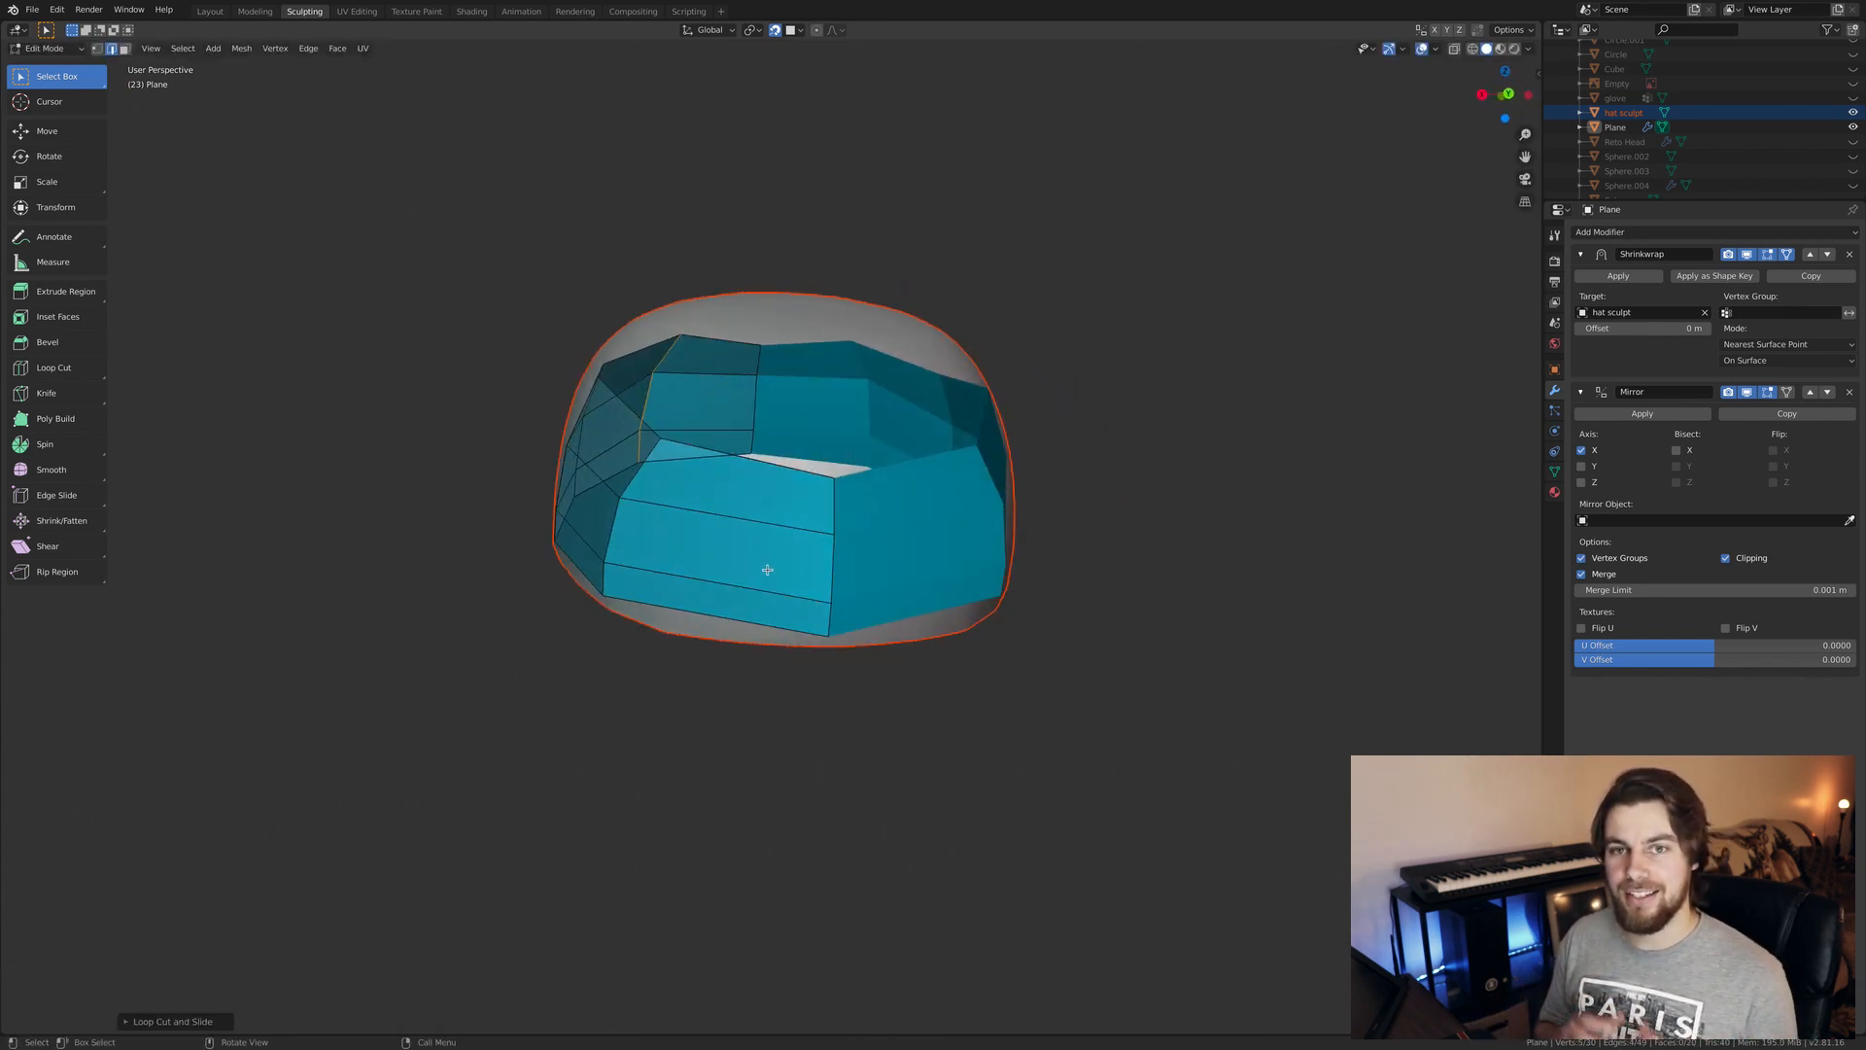
# Add an edge loop around the cap and move vertices to close the front gap against the sculpt
pyautogui.moveTo(767, 571); pyautogui.dragTo(997, 432)
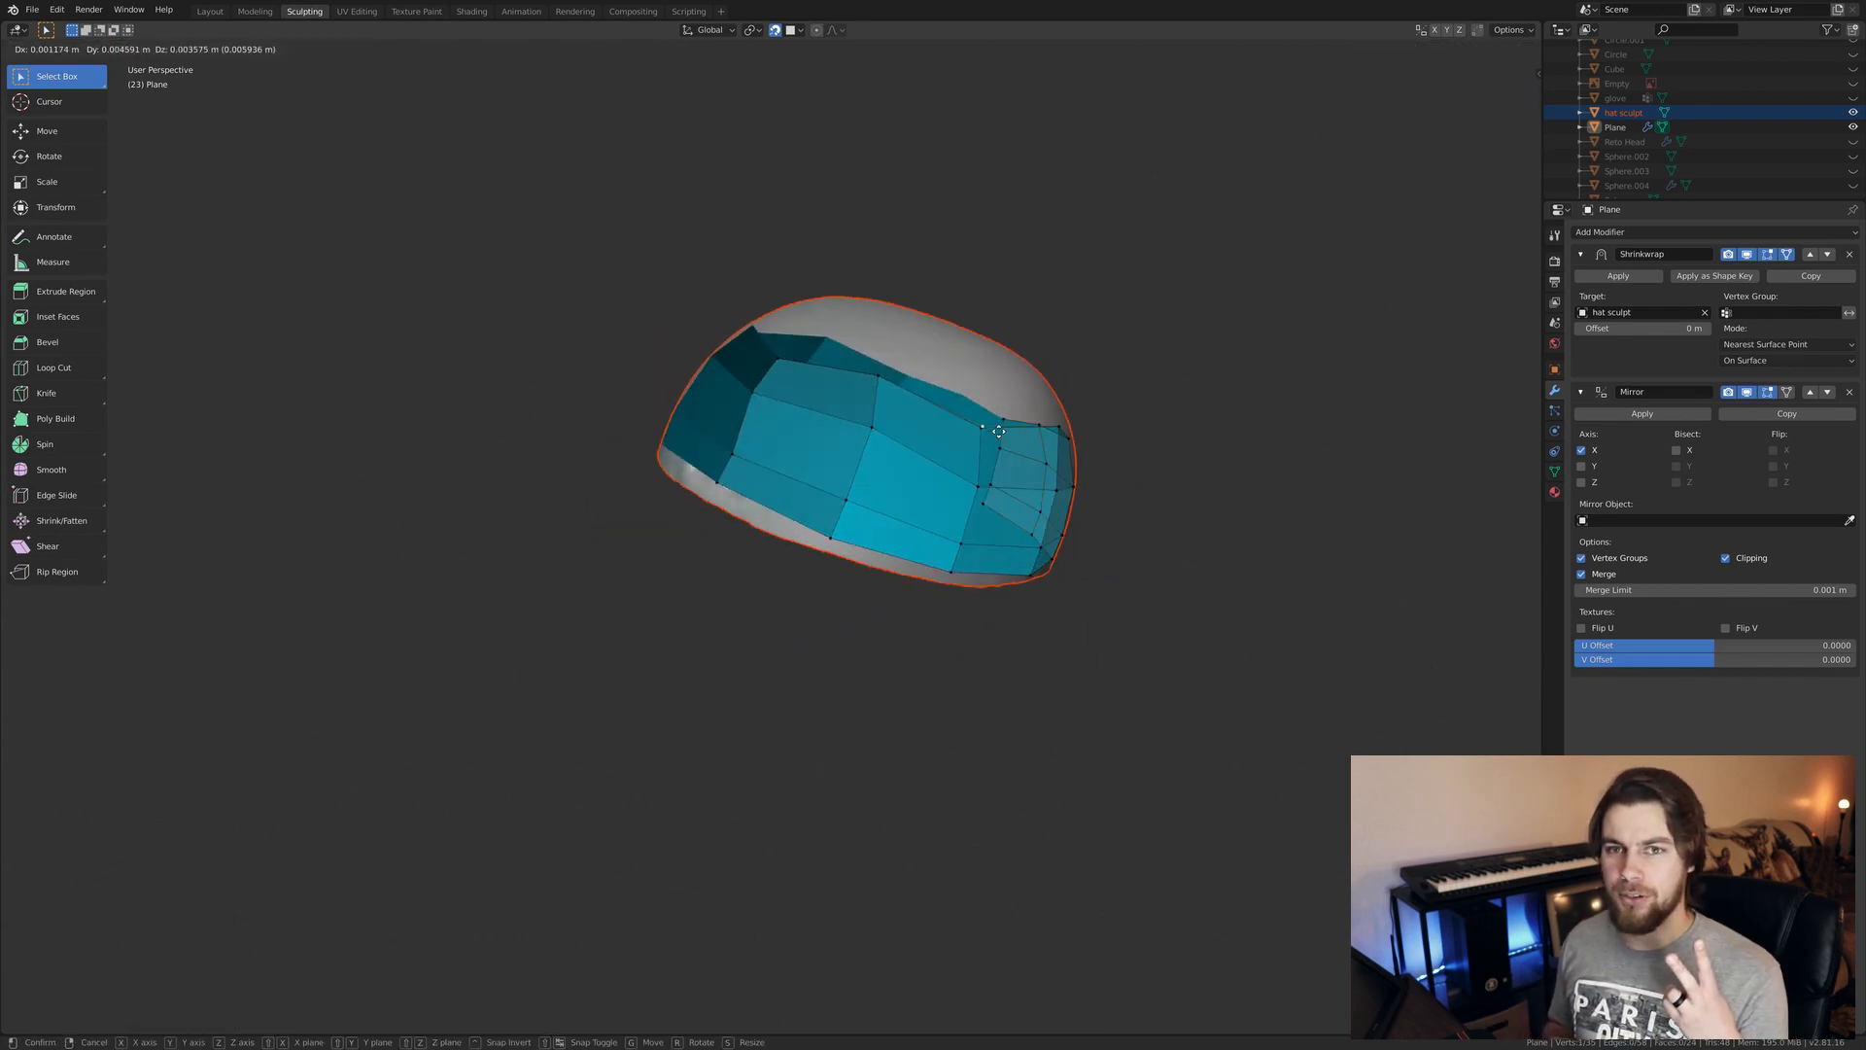
pyautogui.moveTo(997, 430); pyautogui.dragTo(1100, 579)
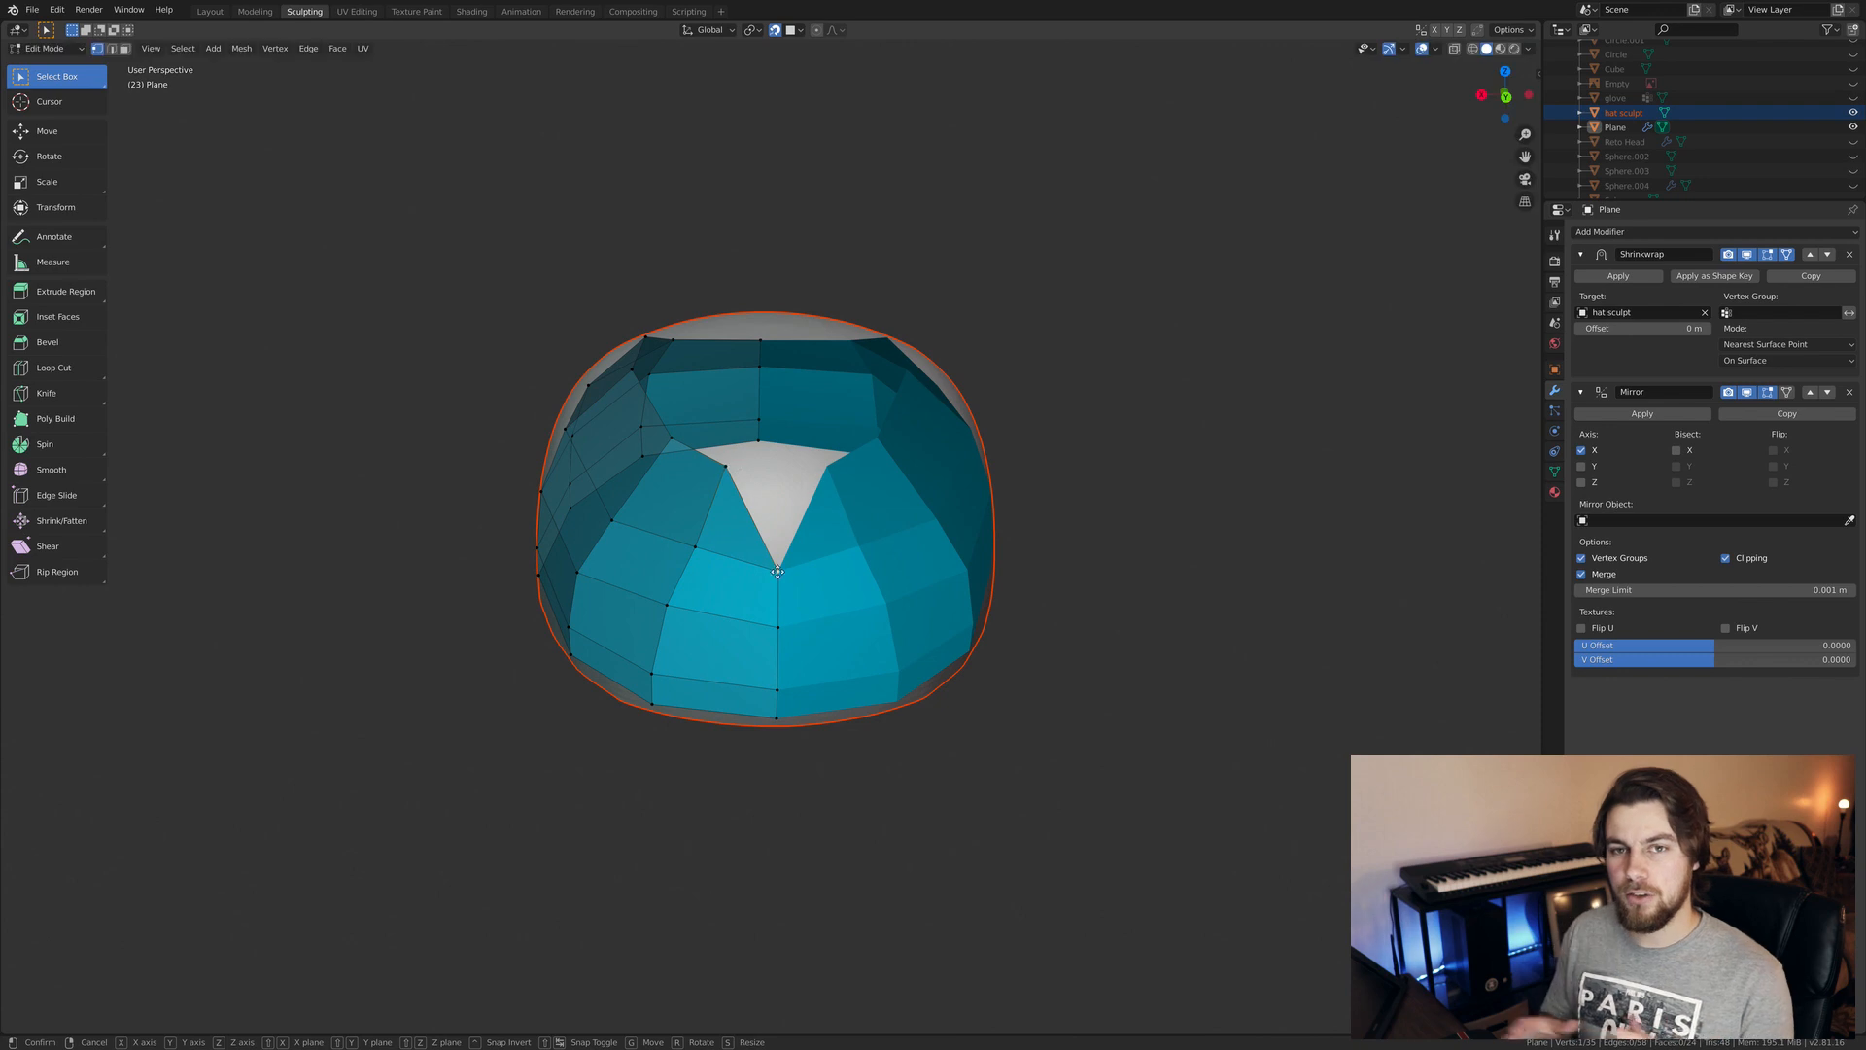
pyautogui.moveTo(774, 571); pyautogui.dragTo(833, 415)
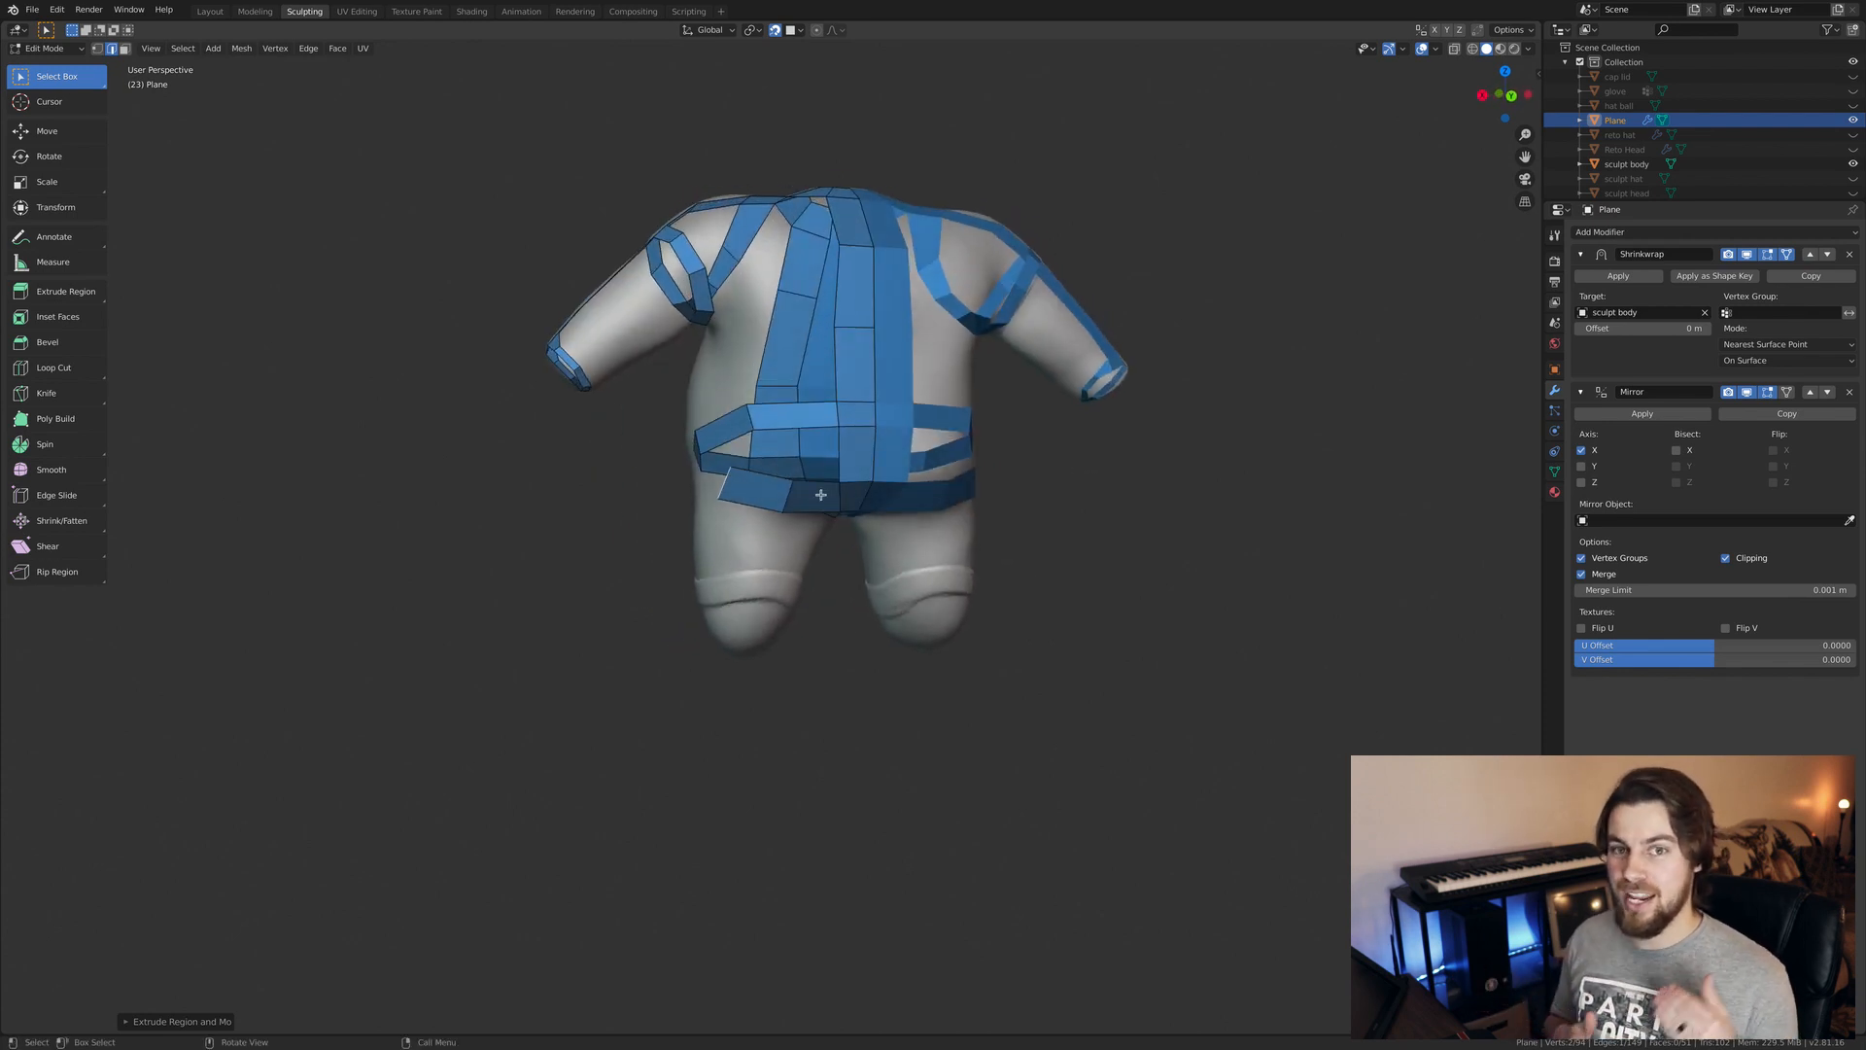
# Extend a strip of retopology faces across the body sculpt
pyautogui.click(210, 11)
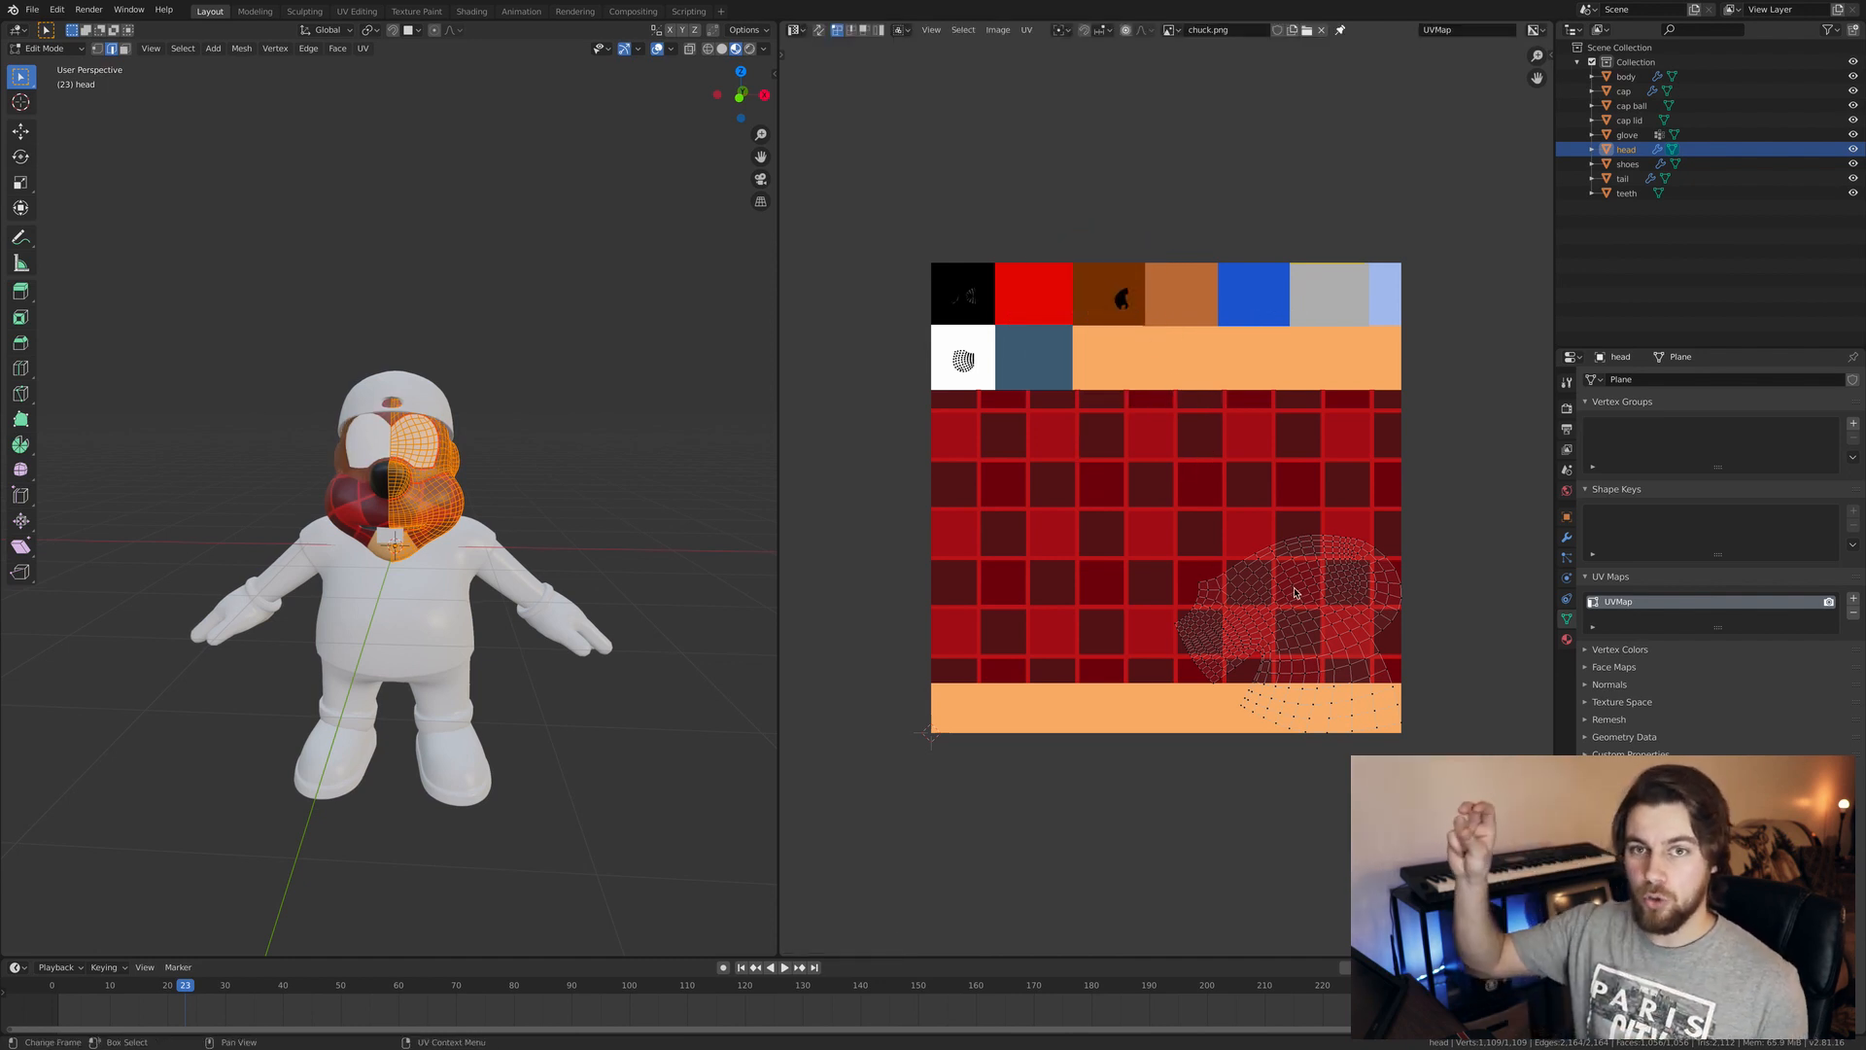
# Place the unwrapped head UV island onto the colour-swatch texture
pyautogui.moveTo(1285, 606); pyautogui.dragTo(1220, 488)
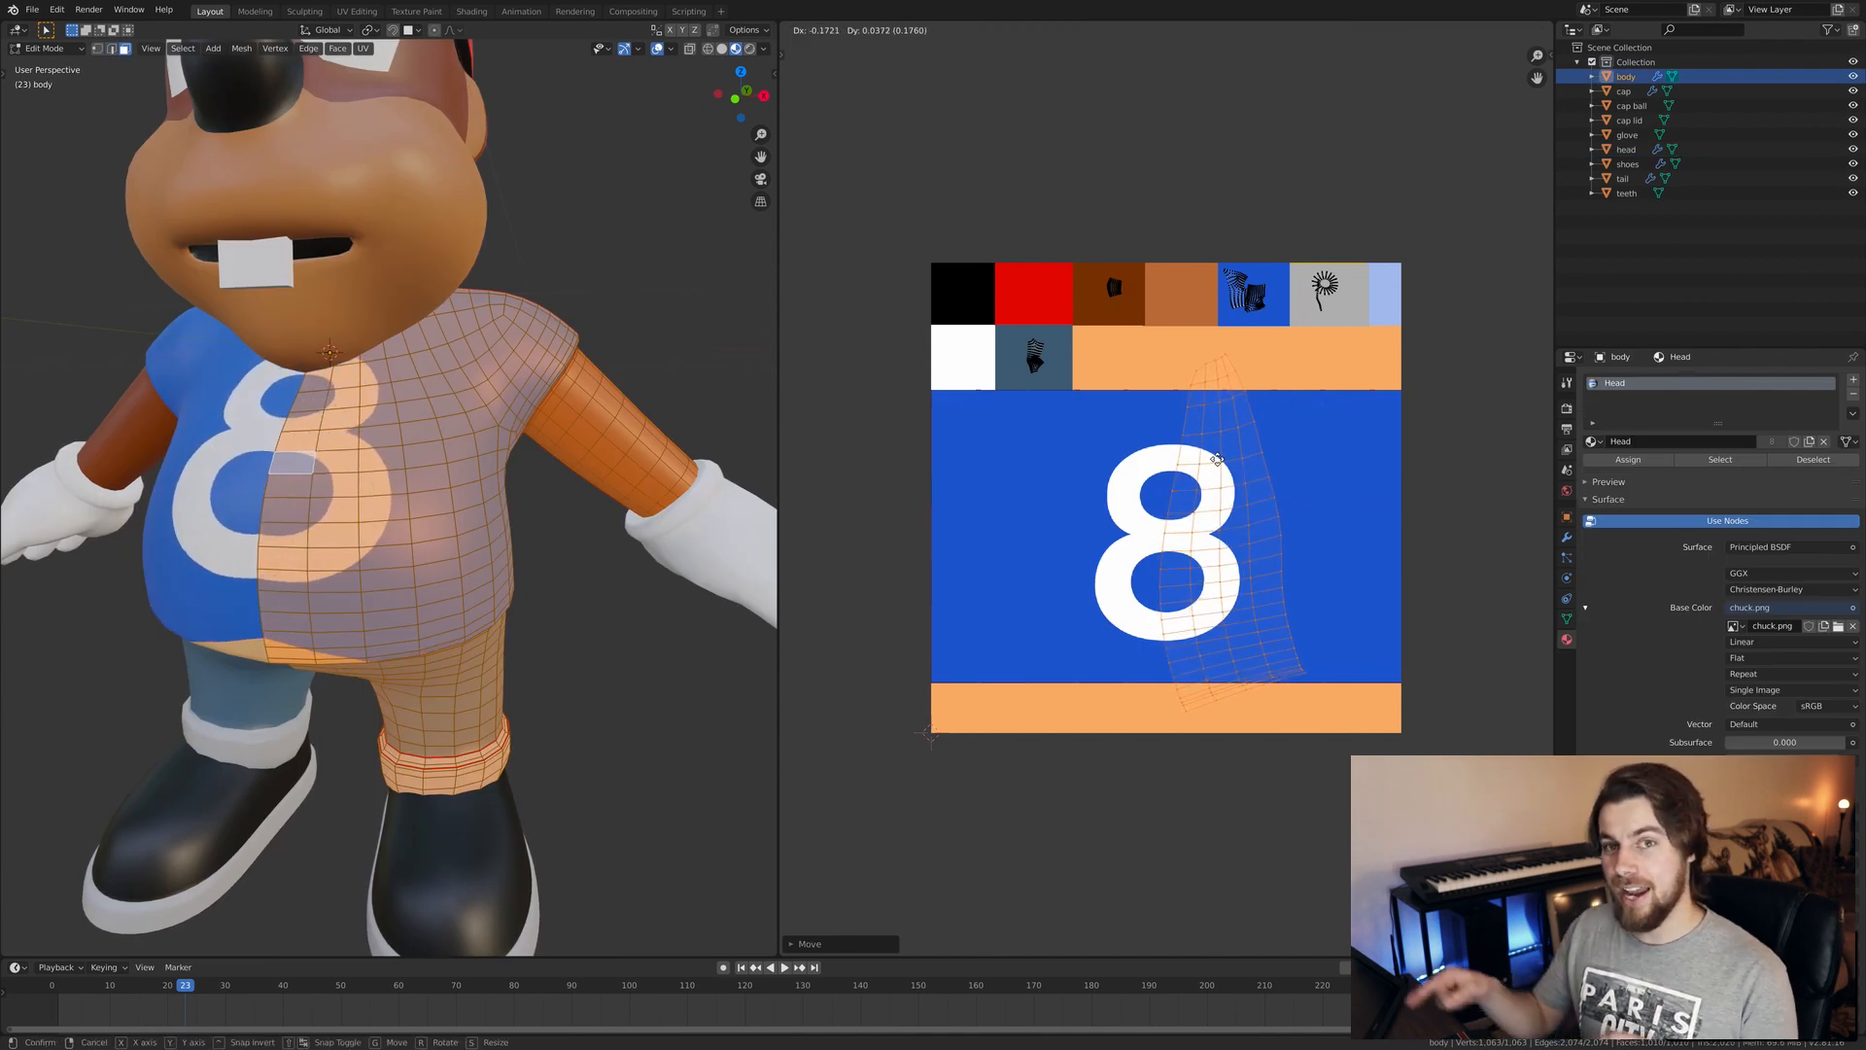
# Position and slightly rescale the shirt UVs over the white 8 on blue
pyautogui.moveTo(1213, 459); pyautogui.dragTo(1207, 447)
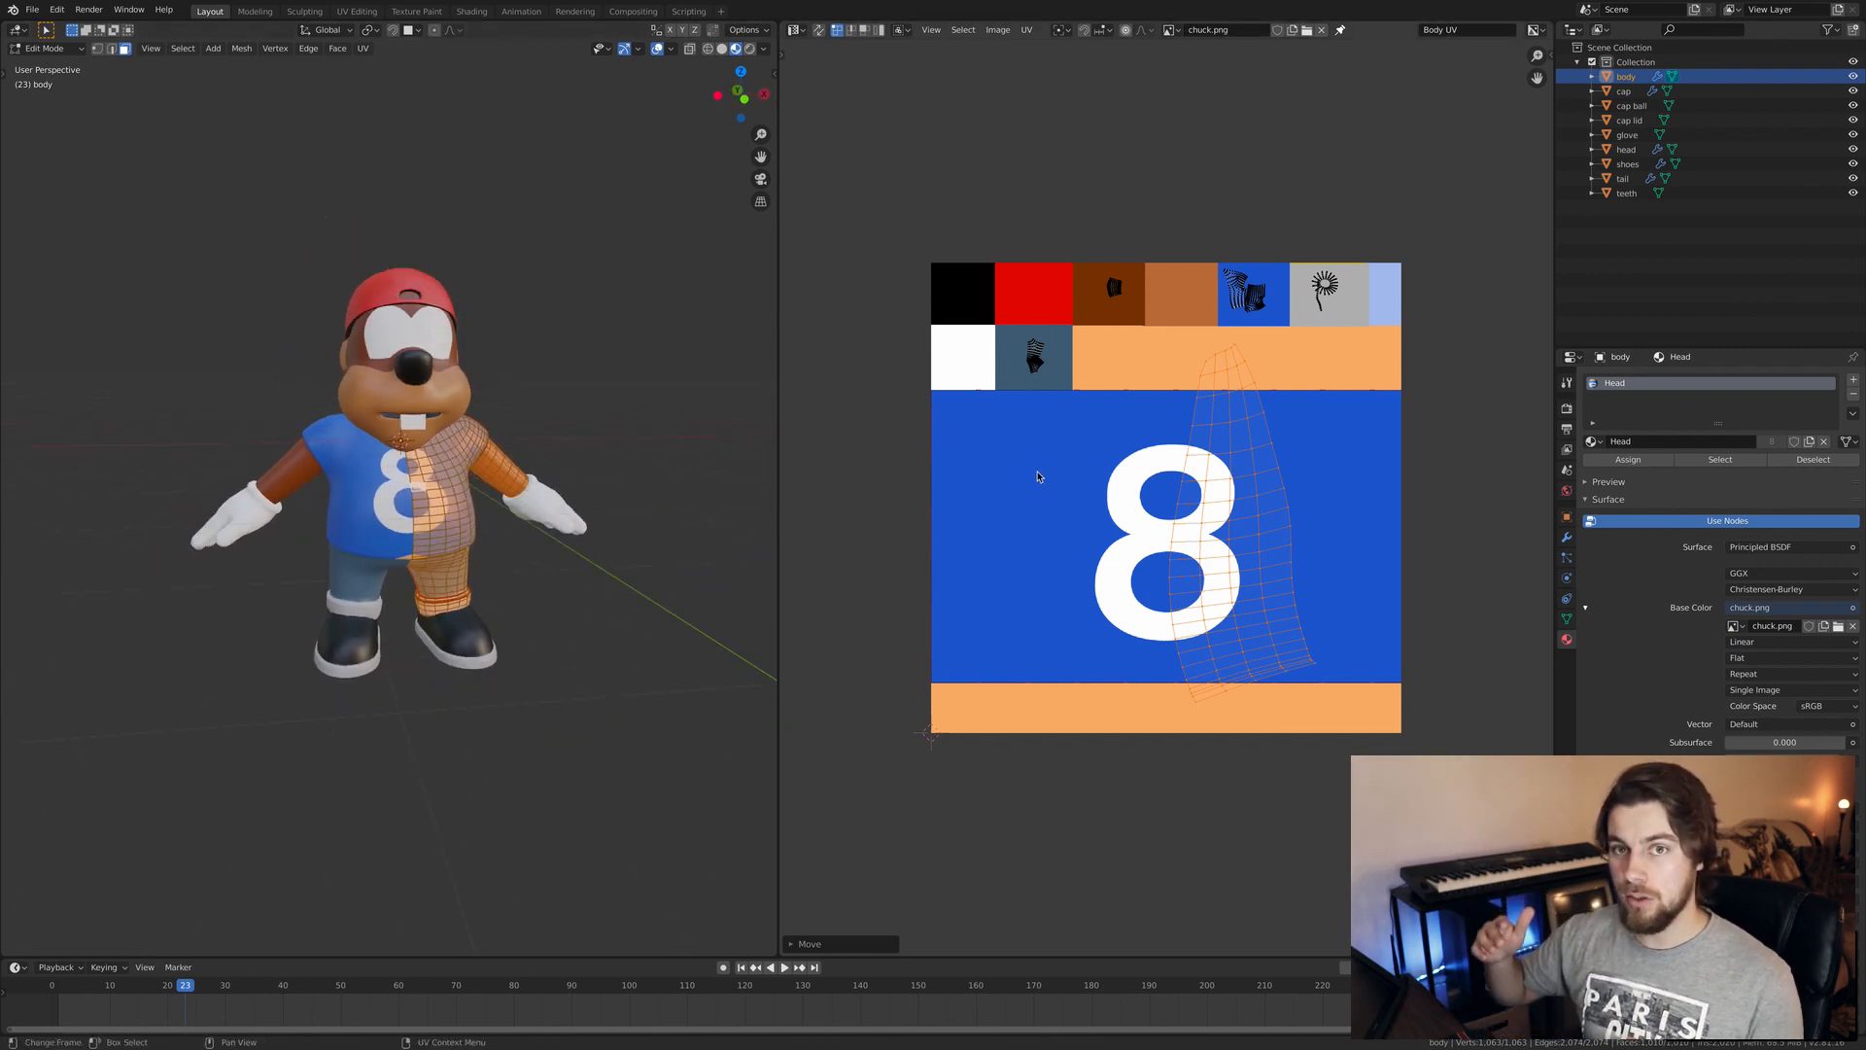
pyautogui.moveTo(1213, 412)
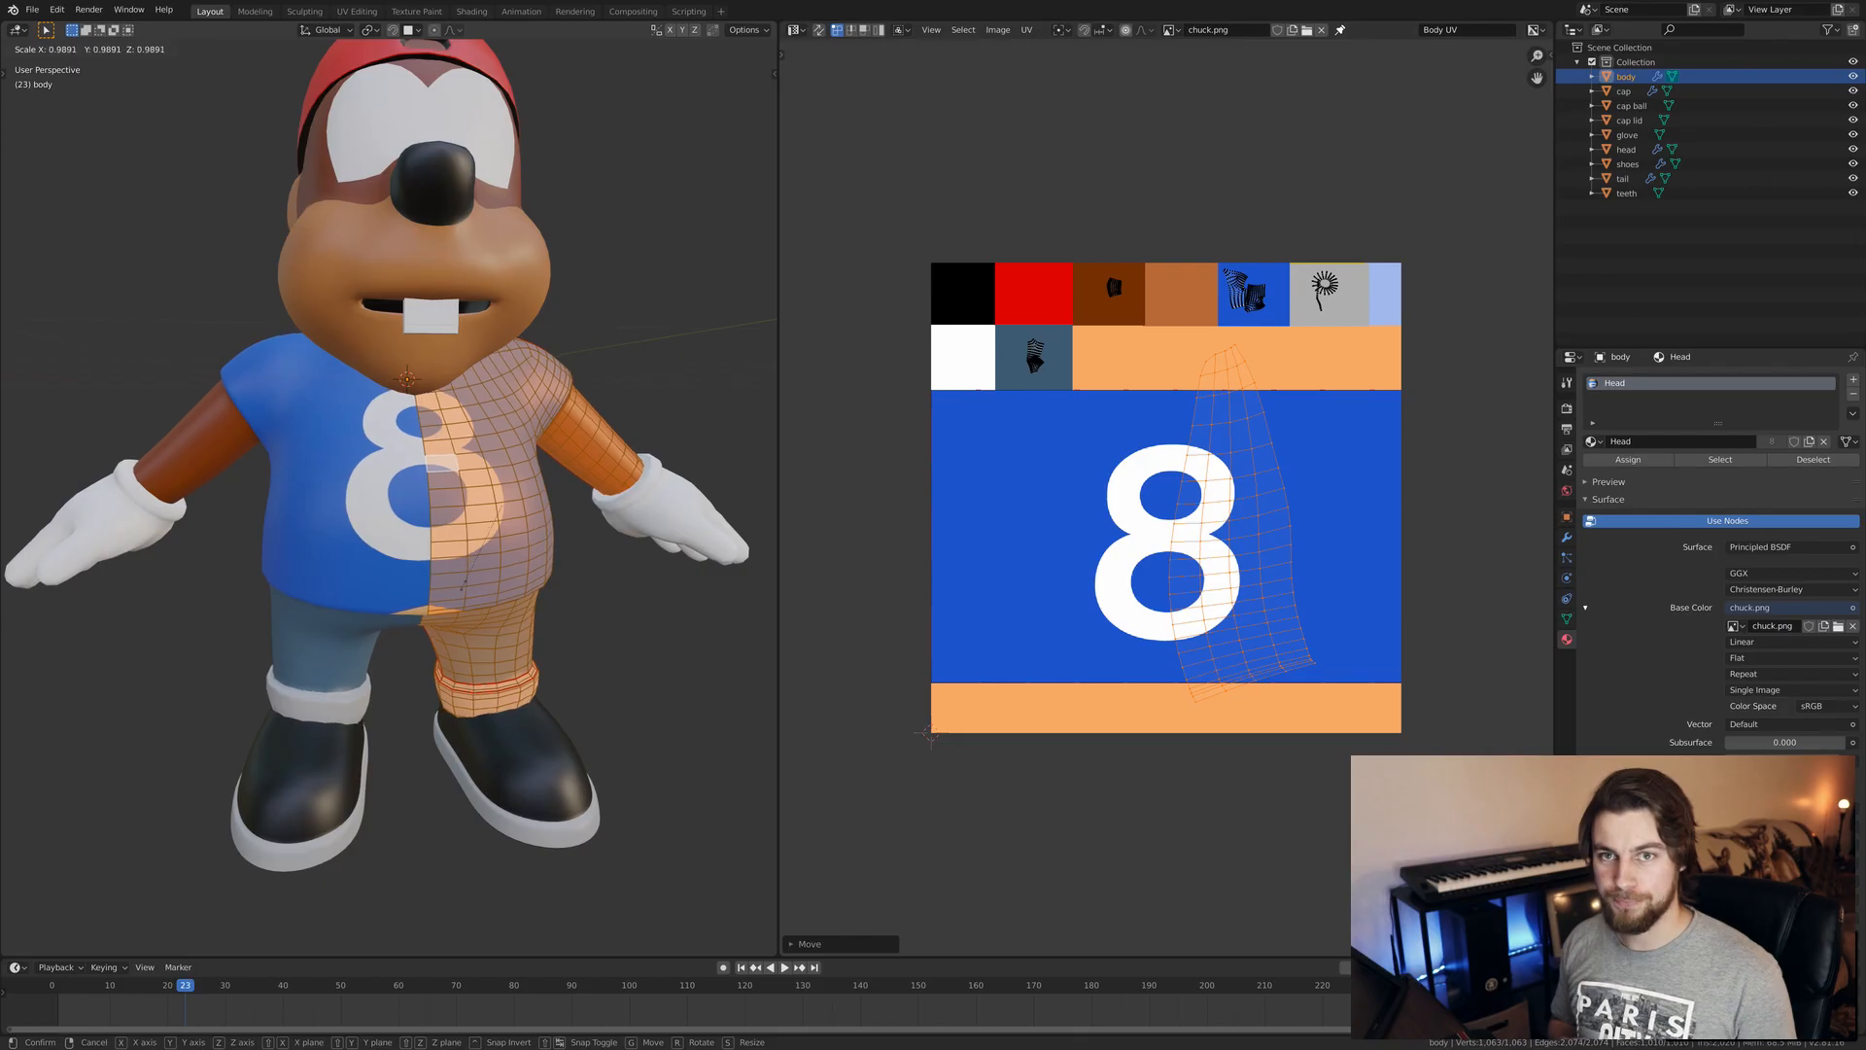
pyautogui.click(254, 11)
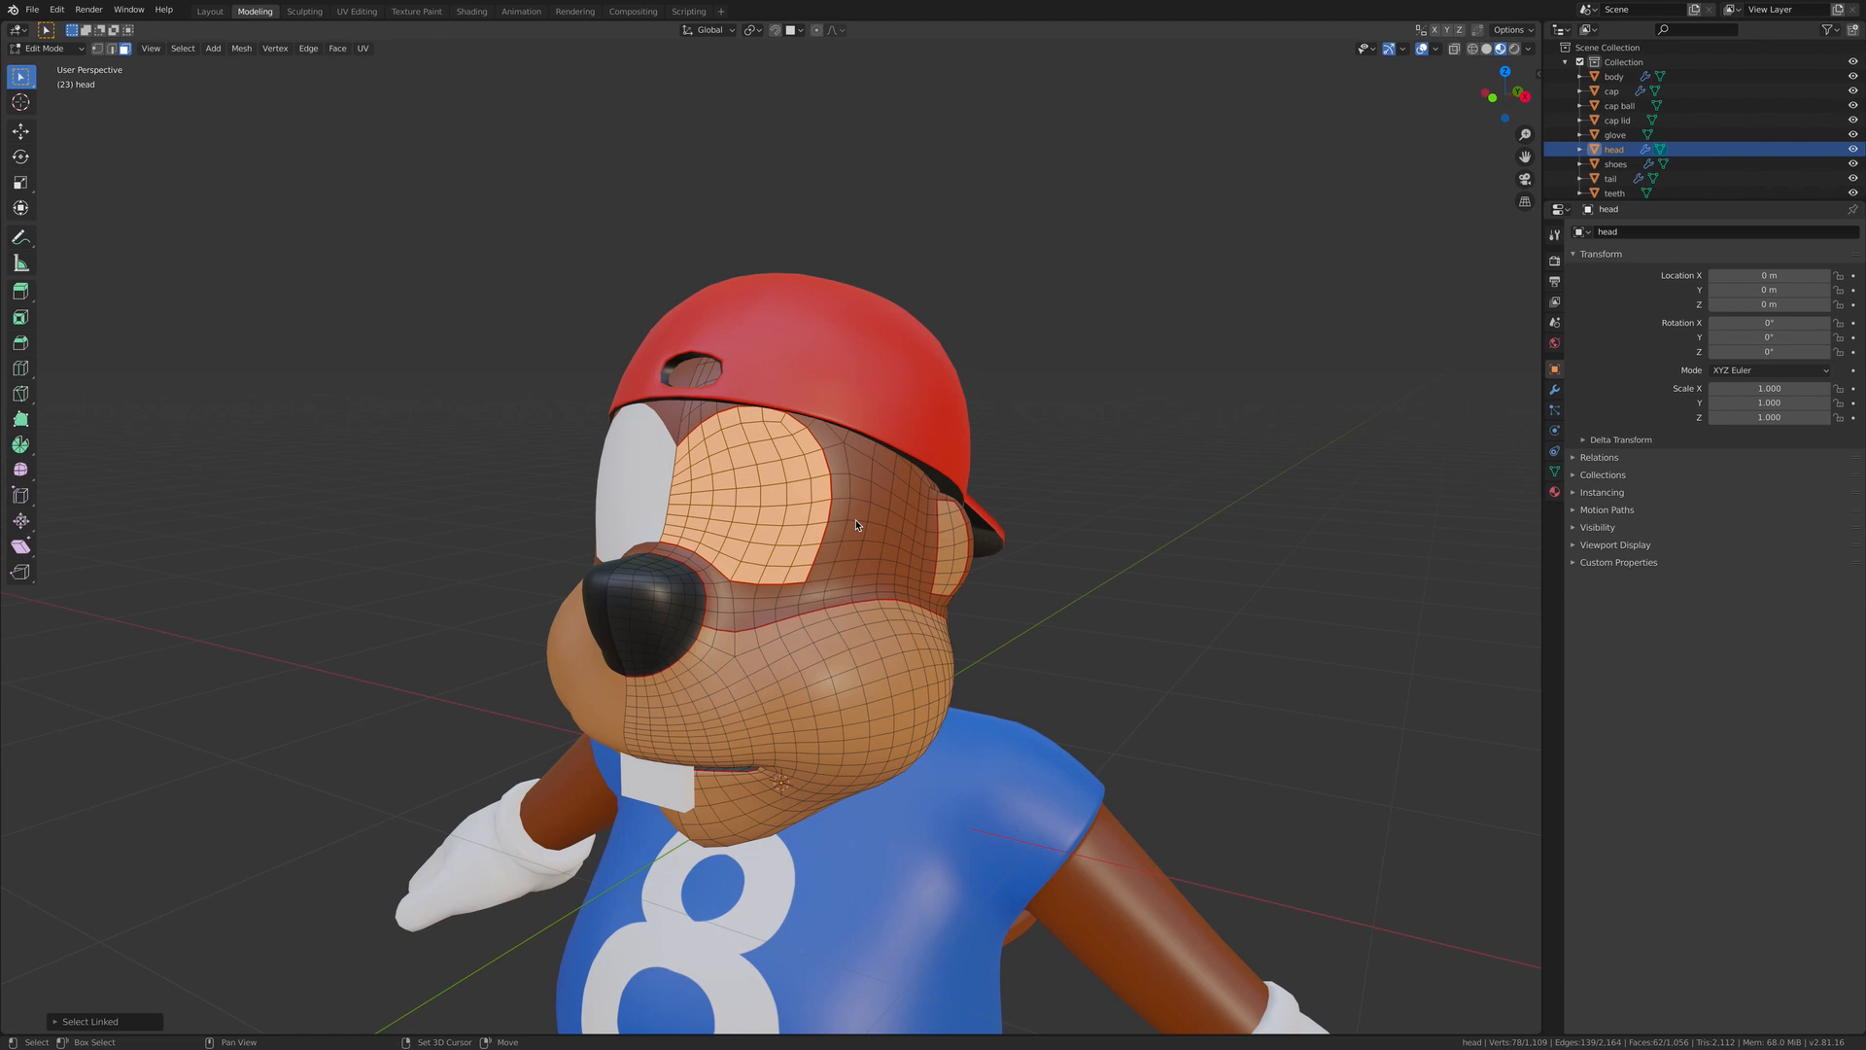
# Orbit around the textured head and cap to inspect it up close
pyautogui.moveTo(858, 523); pyautogui.dragTo(840, 521)
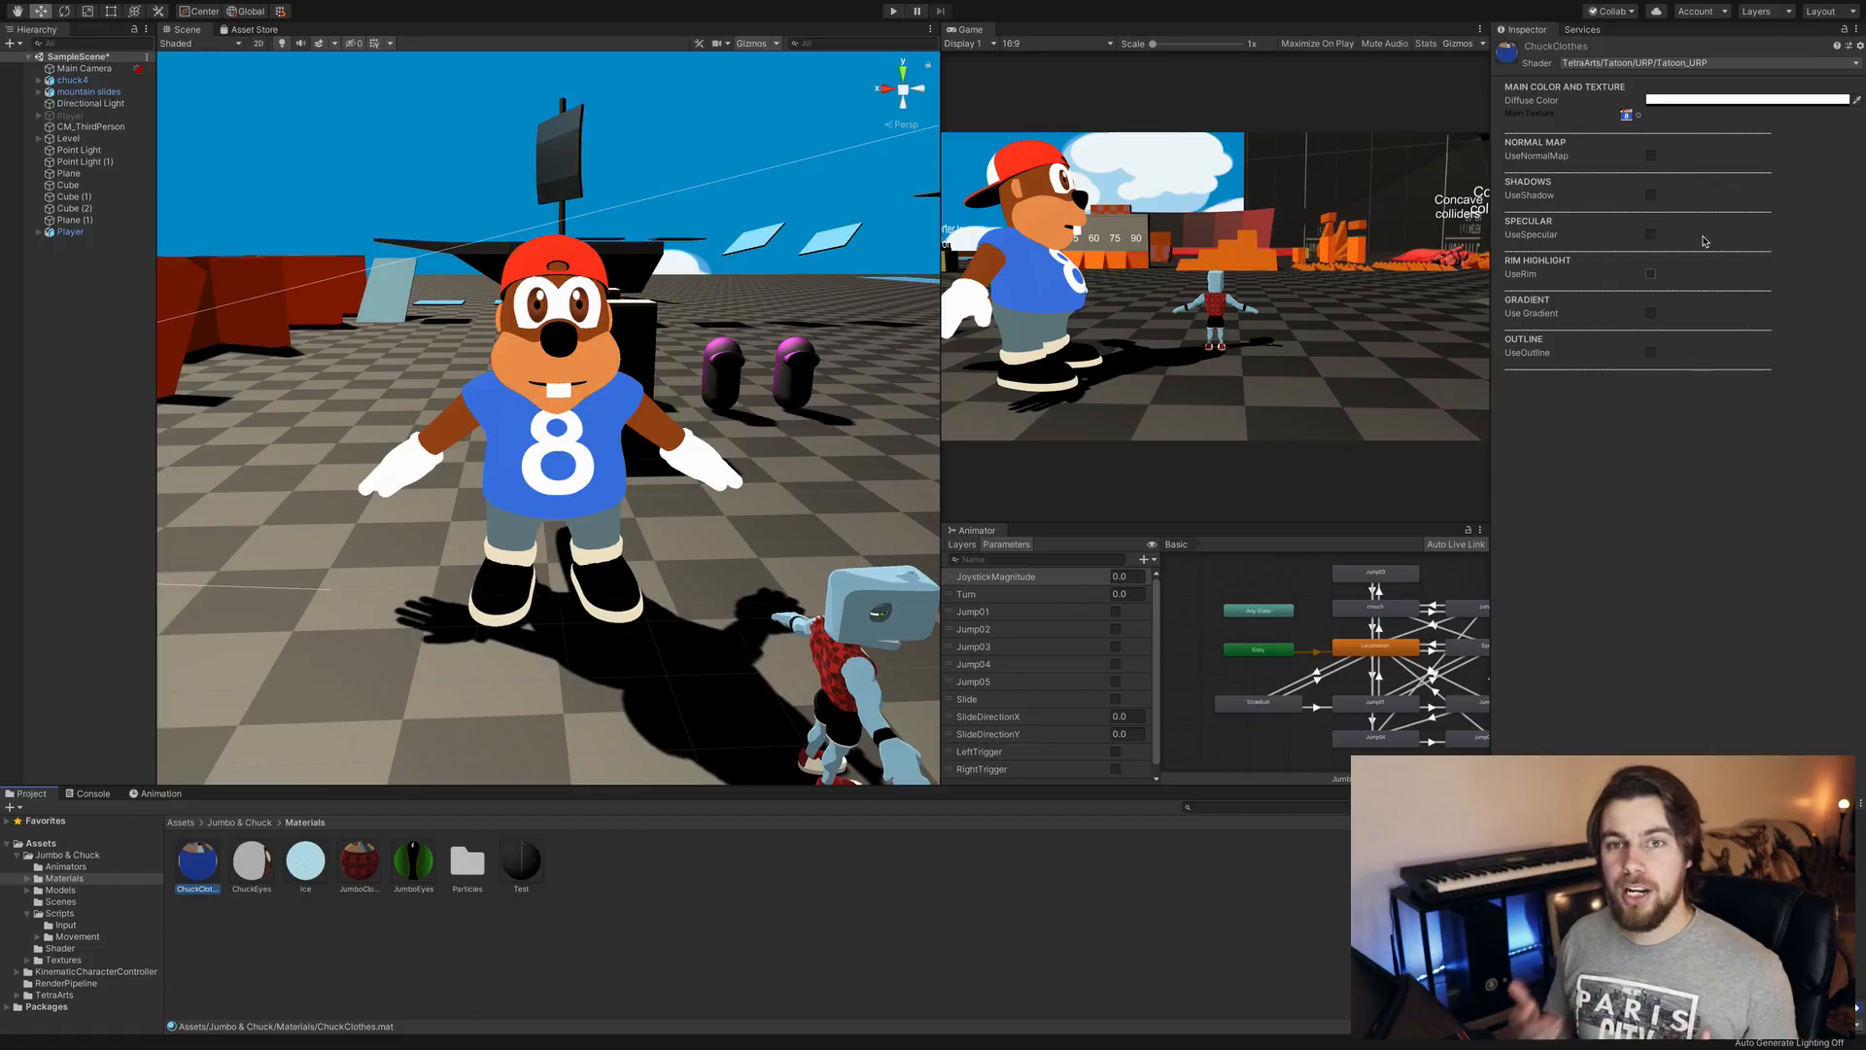
# Enable UseShadow on the ChuckClothes material and bring up its shadow colour picker
pyautogui.click(1650, 194)
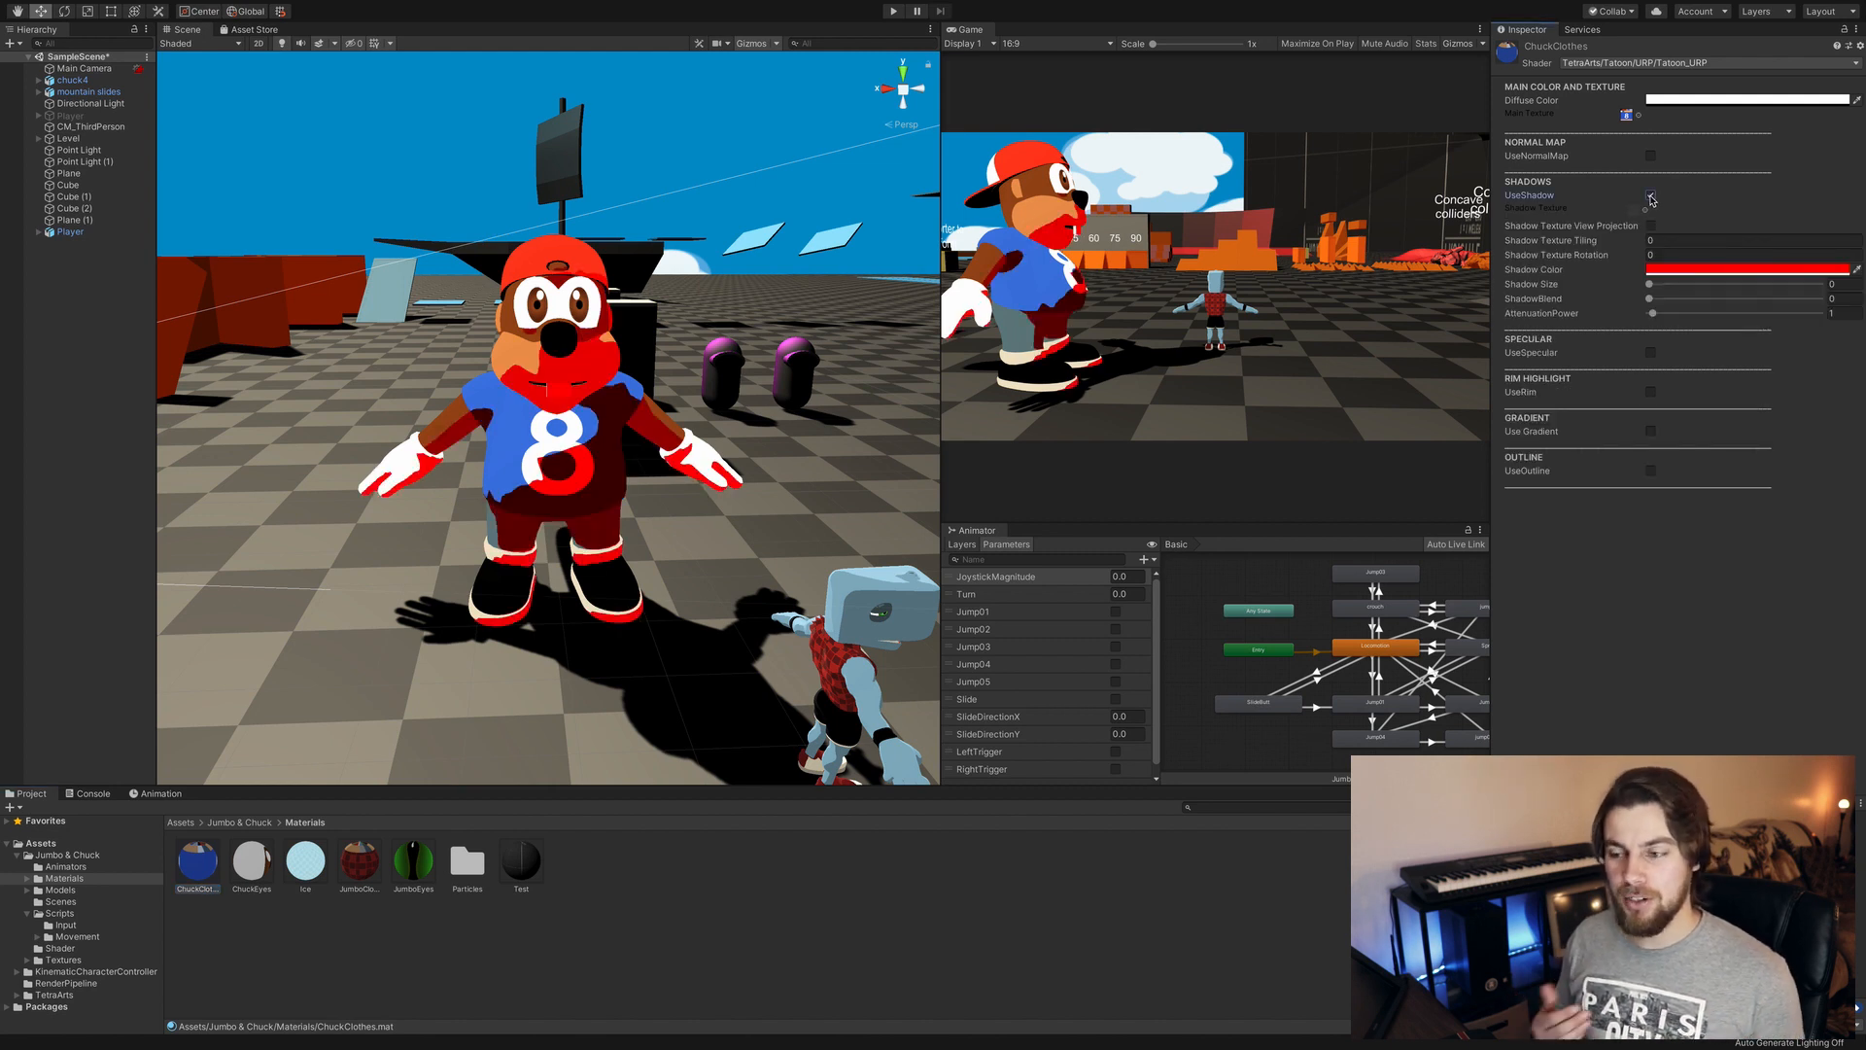
pyautogui.click(1650, 194)
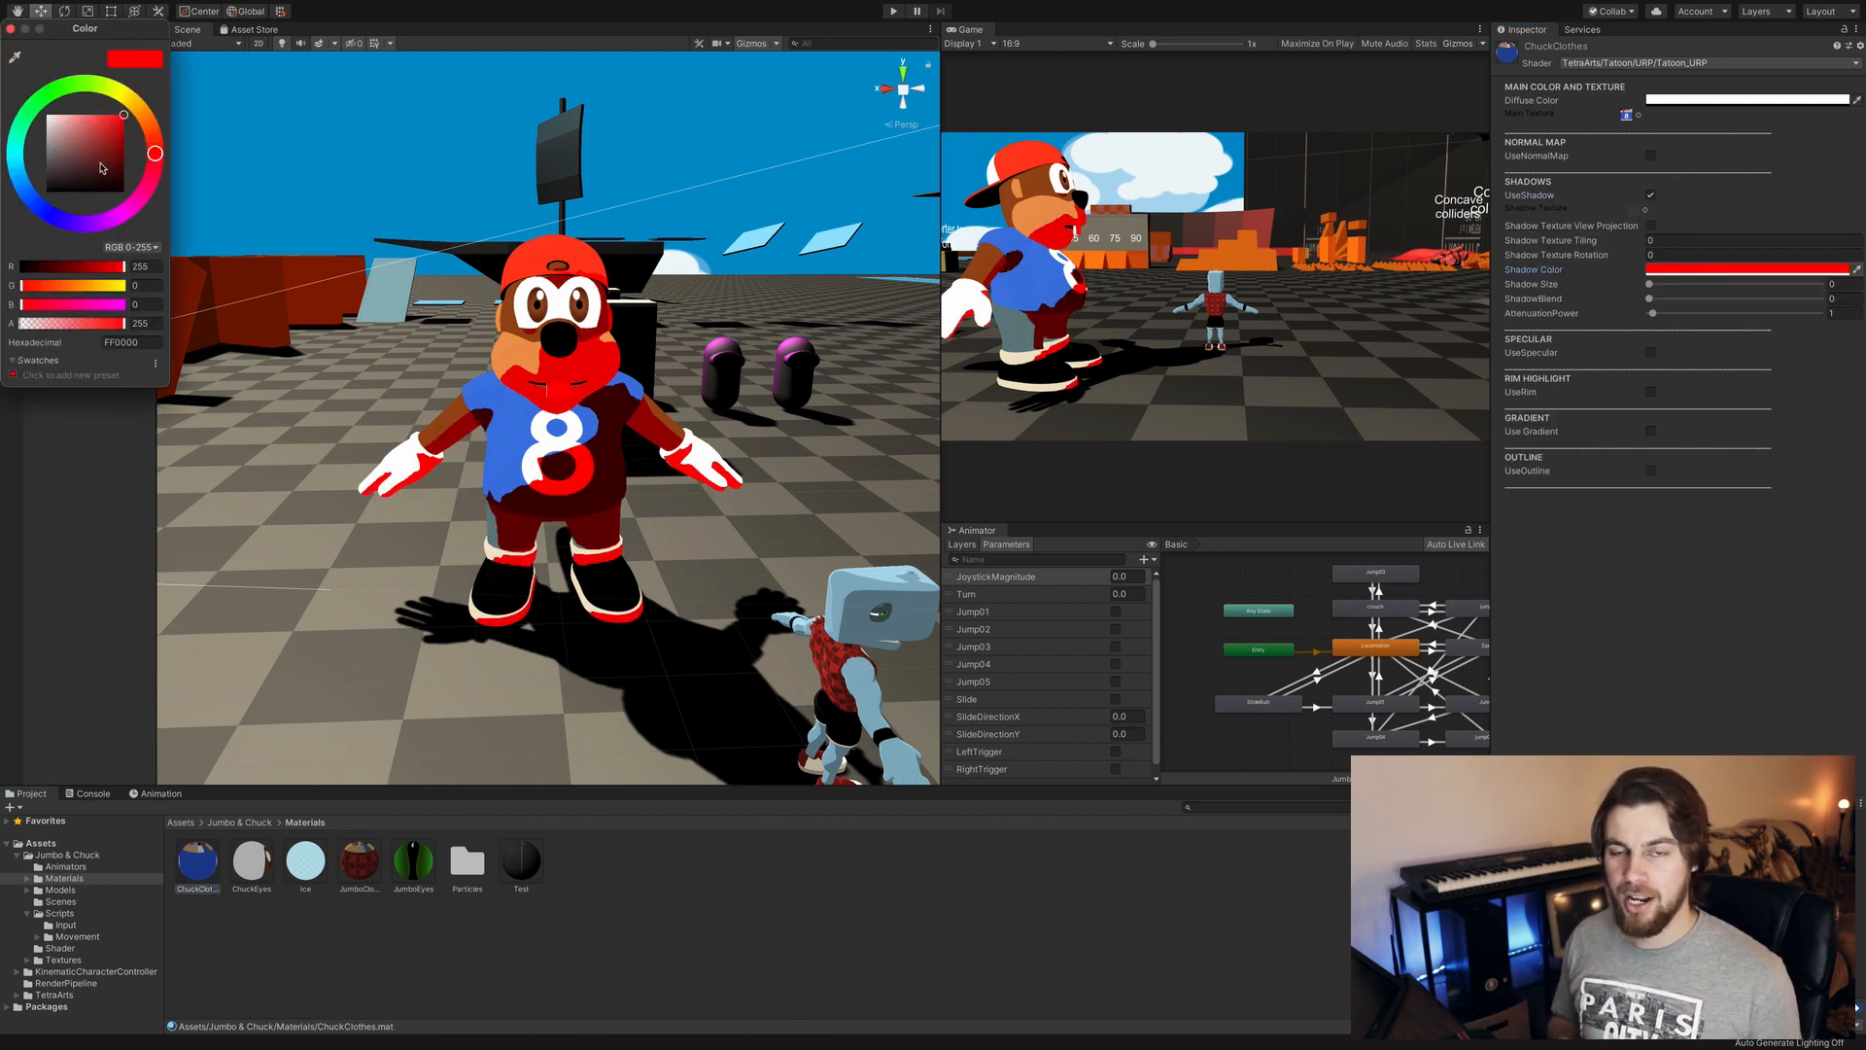